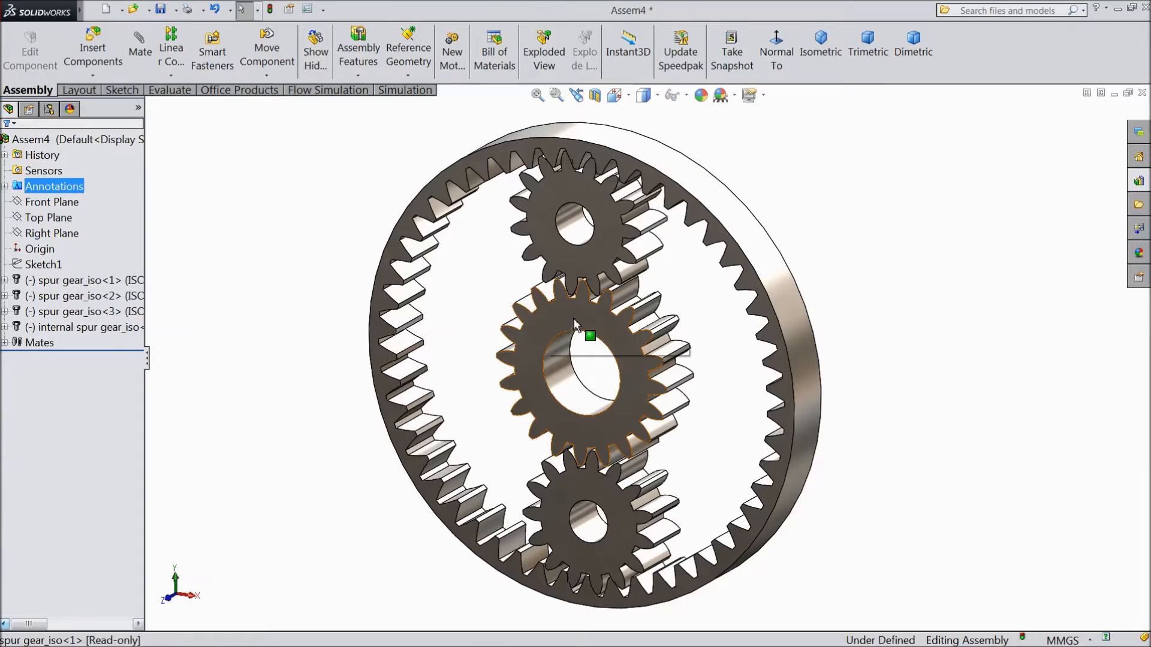
Step: Drag the central sun gear around its axis so the three planets rotate inside the ring
click(579, 359)
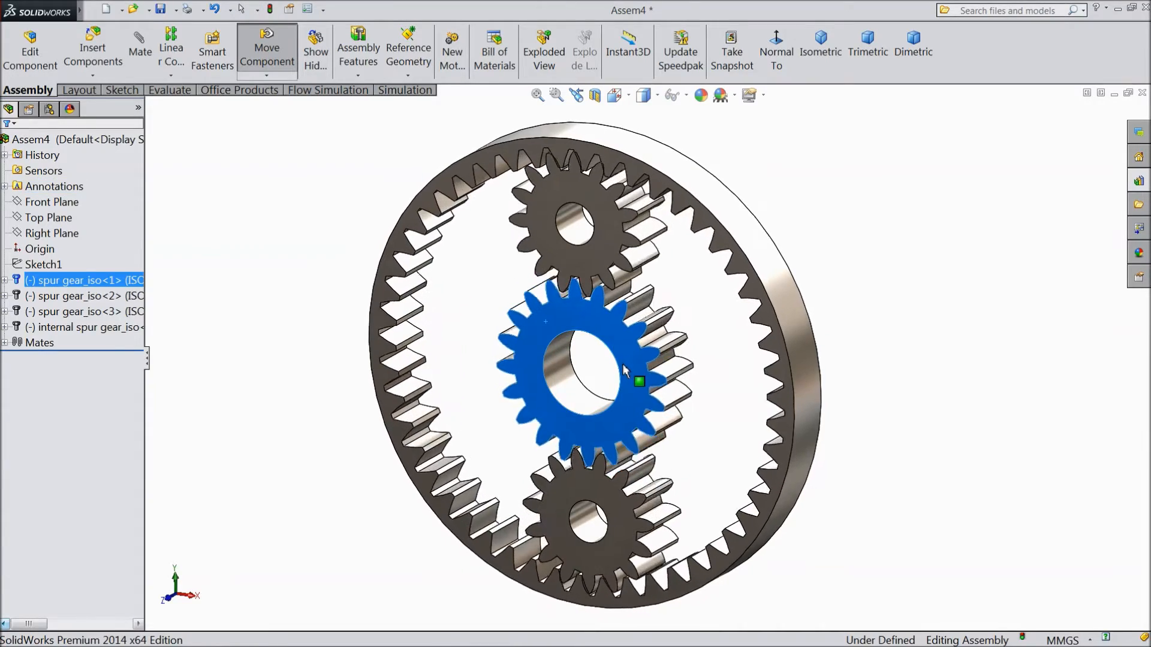
drag(640, 382, 574, 440)
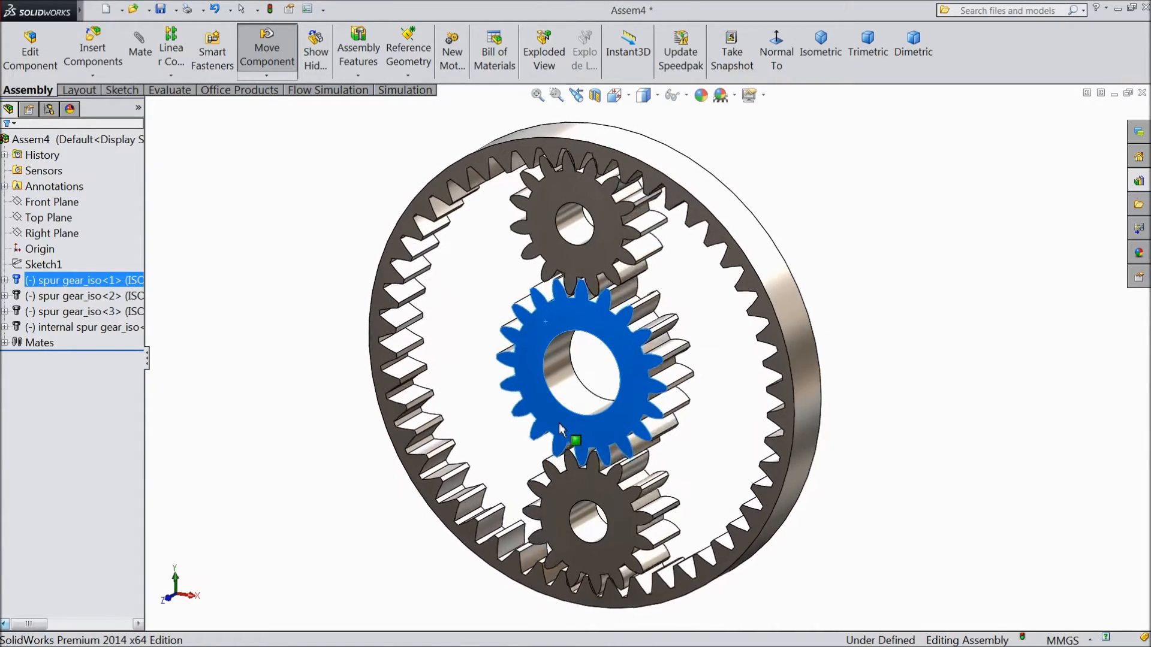
drag(575, 441, 636, 358)
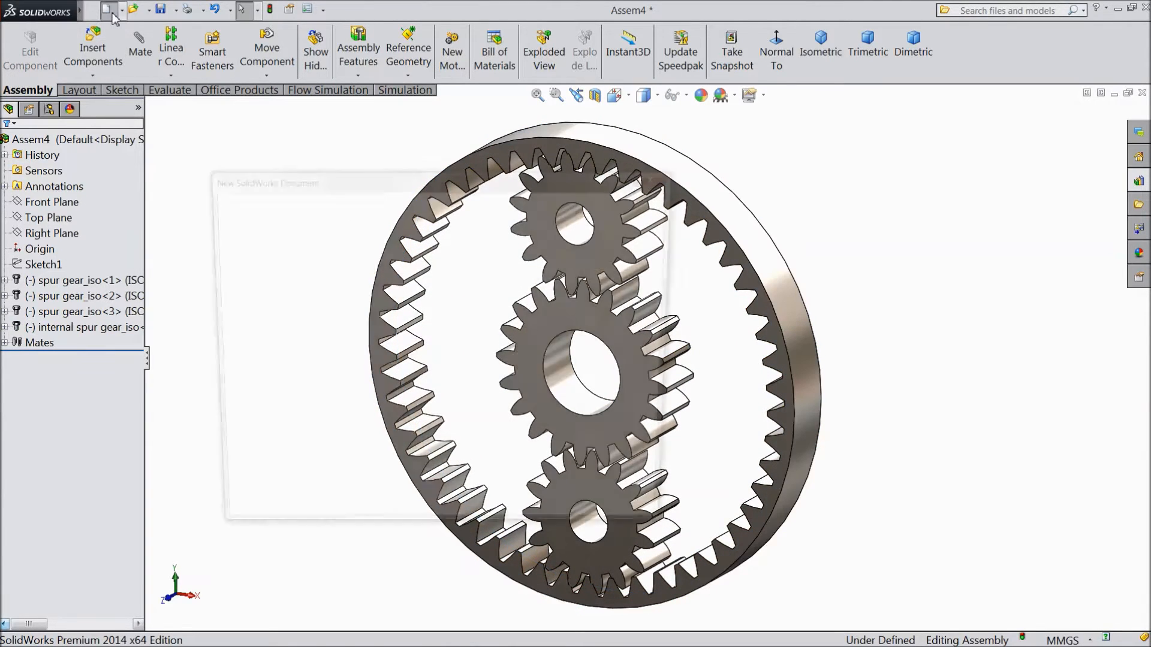
Step: Create a new assembly, skip inserting a component, and select the Front Plane
click(108, 9)
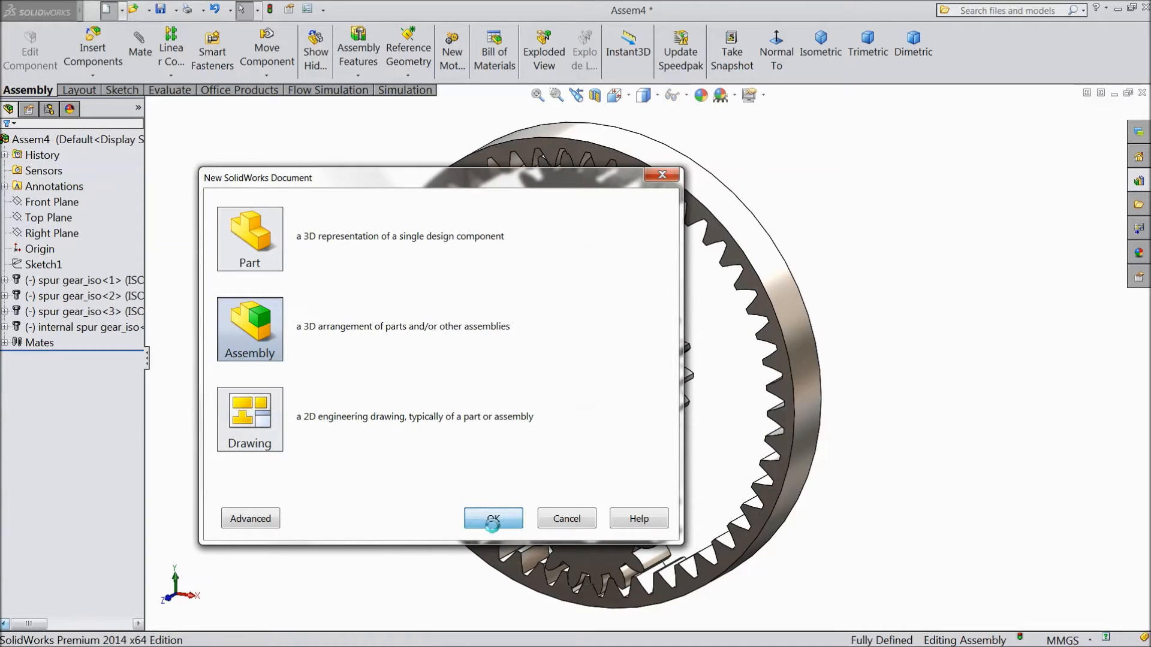
click(492, 519)
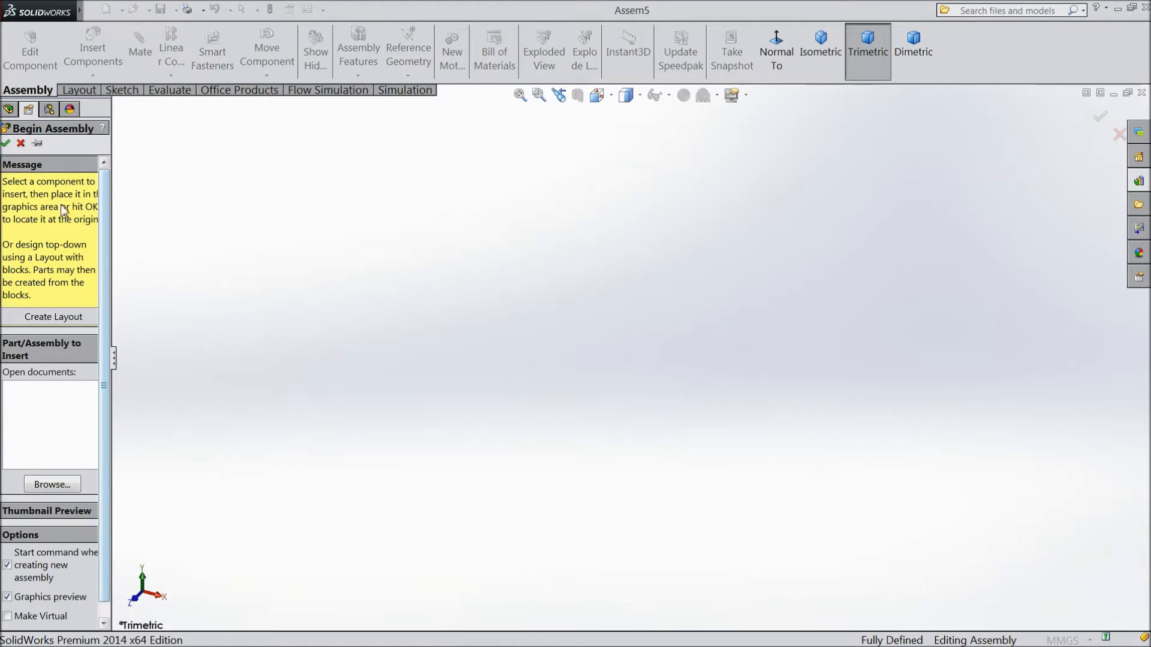
click(21, 143)
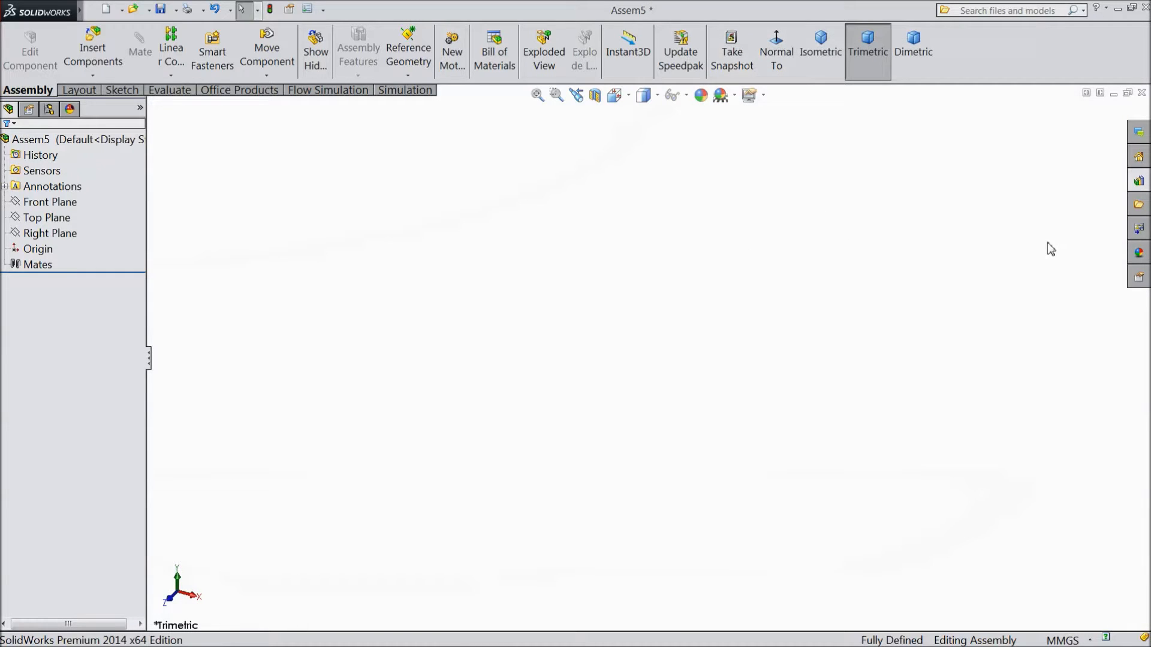
click(49, 202)
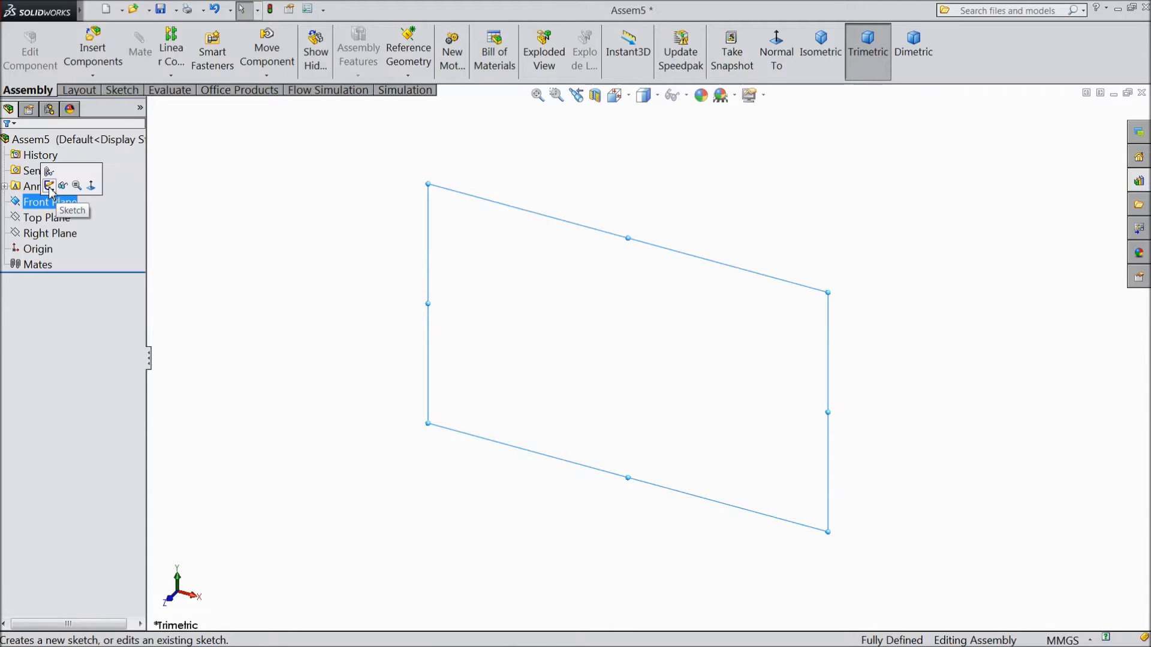
Step: Sketch on the Front Plane and draw a large circle centred on the origin
click(49, 186)
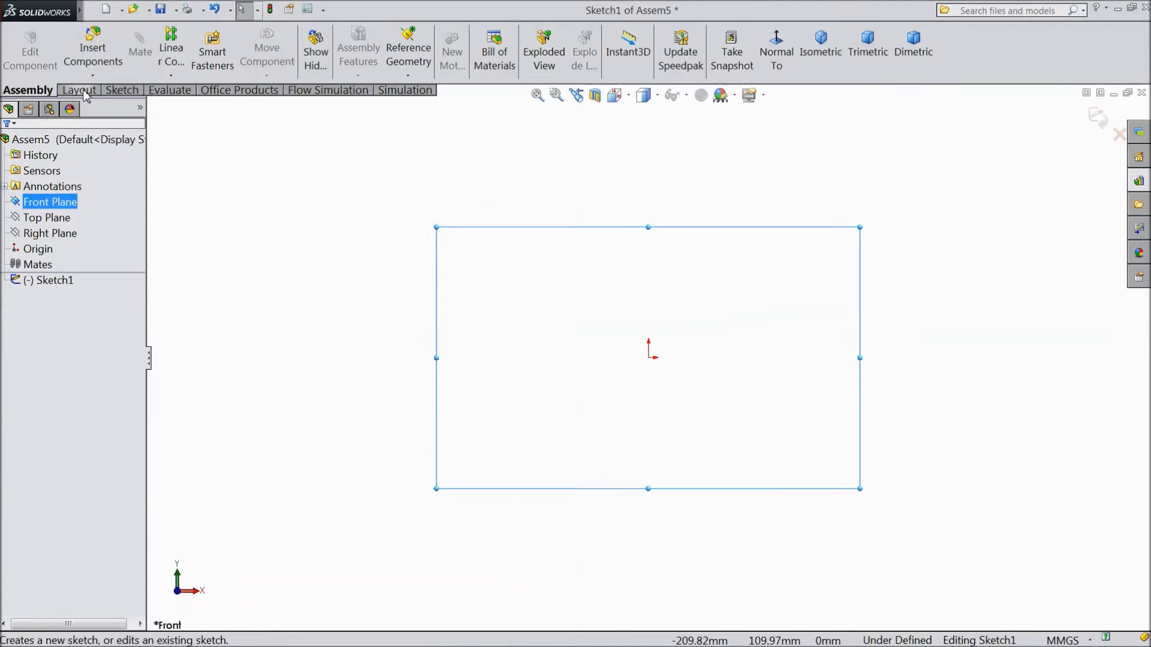
click(121, 89)
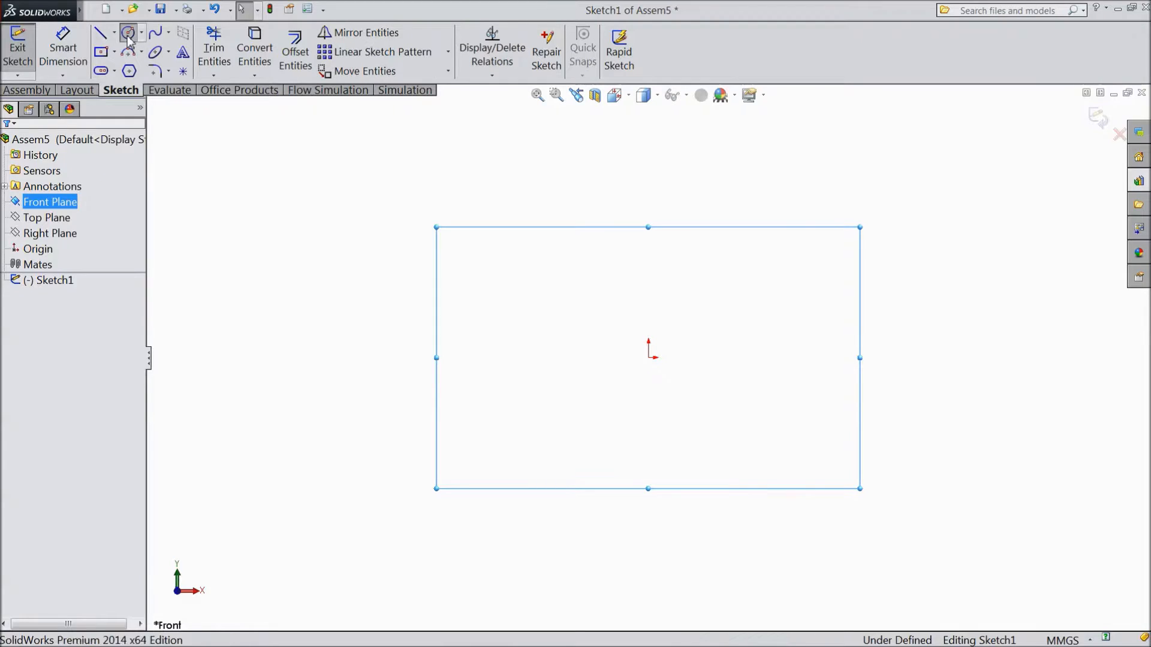
click(129, 33)
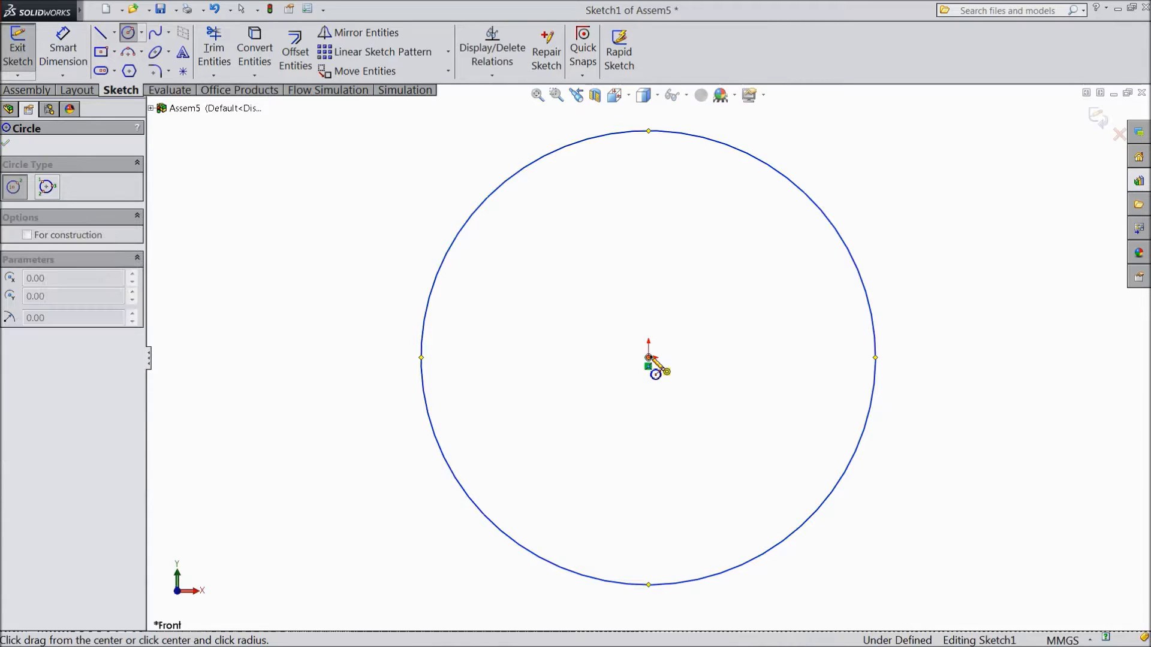
drag(648, 358, 648, 277)
text(100)
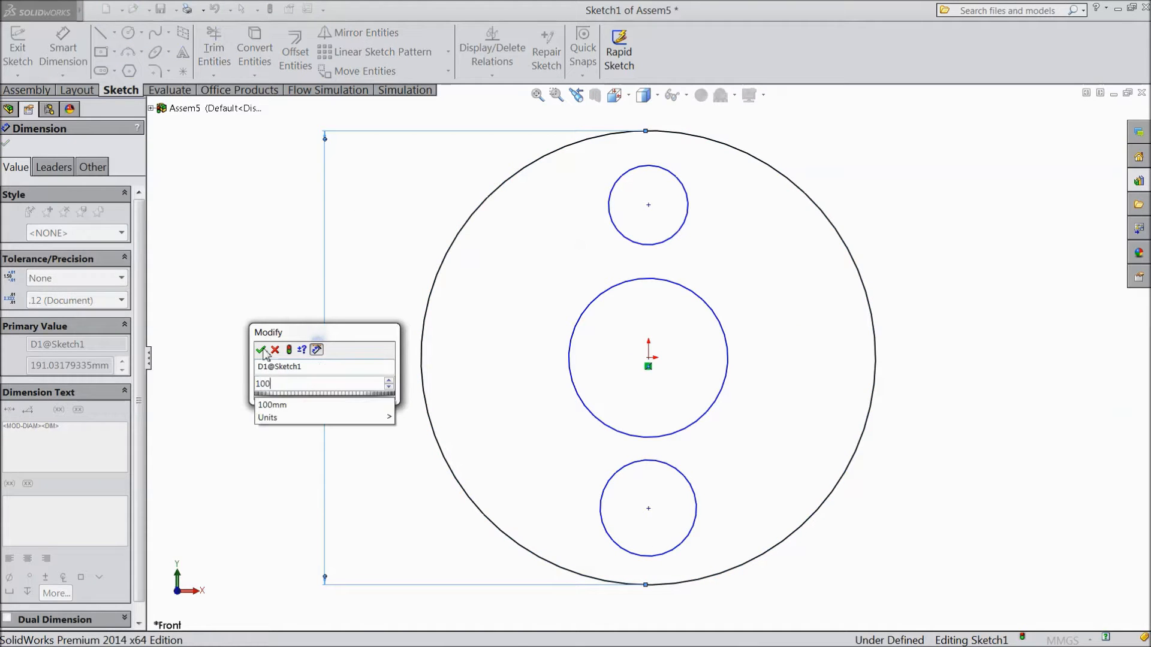
Step: Set the outer circle to 100 diameter and make the top circle tangent to outer and middle circles
click(261, 349)
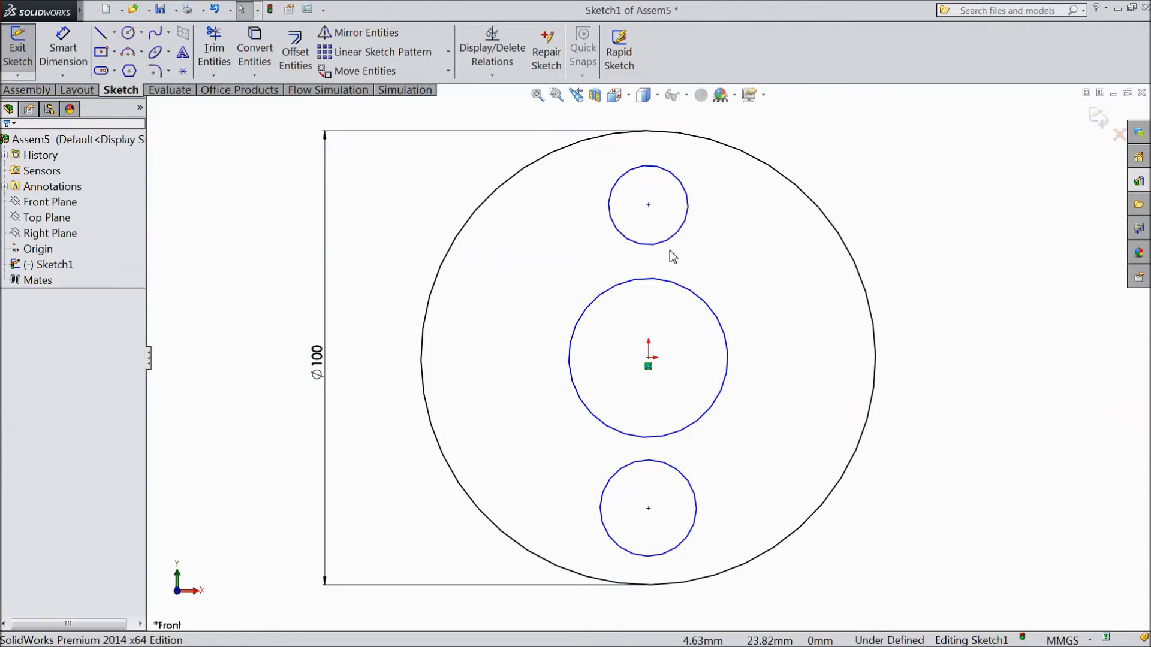
click(647, 204)
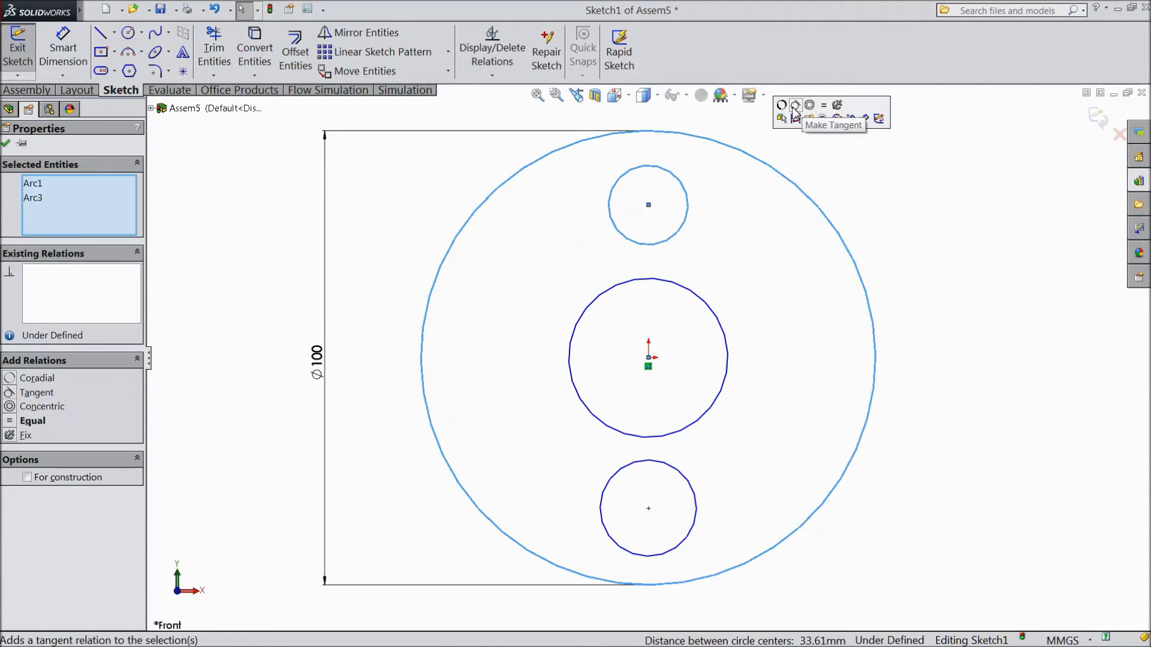
click(794, 104)
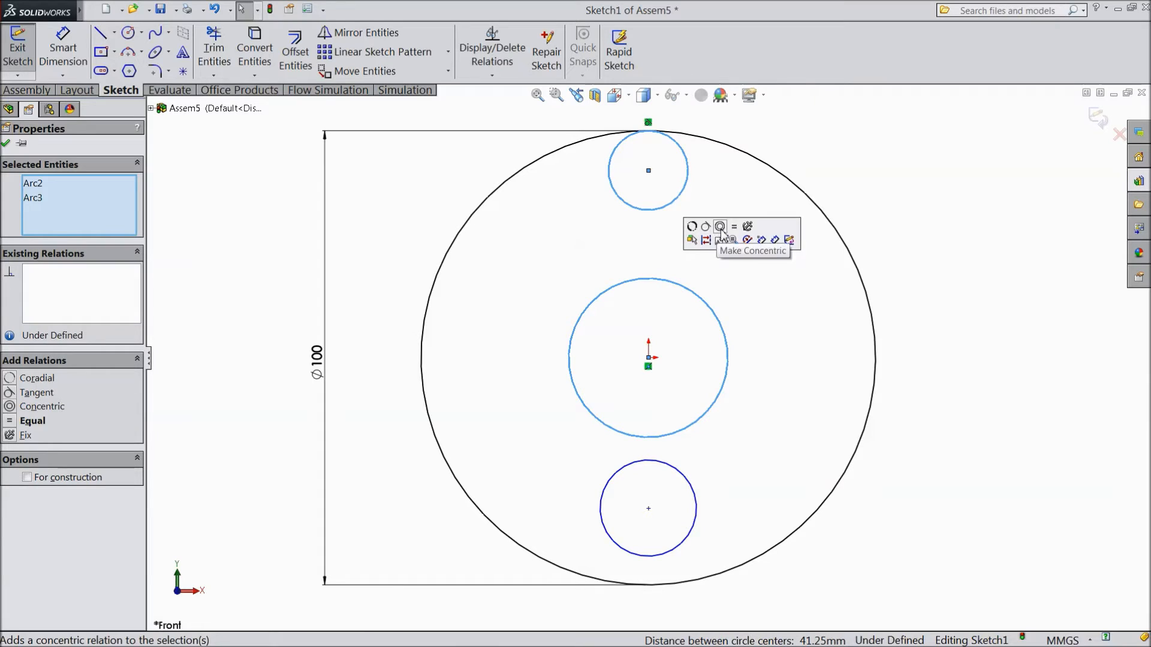
click(691, 240)
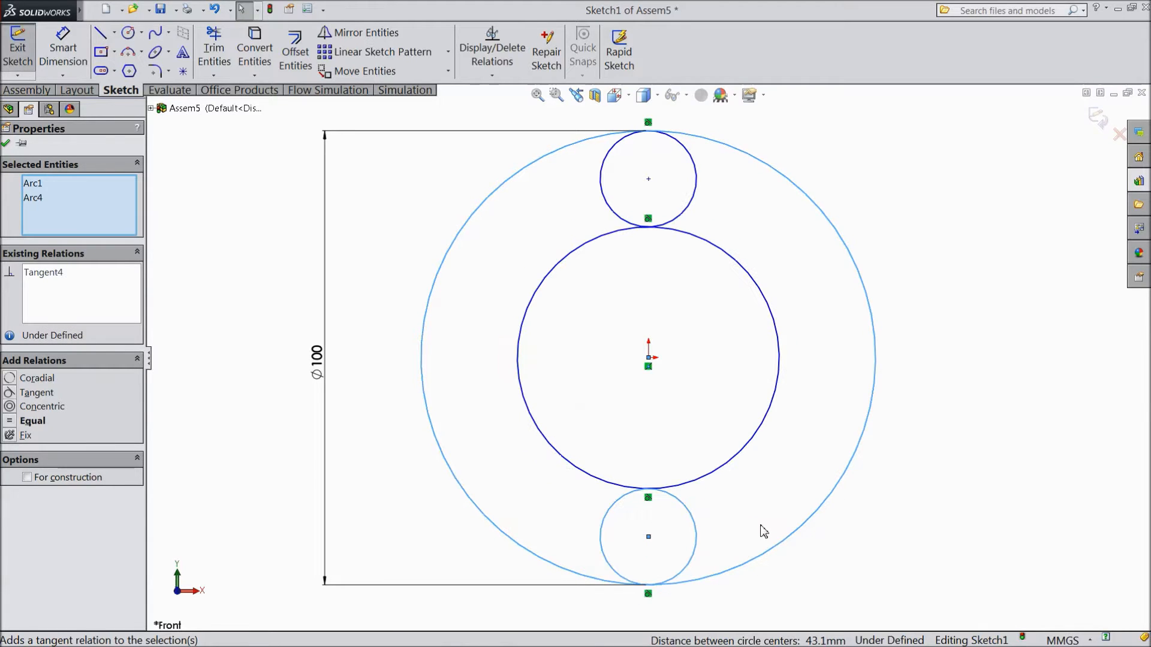
Step: Make the top and bottom circles equal and align their centre points vertically
click(571, 249)
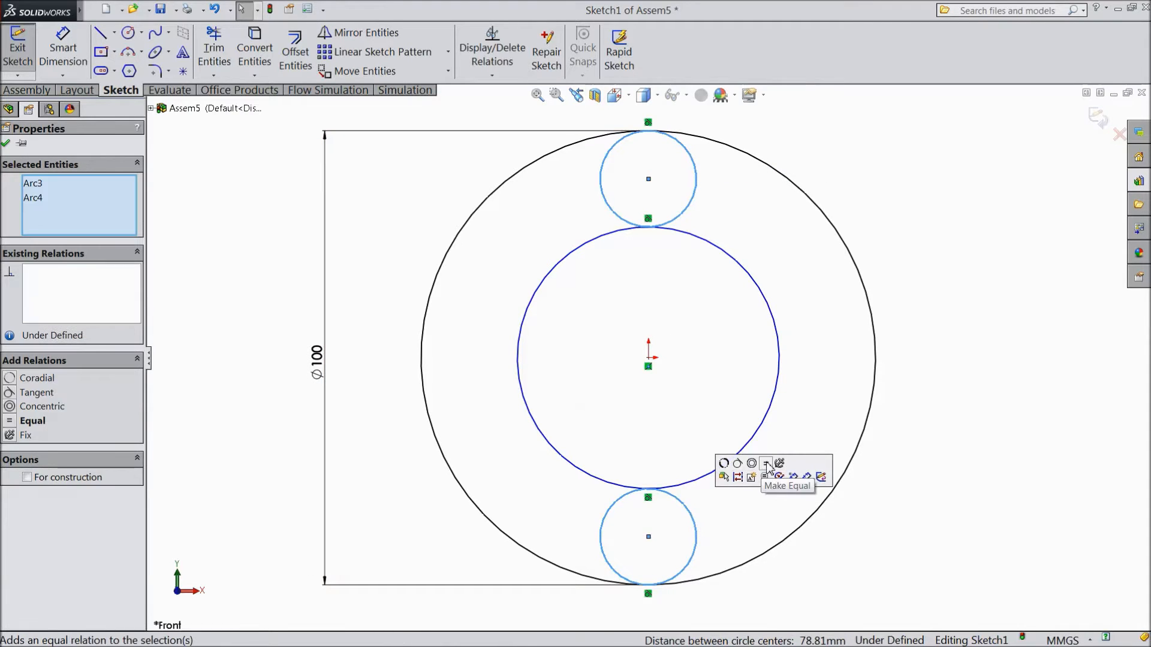
click(766, 463)
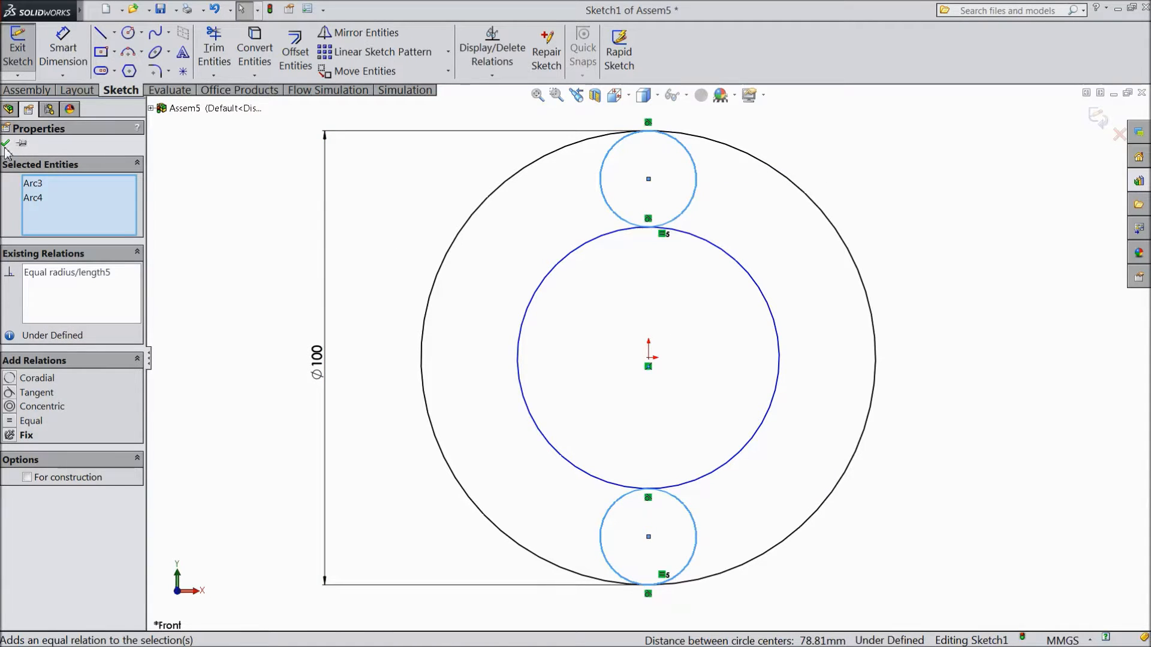
click(647, 179)
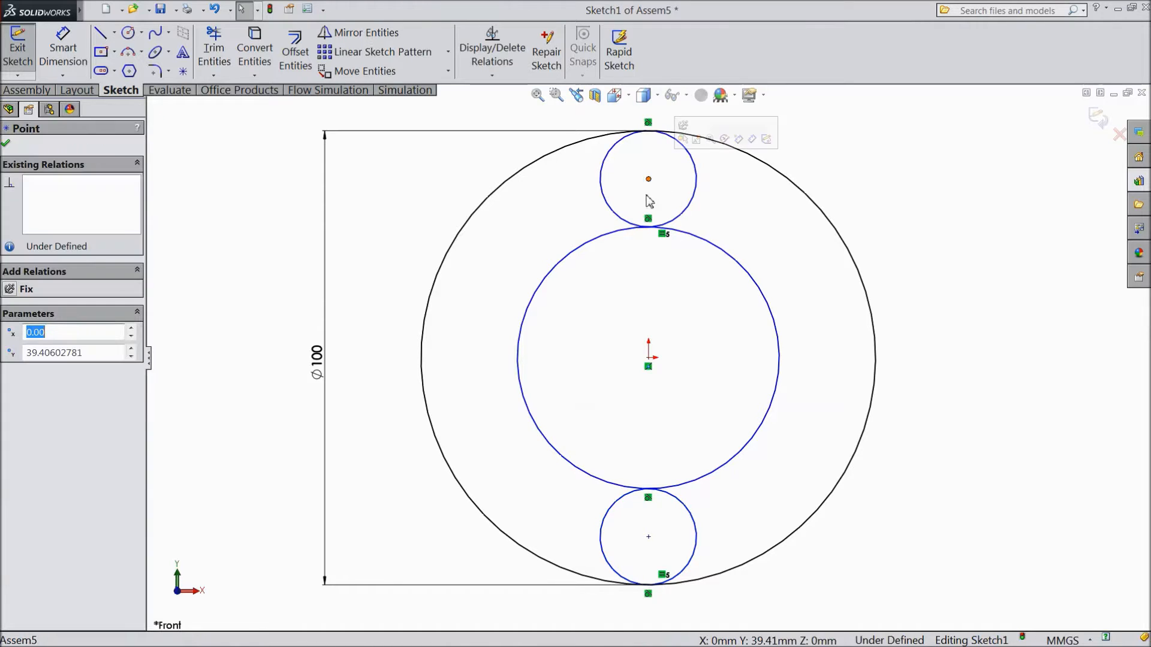
click(648, 537)
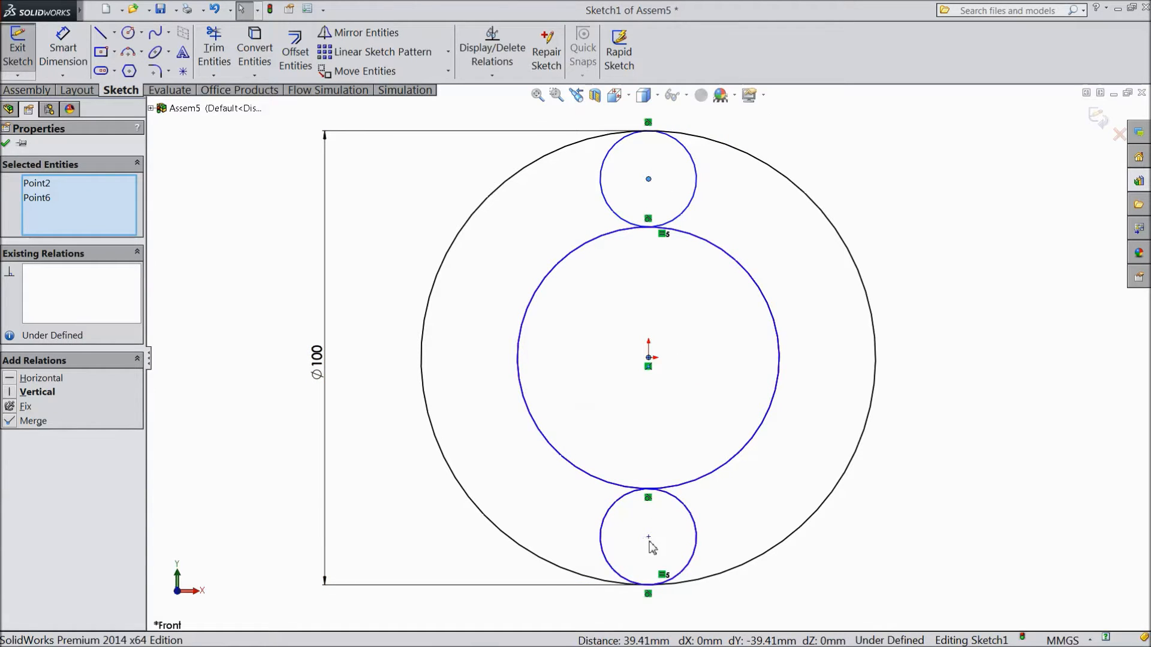
click(647, 536)
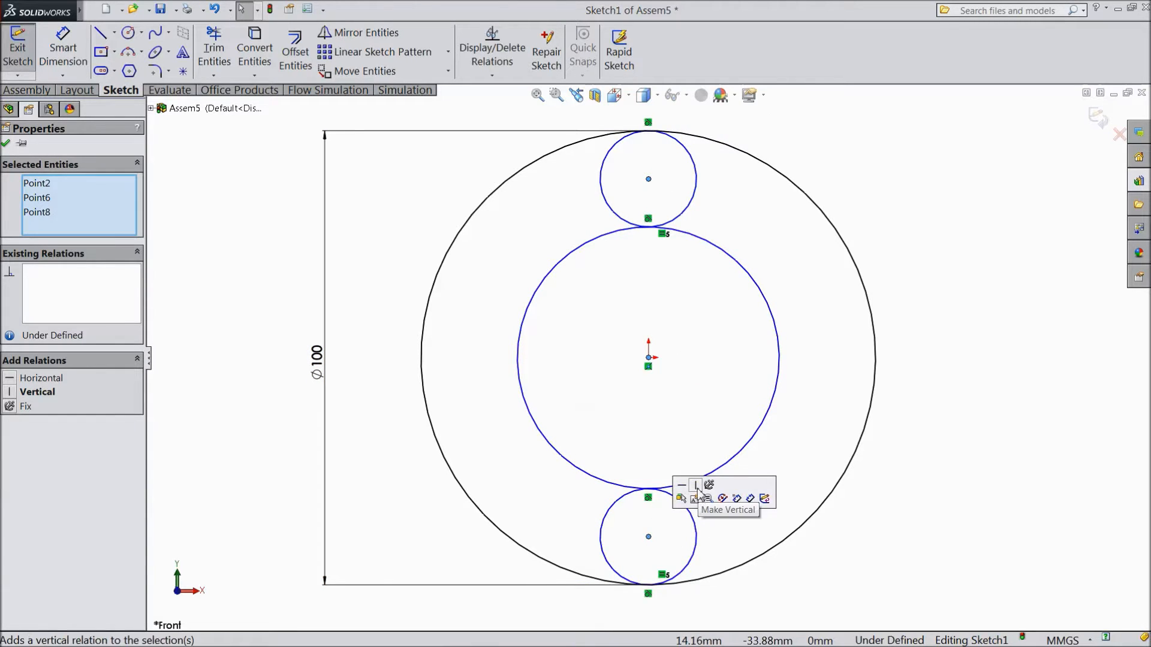
click(695, 486)
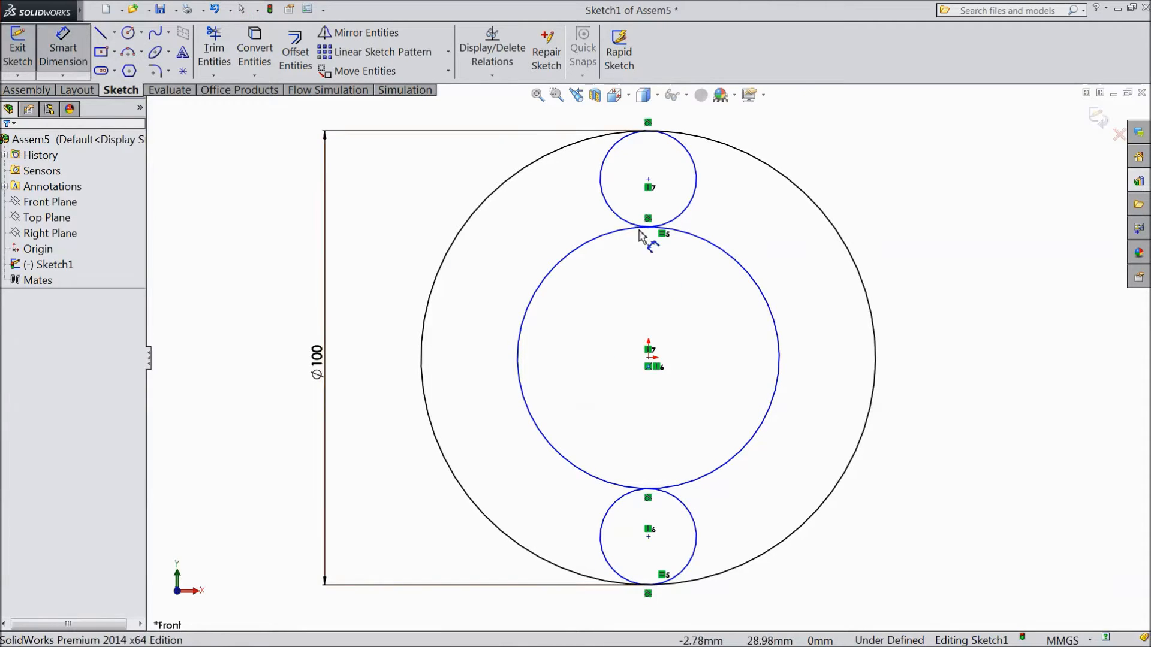
Step: Dimension the top planet circle to 30 diameter
click(647, 179)
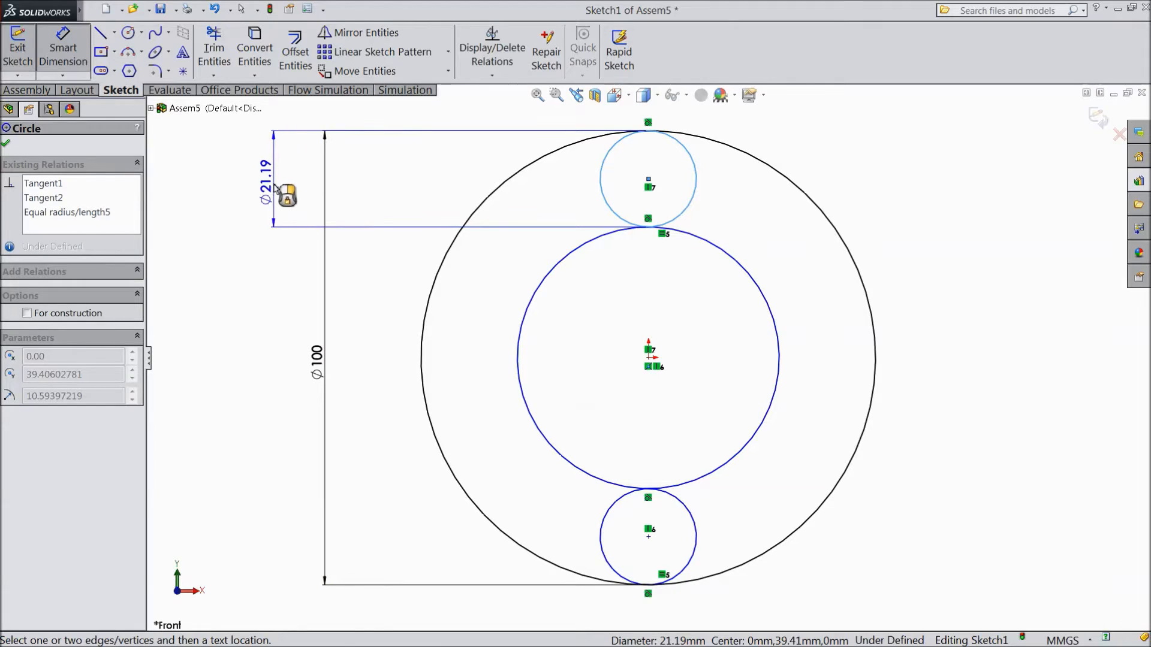
text(30)
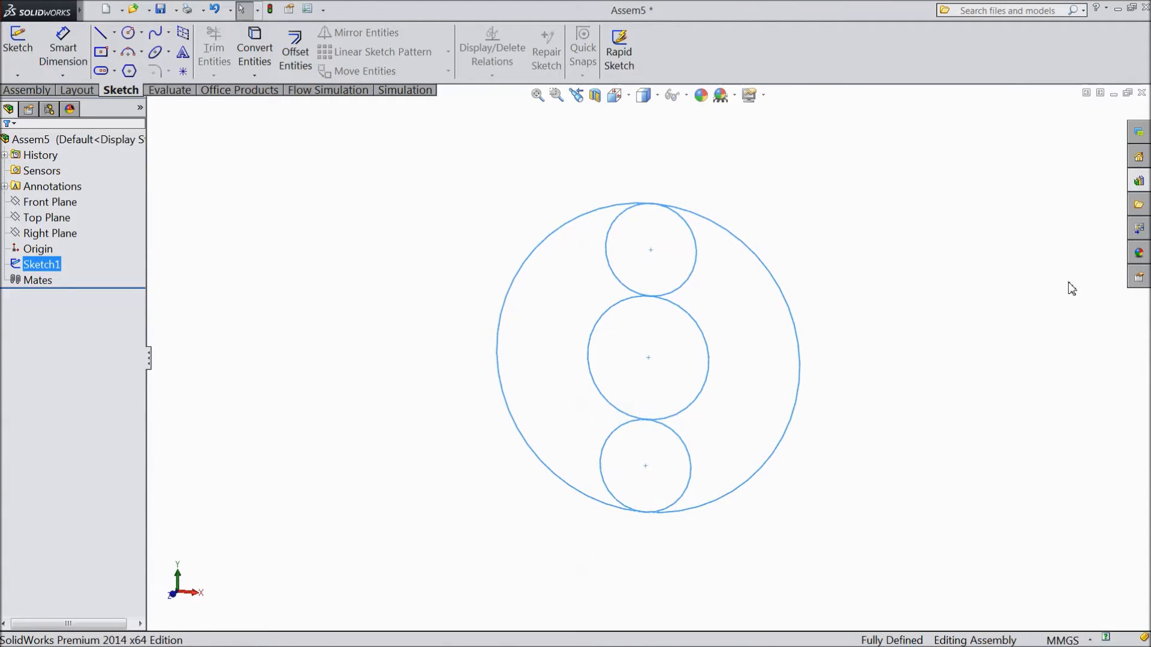
mouse_move(1139, 180)
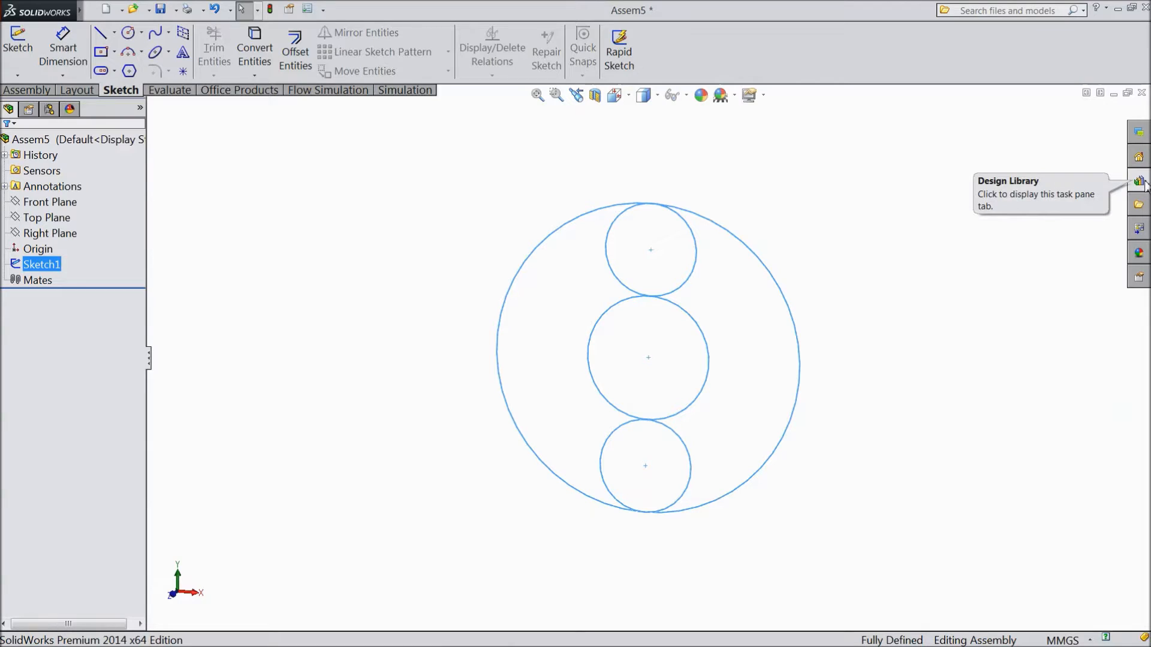
Step: Browse the Design Library's Toolbox down to ISO Power Transmission gears
click(1138, 181)
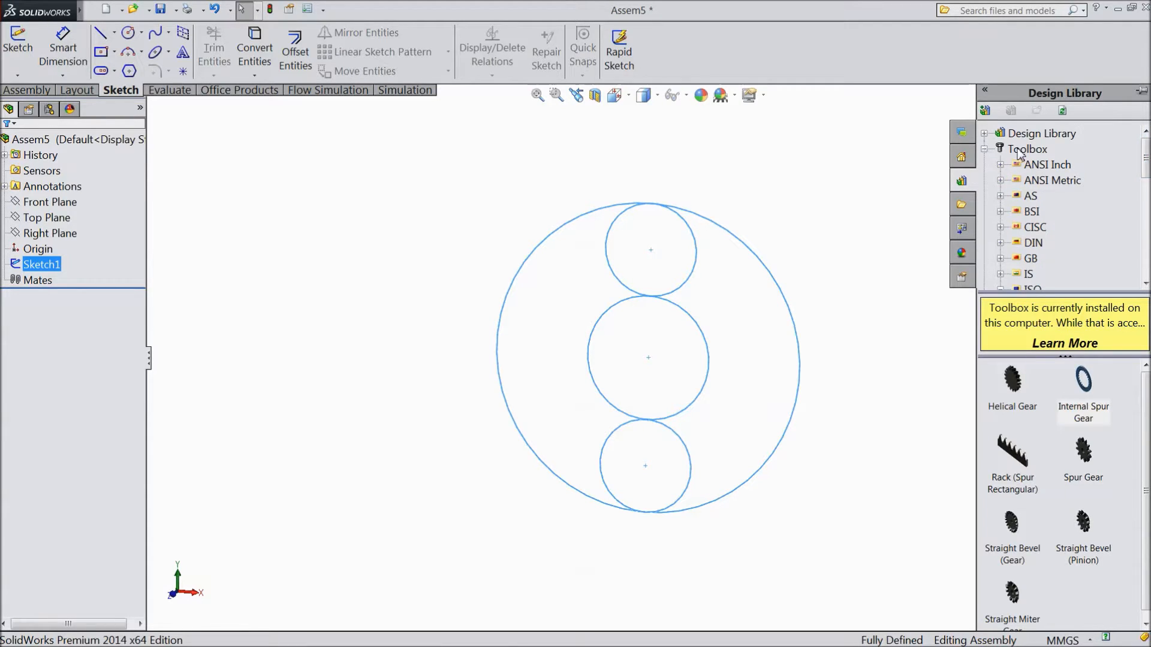
click(1027, 150)
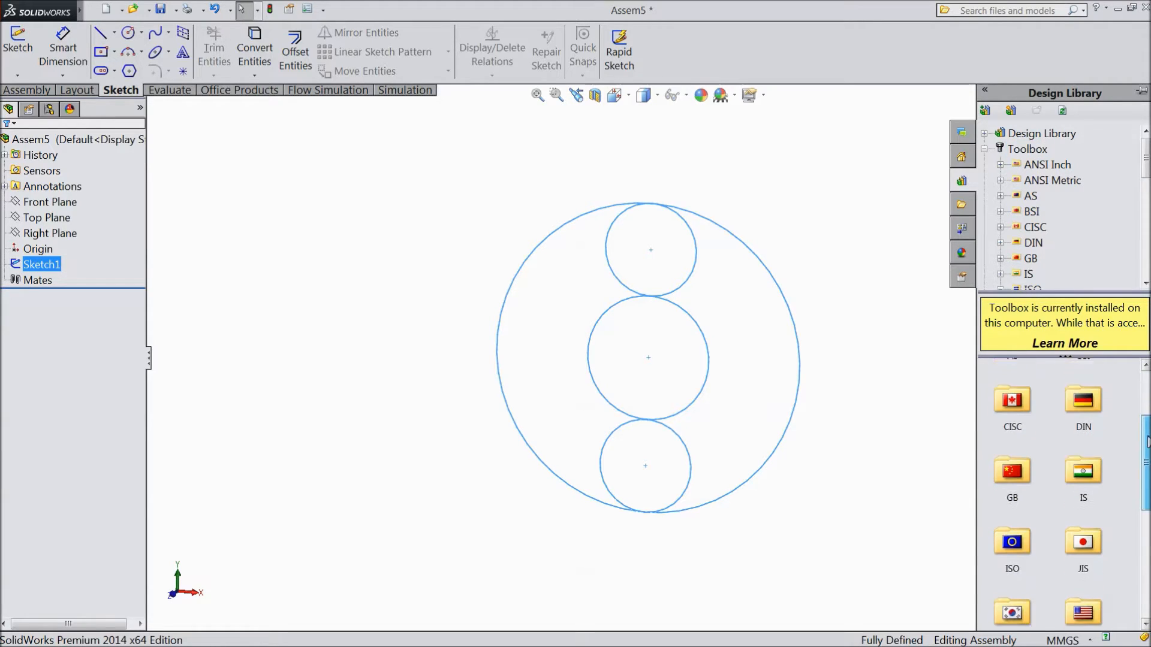
scroll(down, 3)
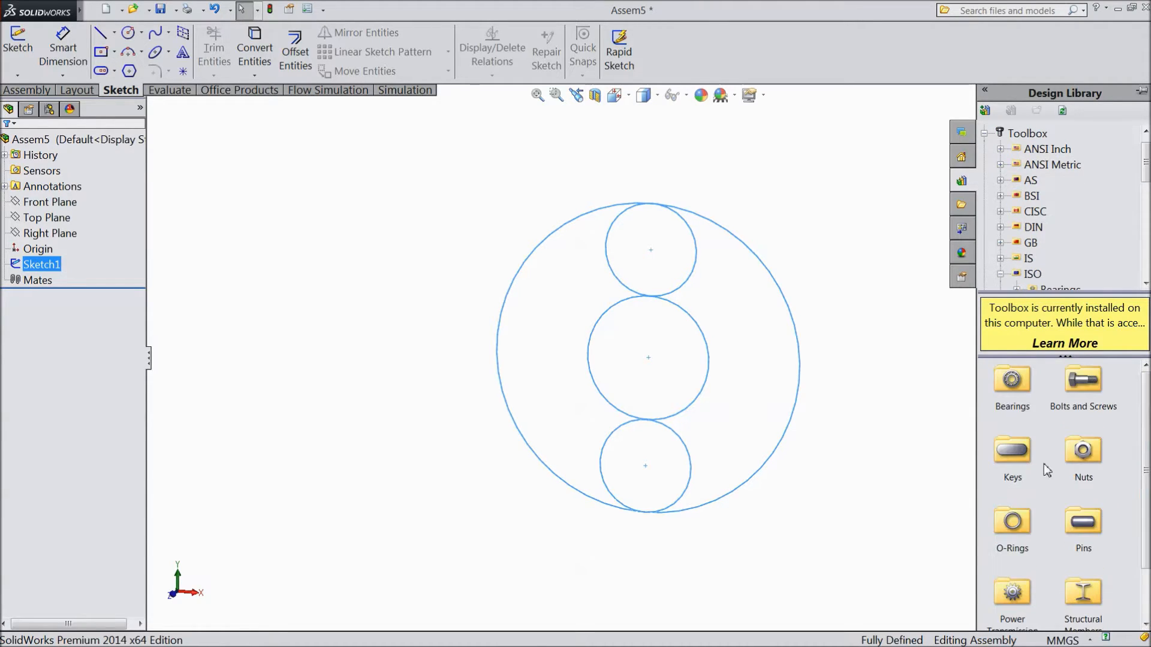
scroll(down, 3)
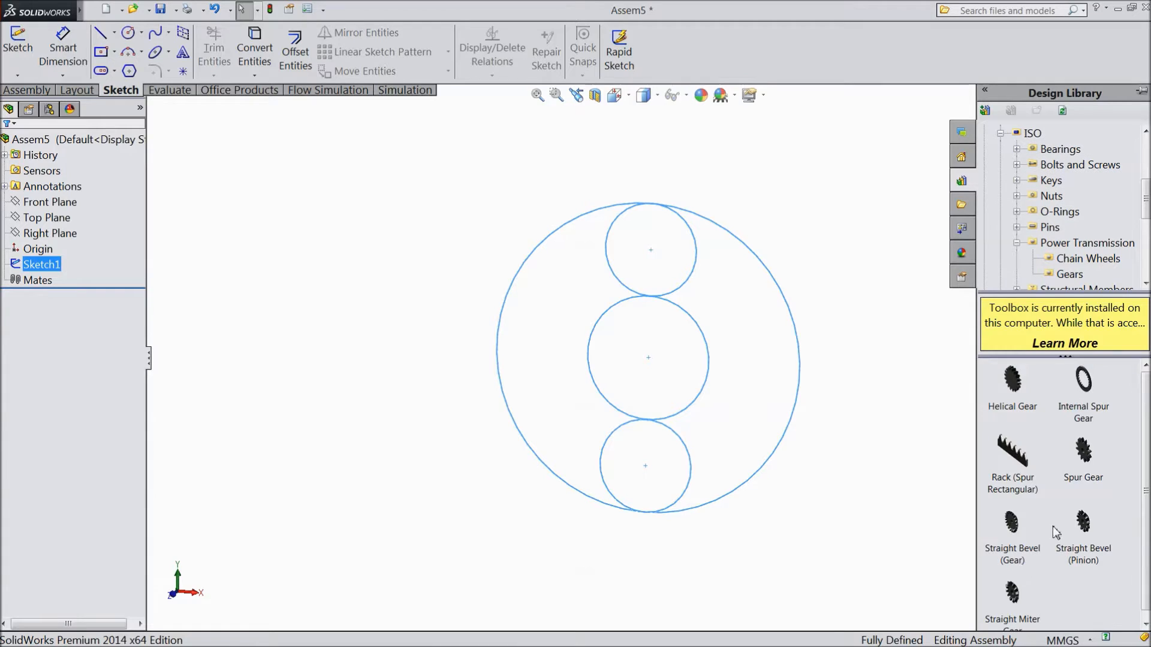
mouse_move(1083, 455)
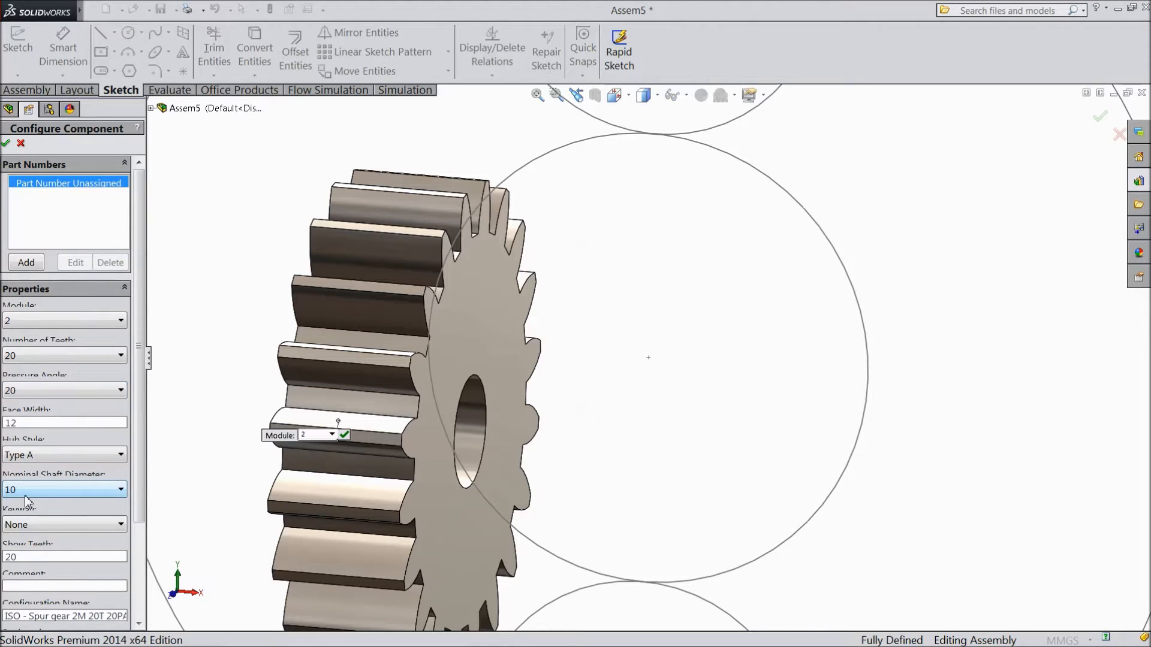
Step: Set the spur gear's nominal shaft diameter to 20 and accept the configuration
click(120, 490)
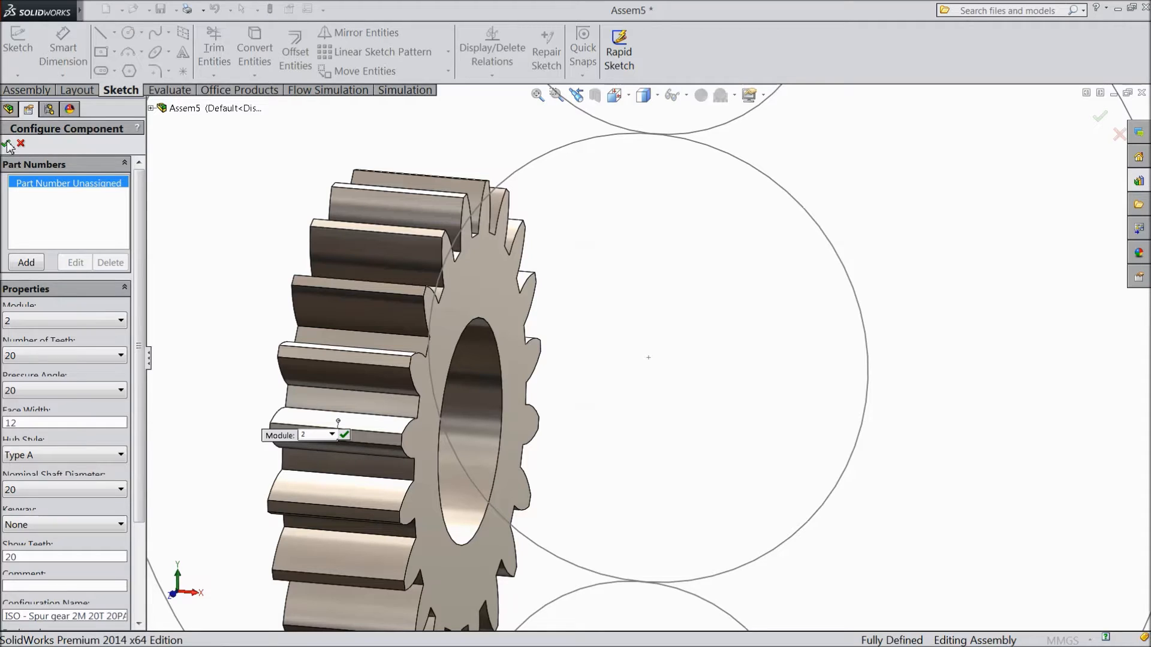
click(8, 143)
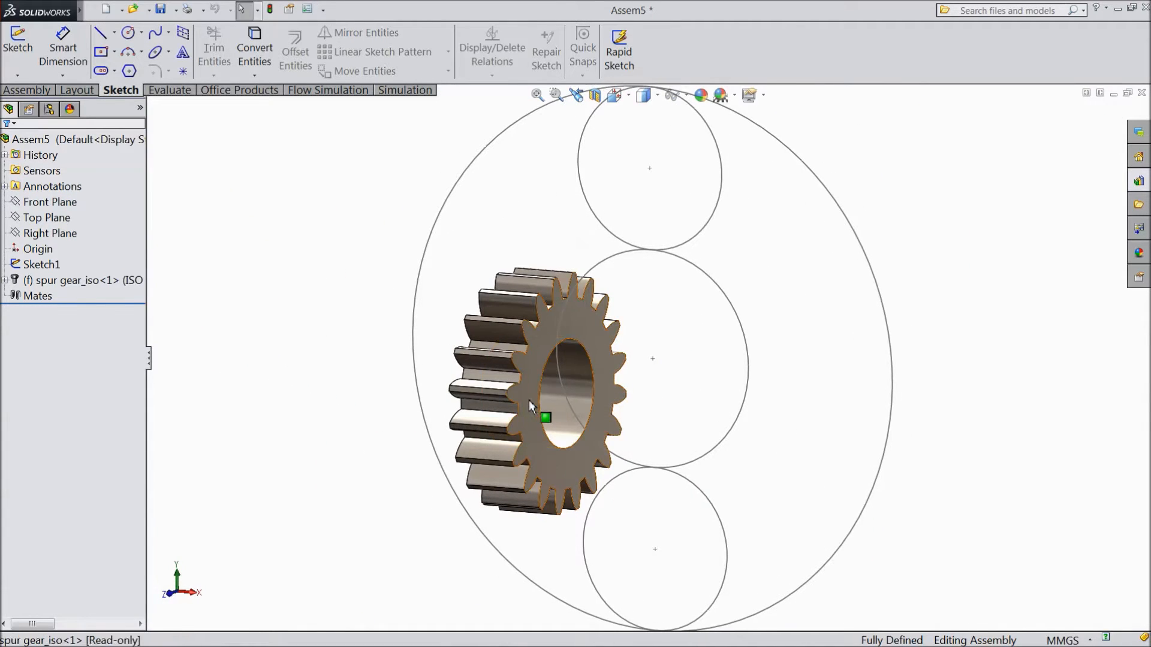
Step: Float the spur gear so it can move freely
right_click(529, 406)
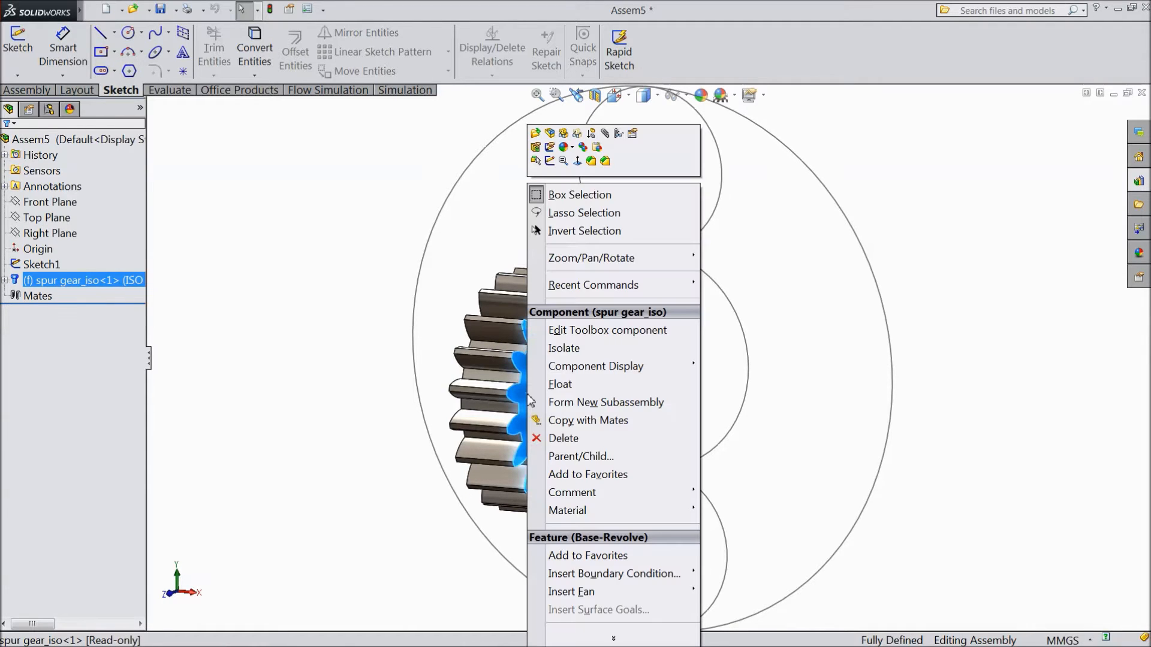
mouse_move(559, 384)
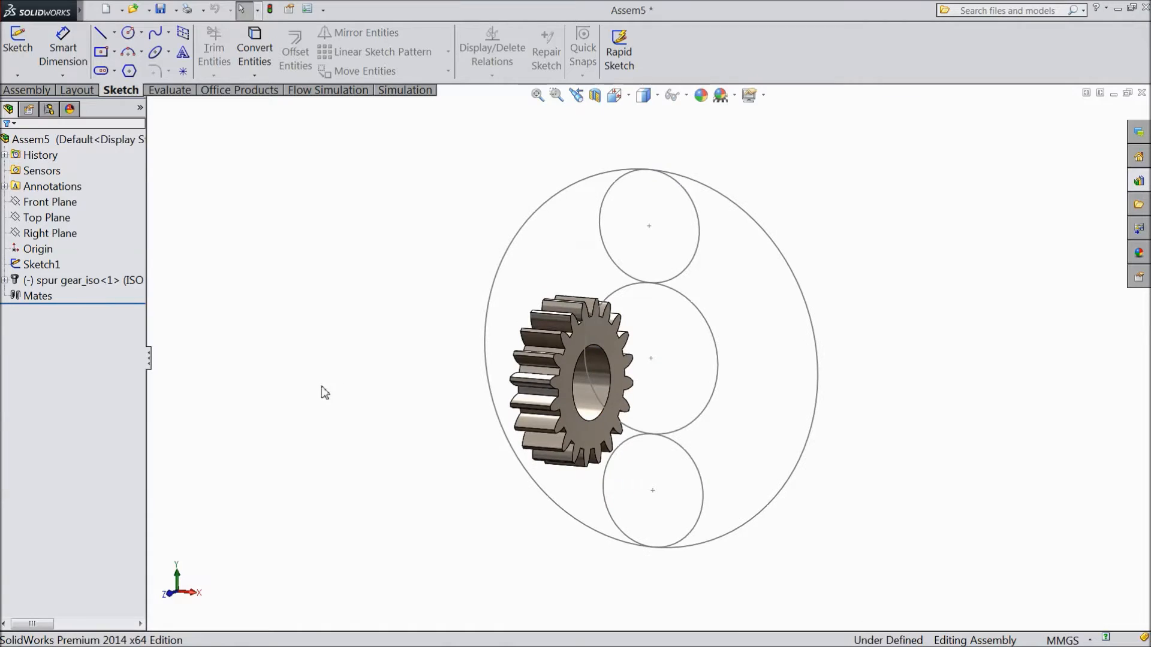
click(583, 370)
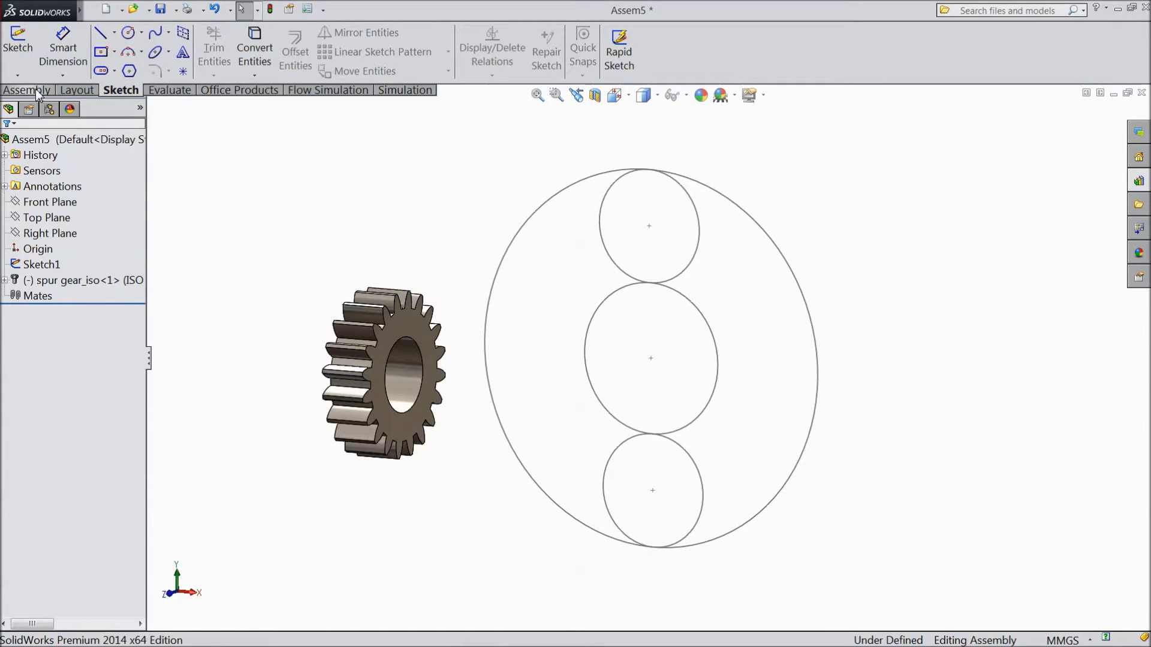
Step: Mate the spur gear bore concentric with the middle circle, then pick the Front Plane
click(140, 48)
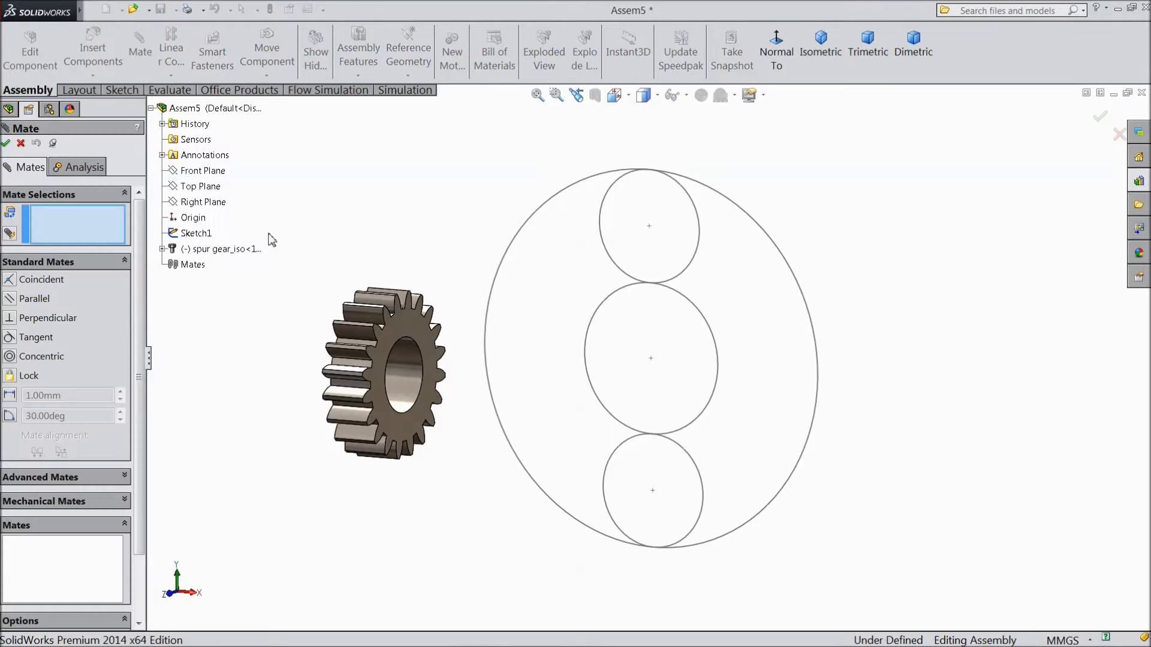
click(715, 359)
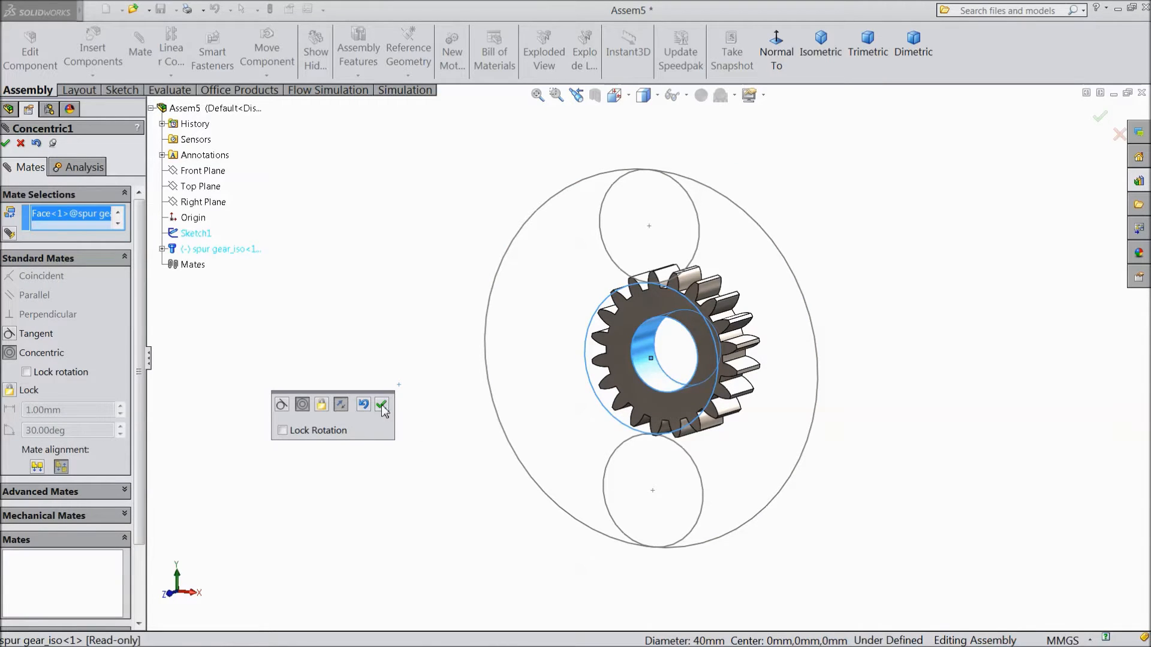
click(381, 404)
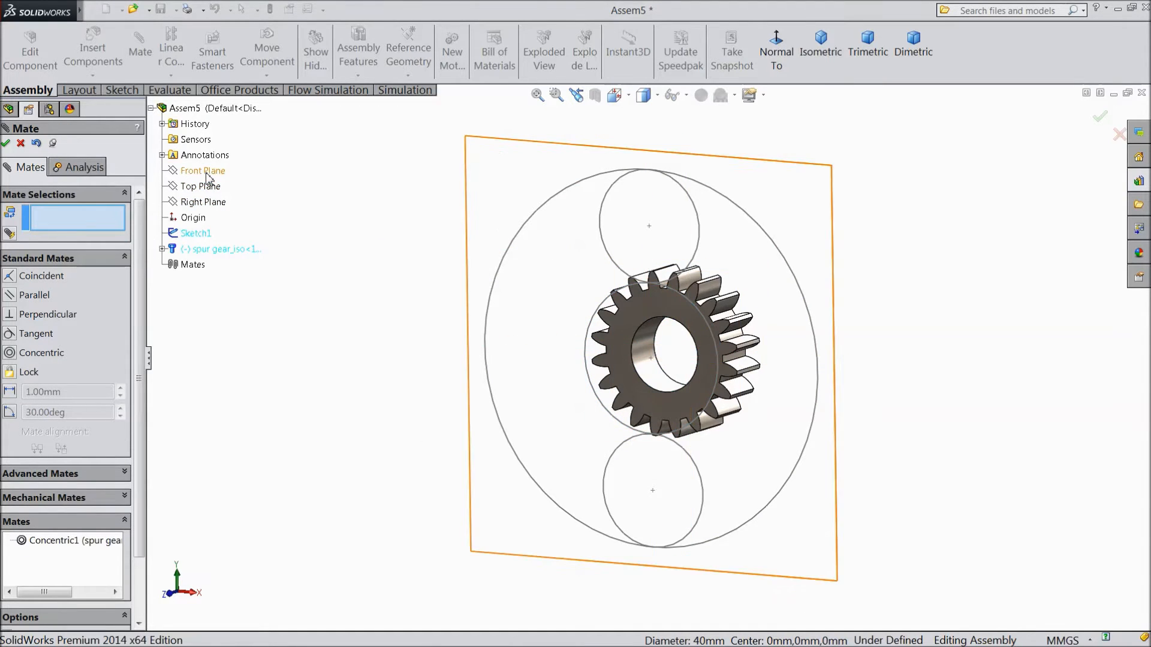
click(203, 170)
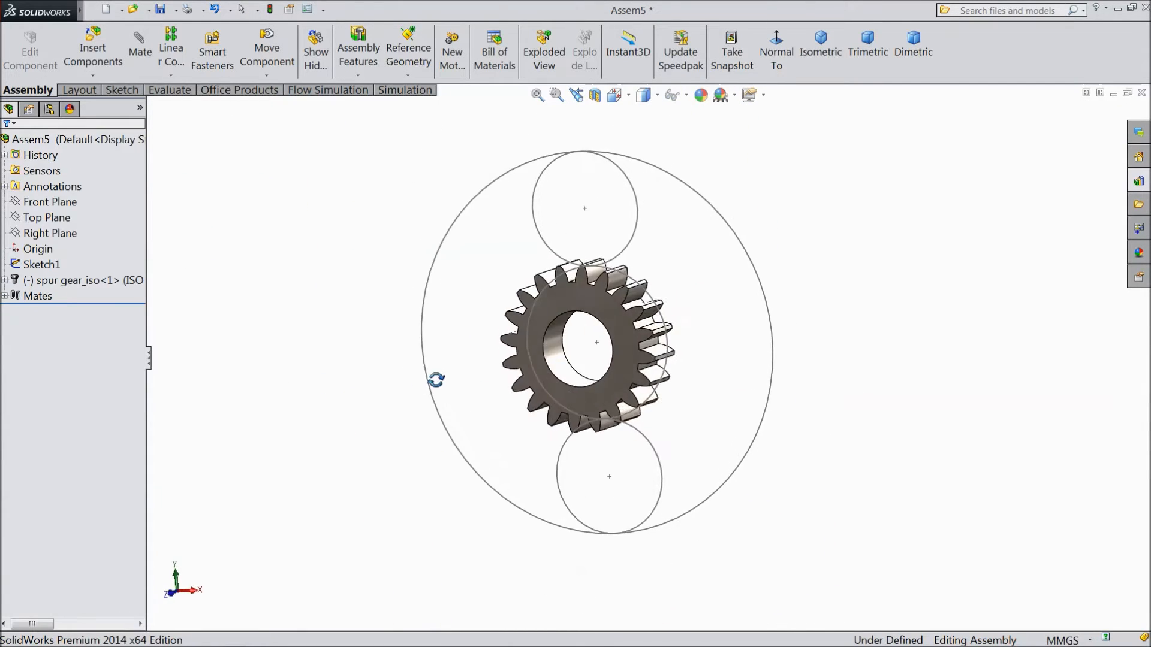
Step: Select the spur gear and open its context menu in the FeatureManager tree
click(73, 280)
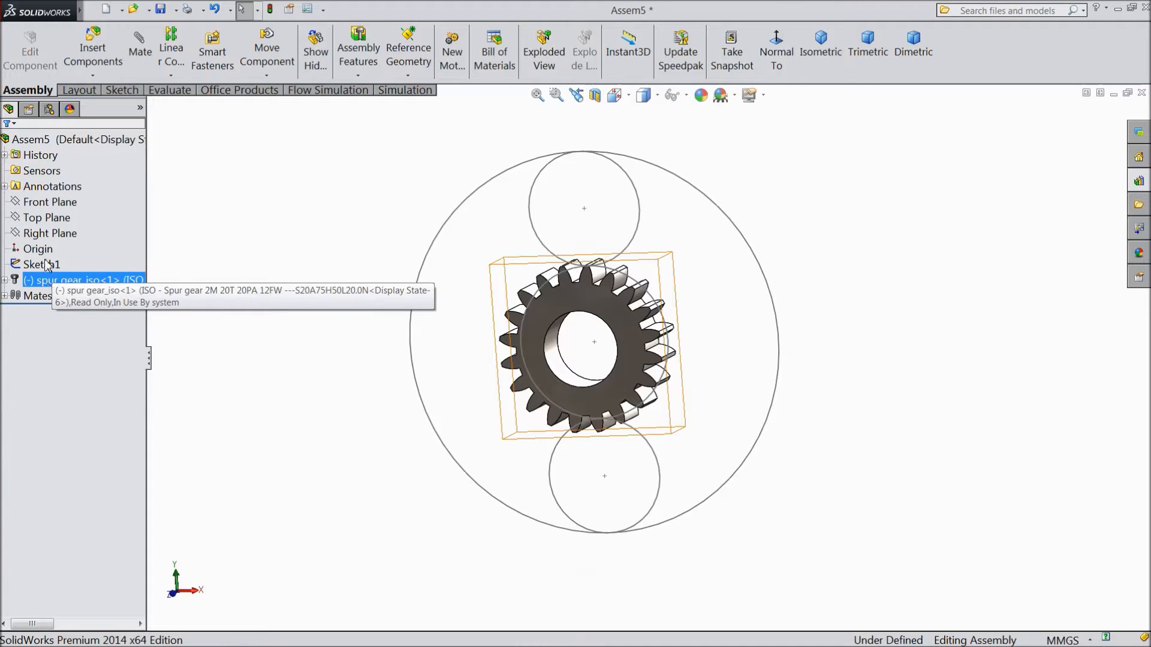
right_click(51, 186)
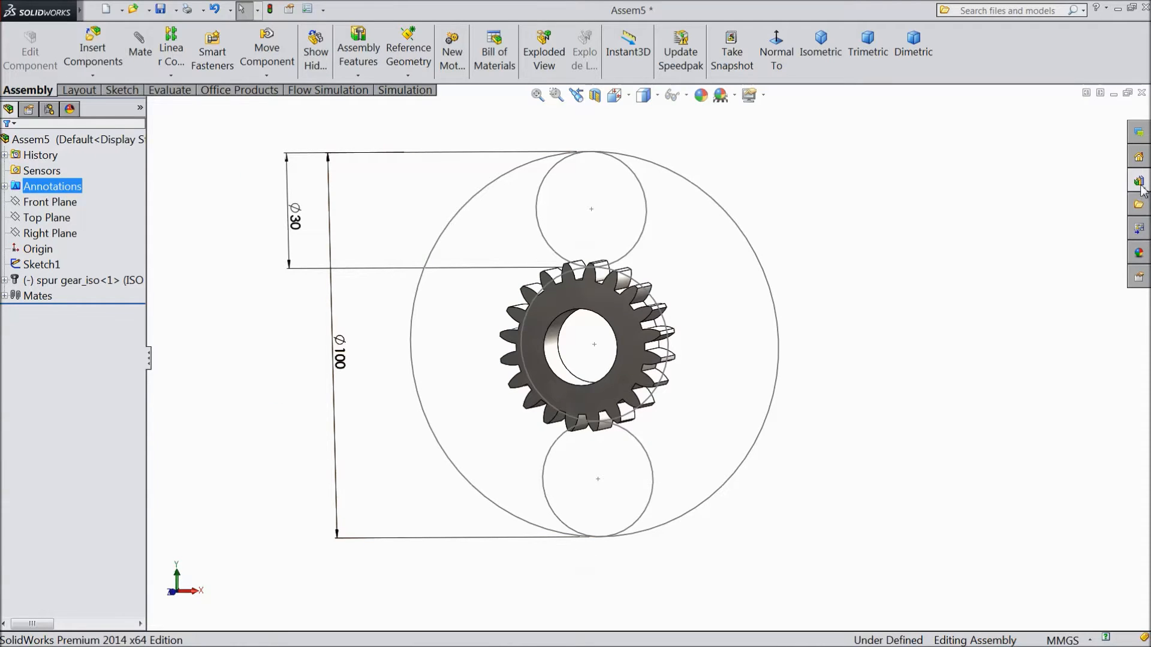
Step: Insert two smaller ISO spur gears from the Toolbox Gears library with fewer teeth
click(1140, 181)
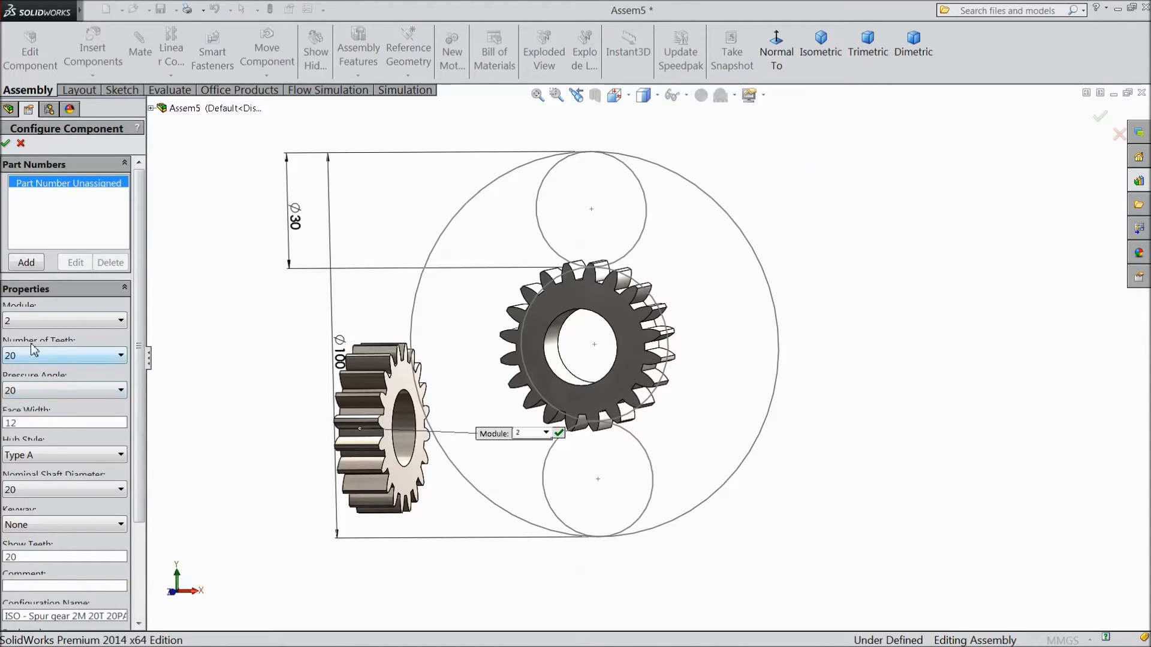
click(118, 356)
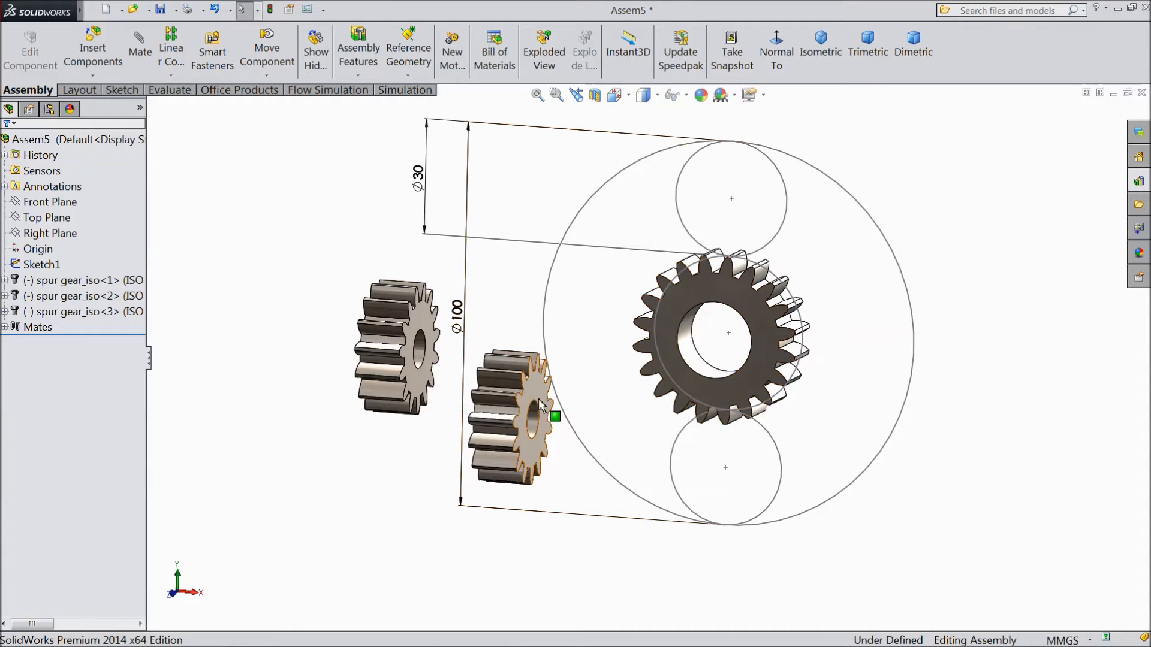
Step: Mate both small gear bores concentric to the upper and lower circles, faces coincident
click(525, 418)
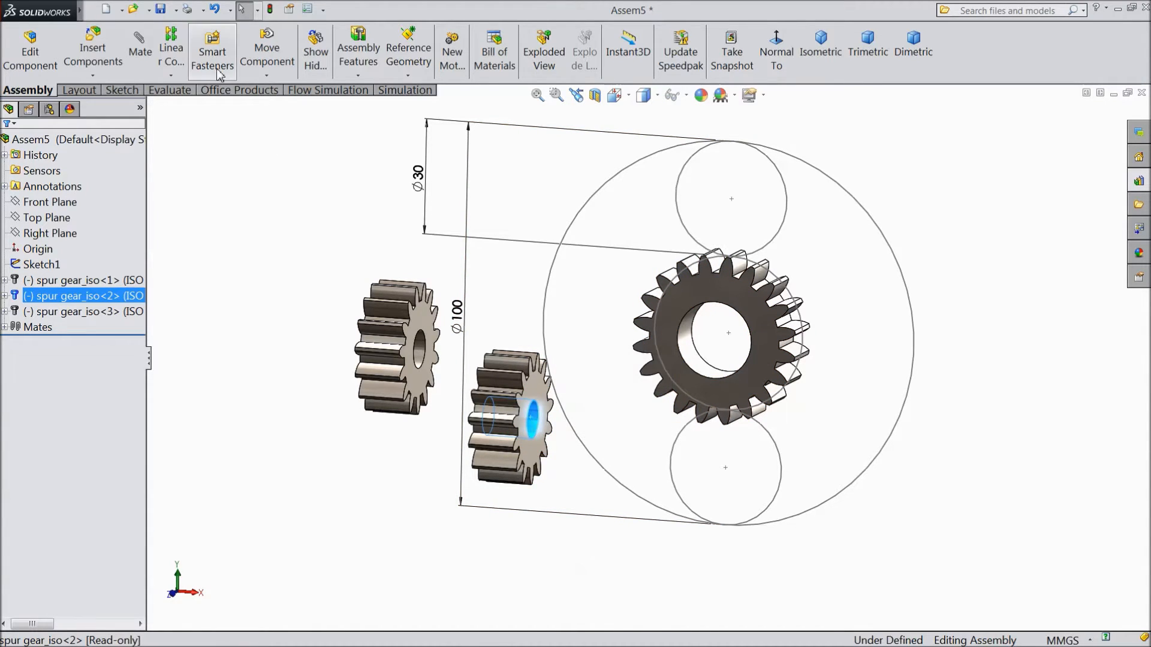
click(140, 51)
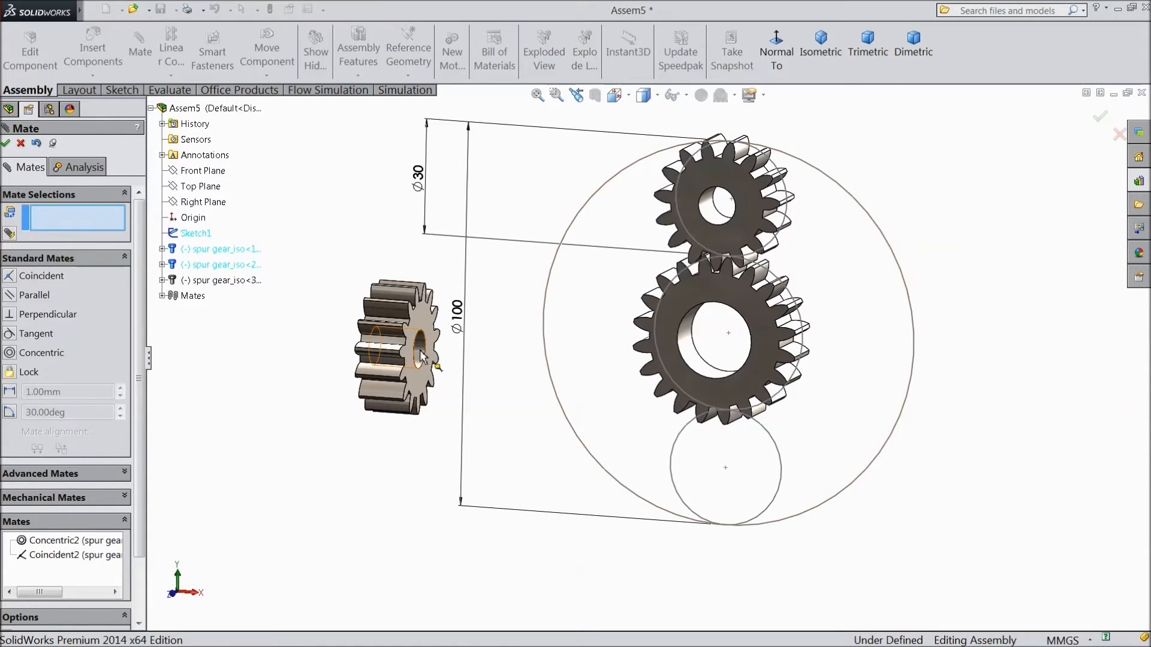
click(421, 356)
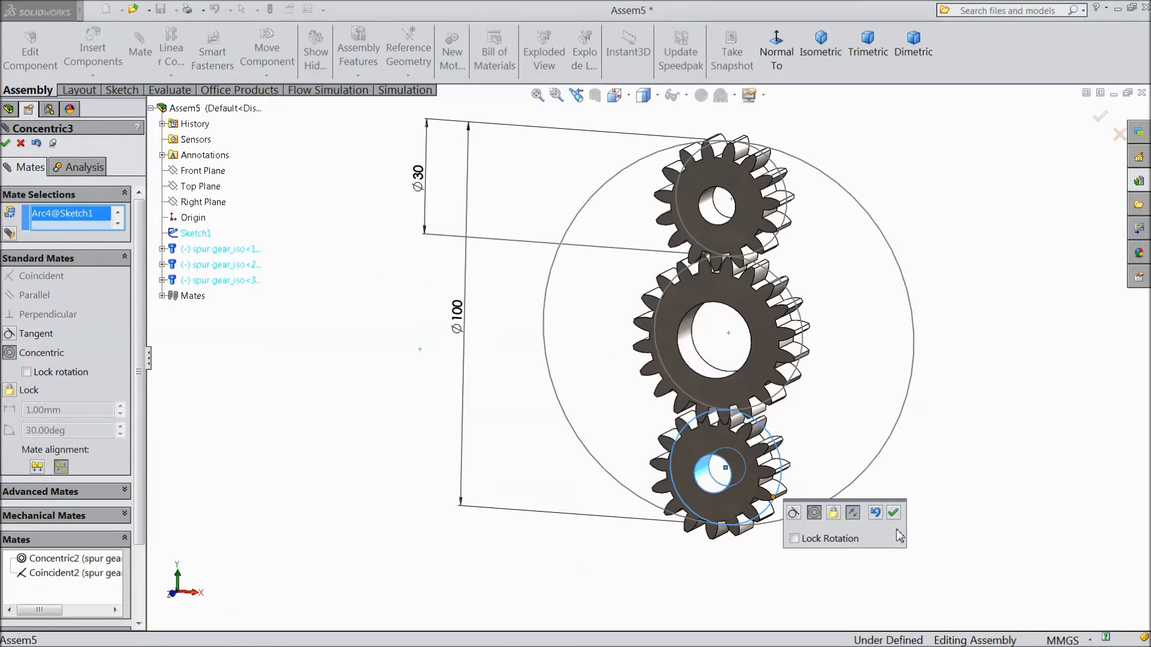
click(893, 513)
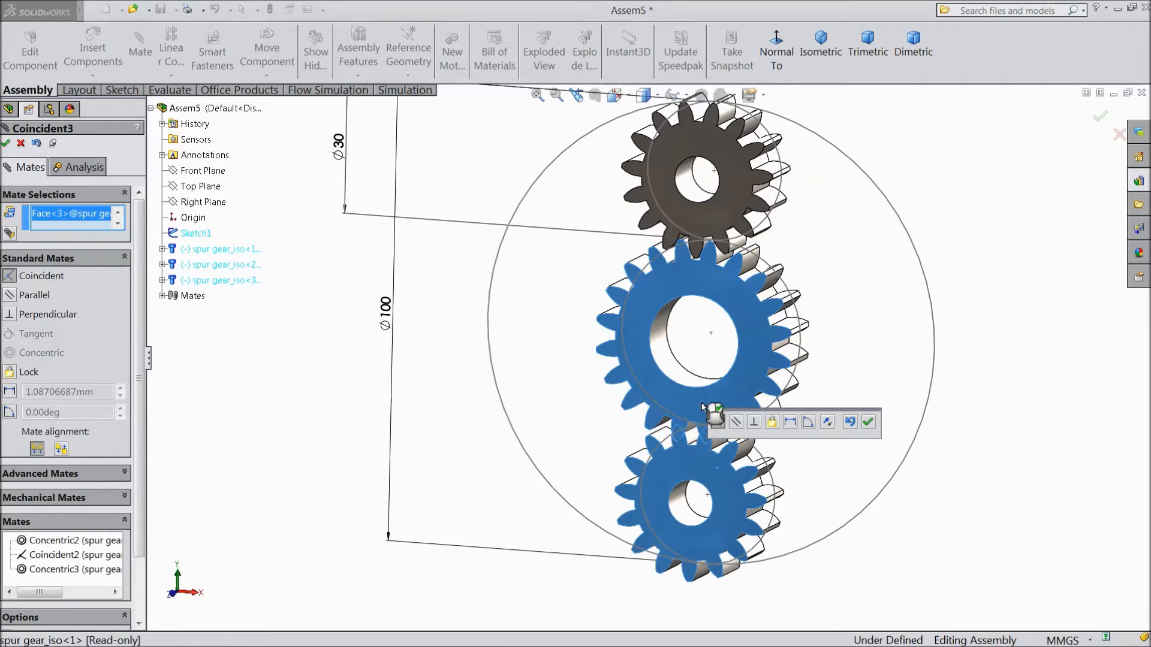
click(869, 422)
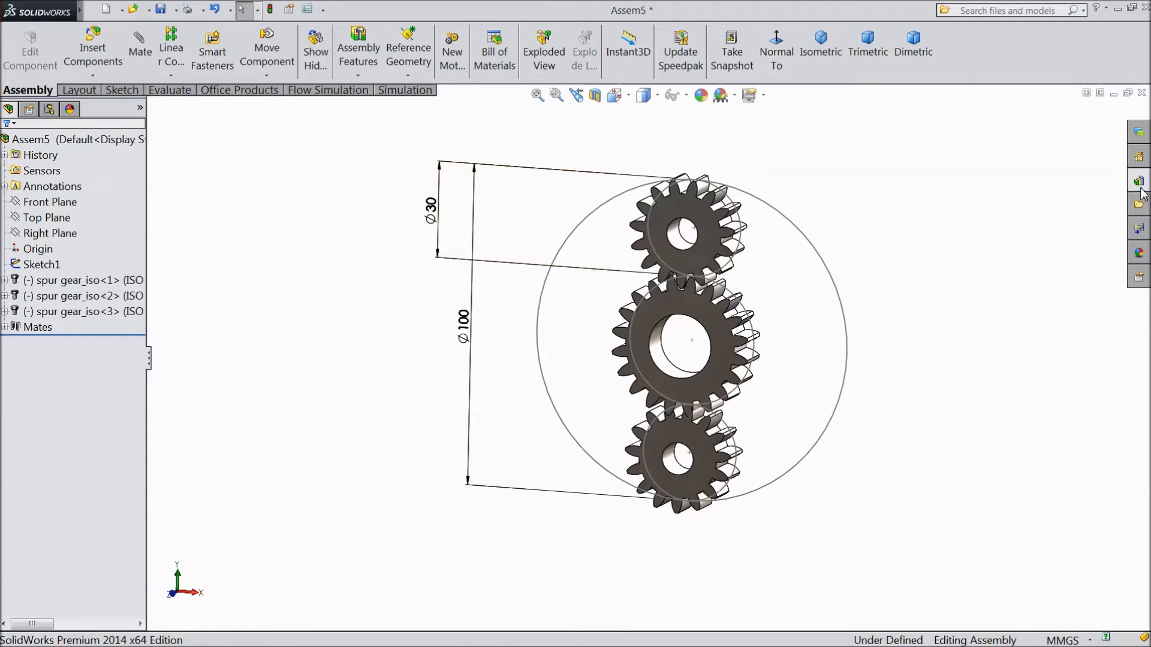
Step: Insert an ISO internal ring gear with 50 teeth and a 110 outside diameter
click(1138, 180)
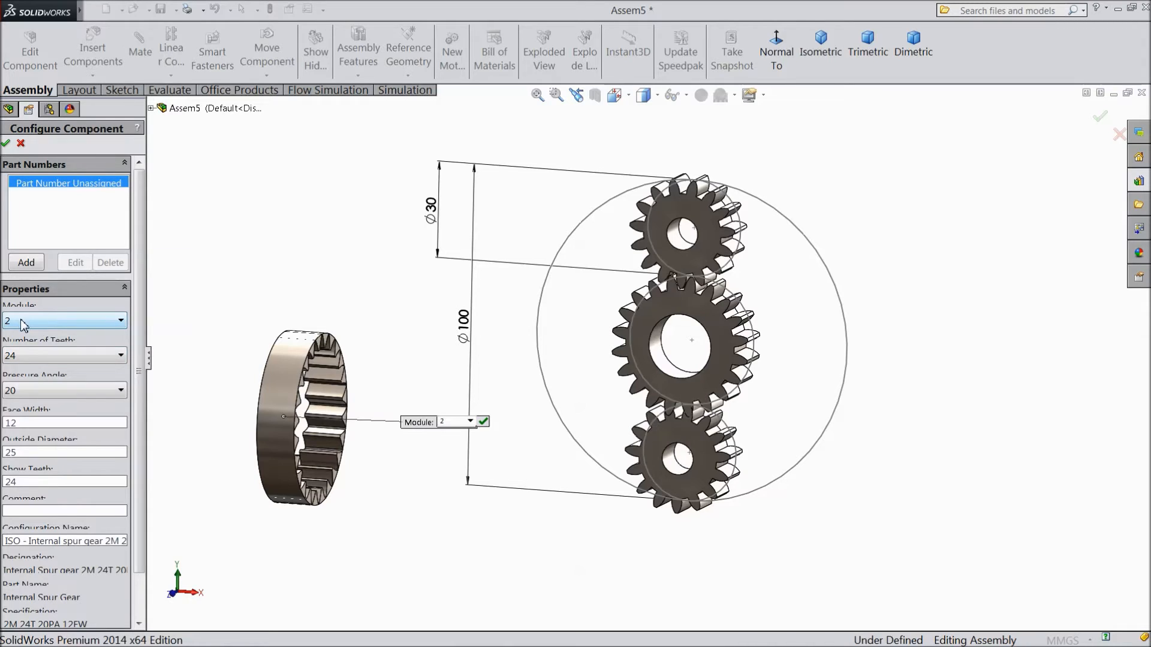
click(120, 320)
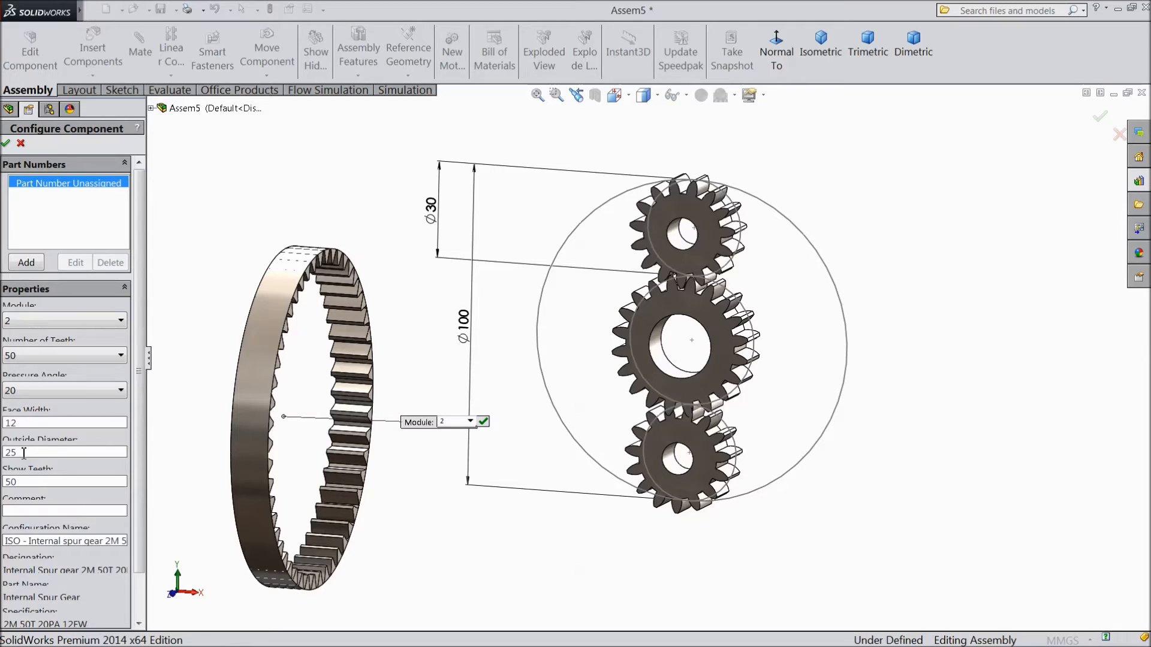
text(110)
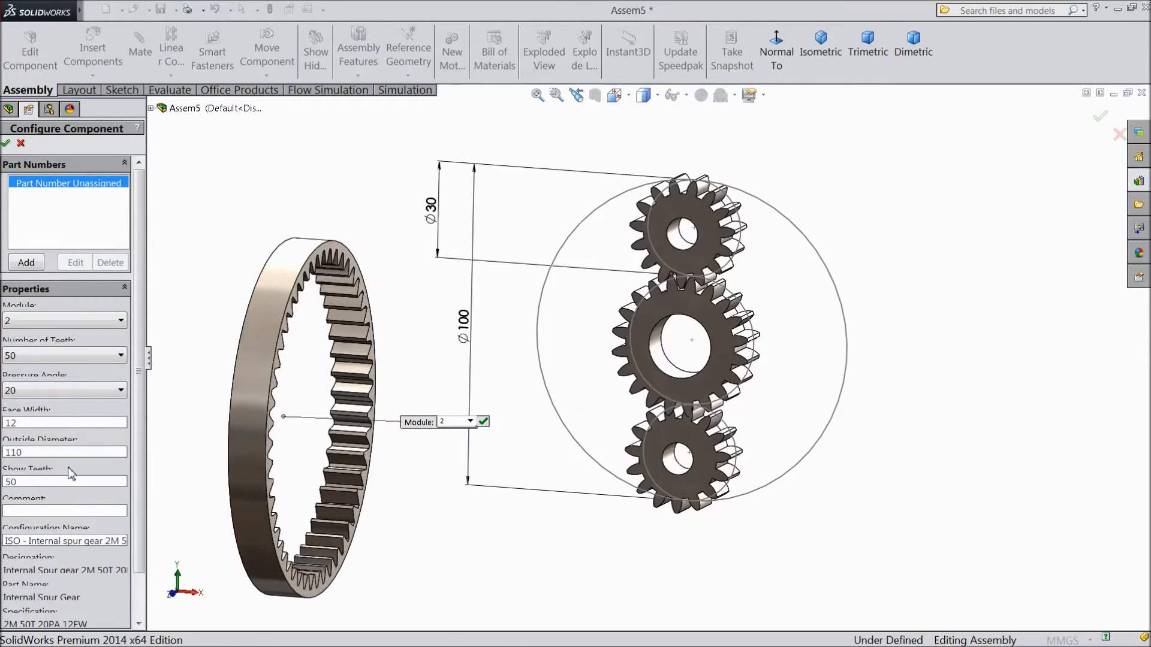
mouse_move(59, 501)
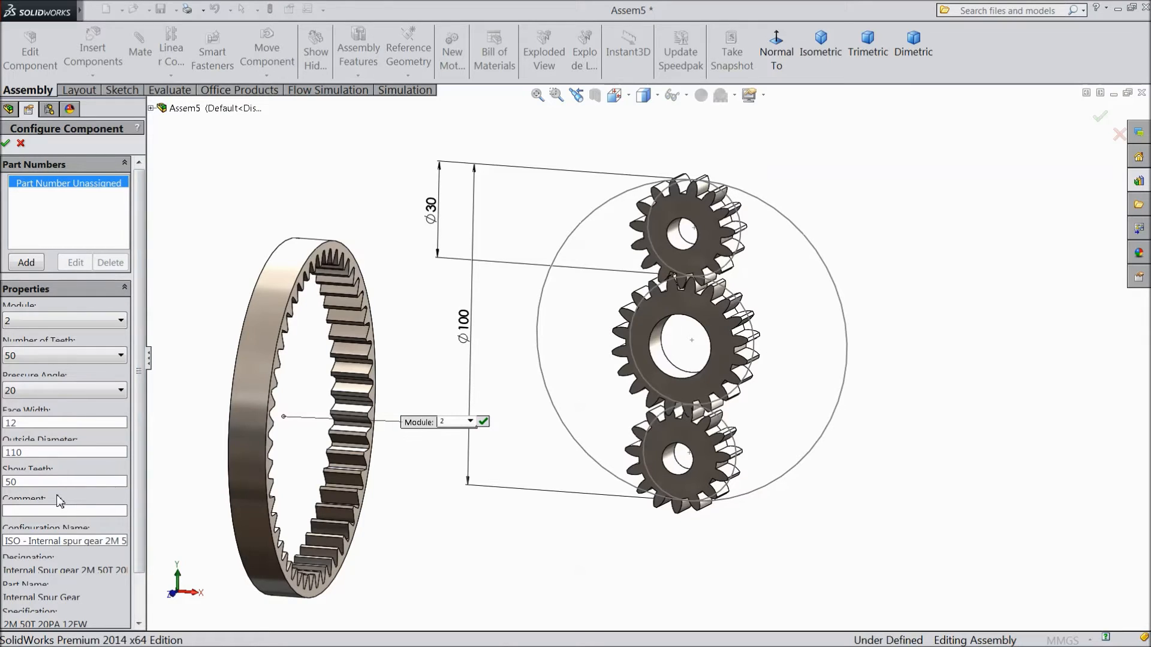
click(64, 481)
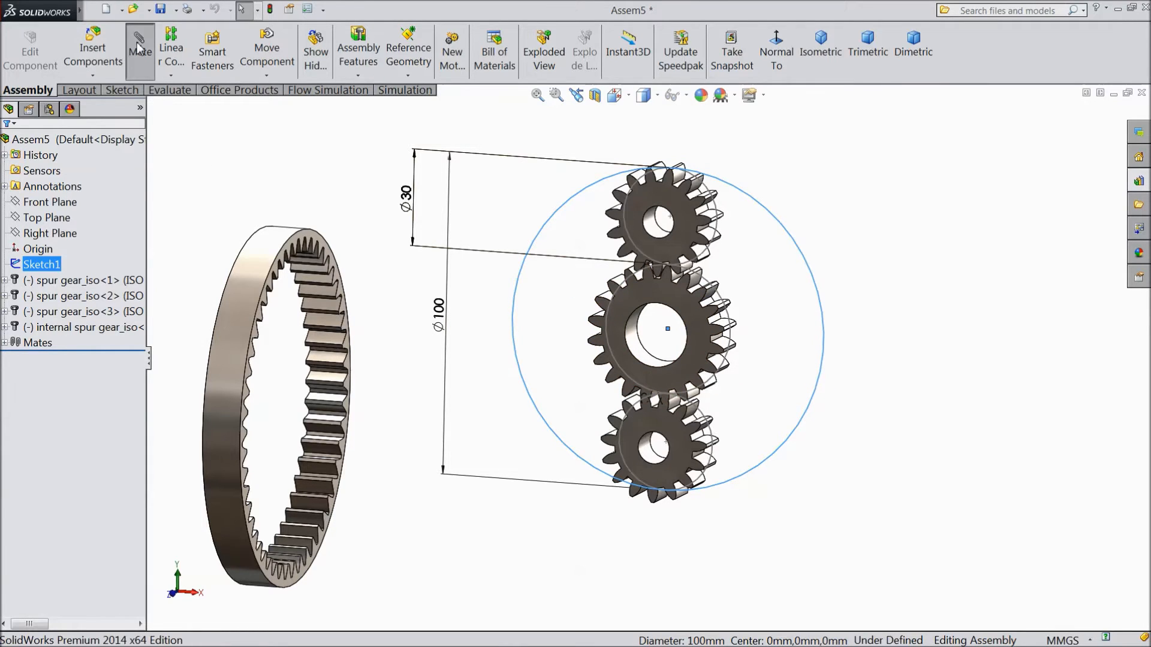
Step: Mate the ring gear concentric and coincident around the three spur gears
click(139, 51)
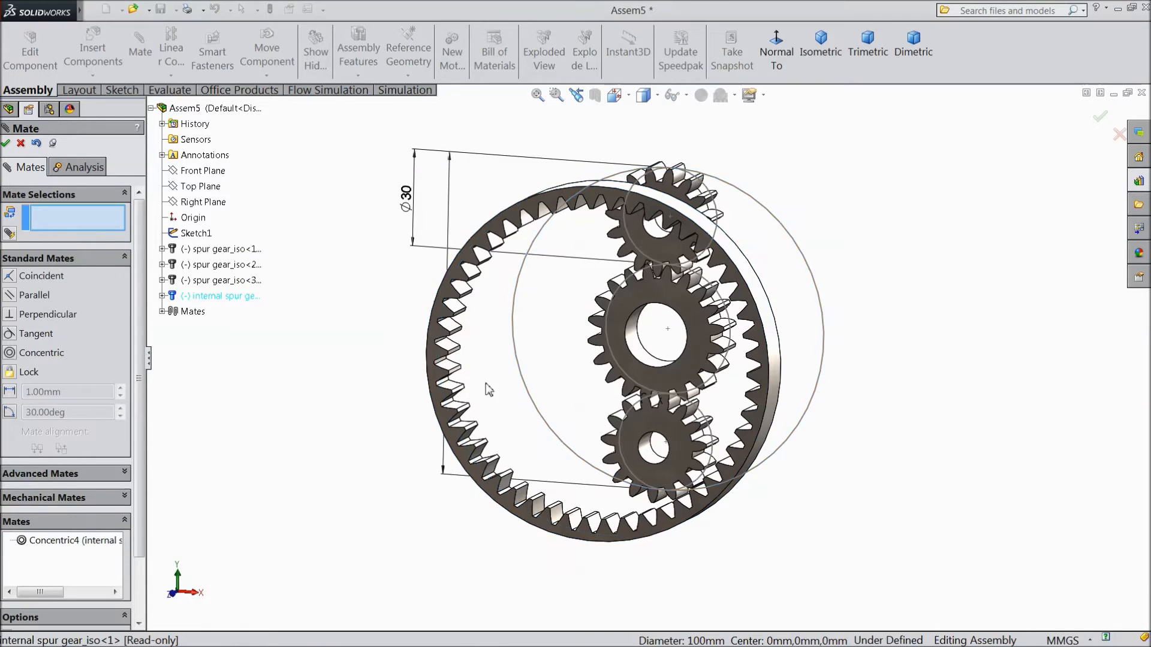
click(656, 349)
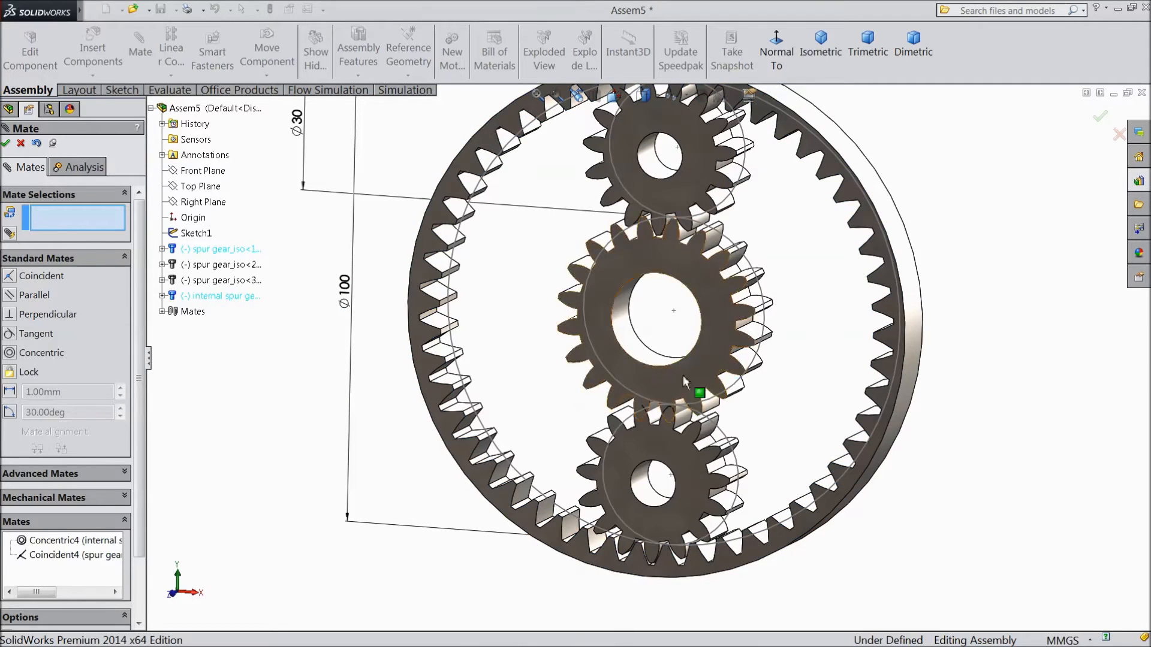
click(1100, 116)
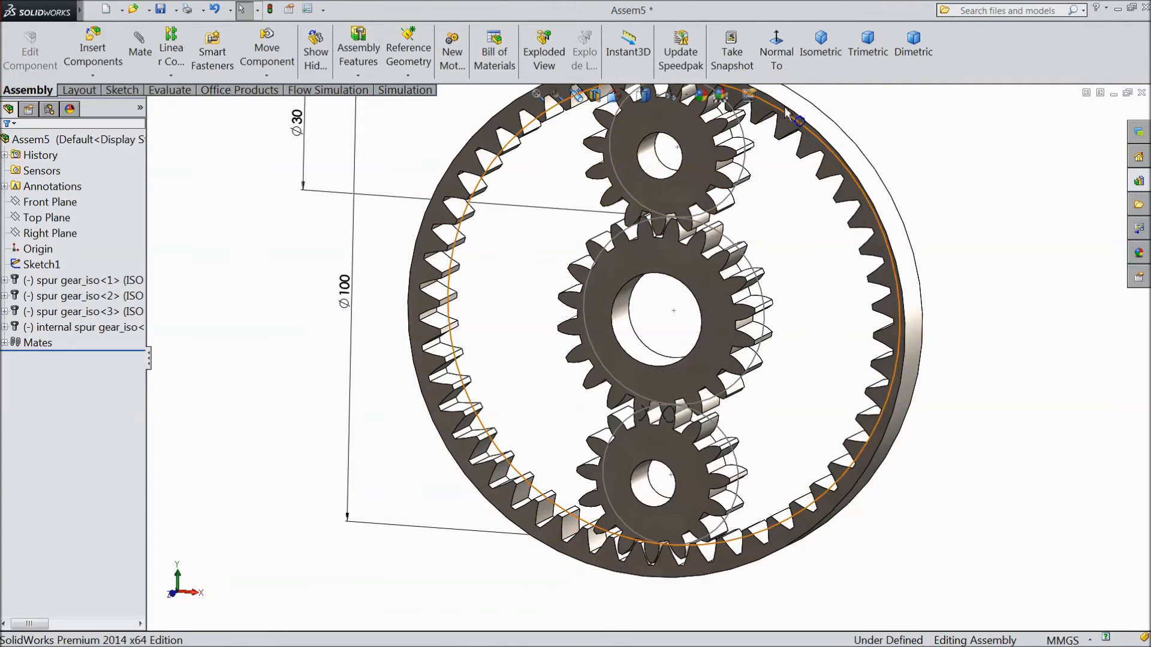
click(660, 147)
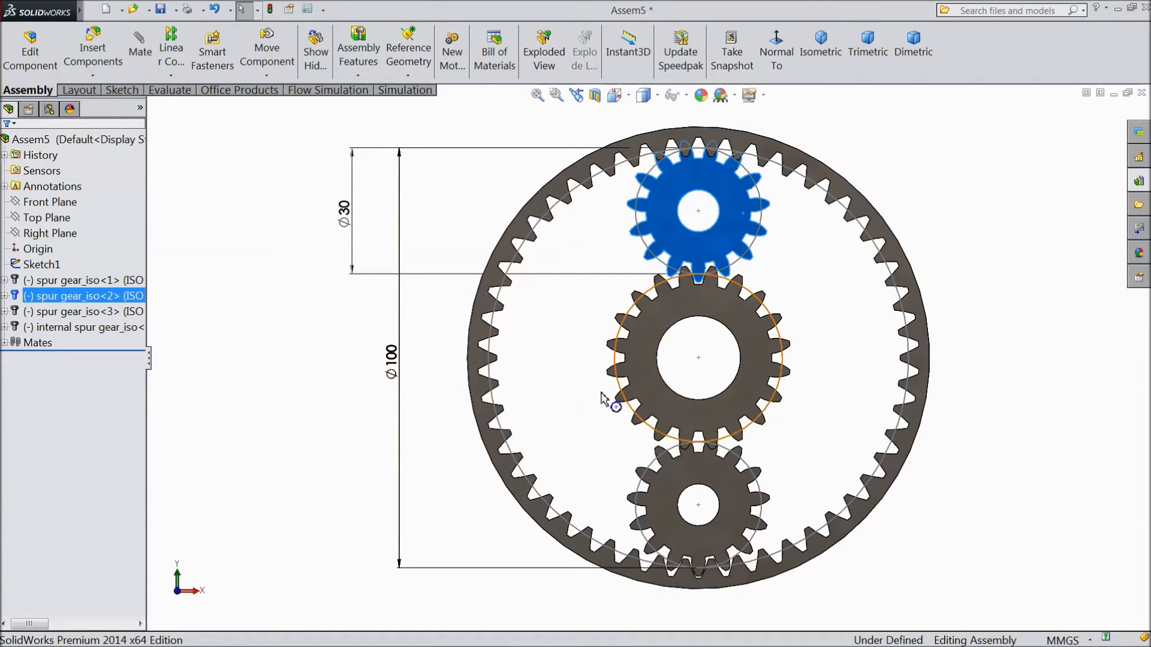
Step: Hide Sketch1 and its diameter dimensions, leaving only the gears shown
click(41, 264)
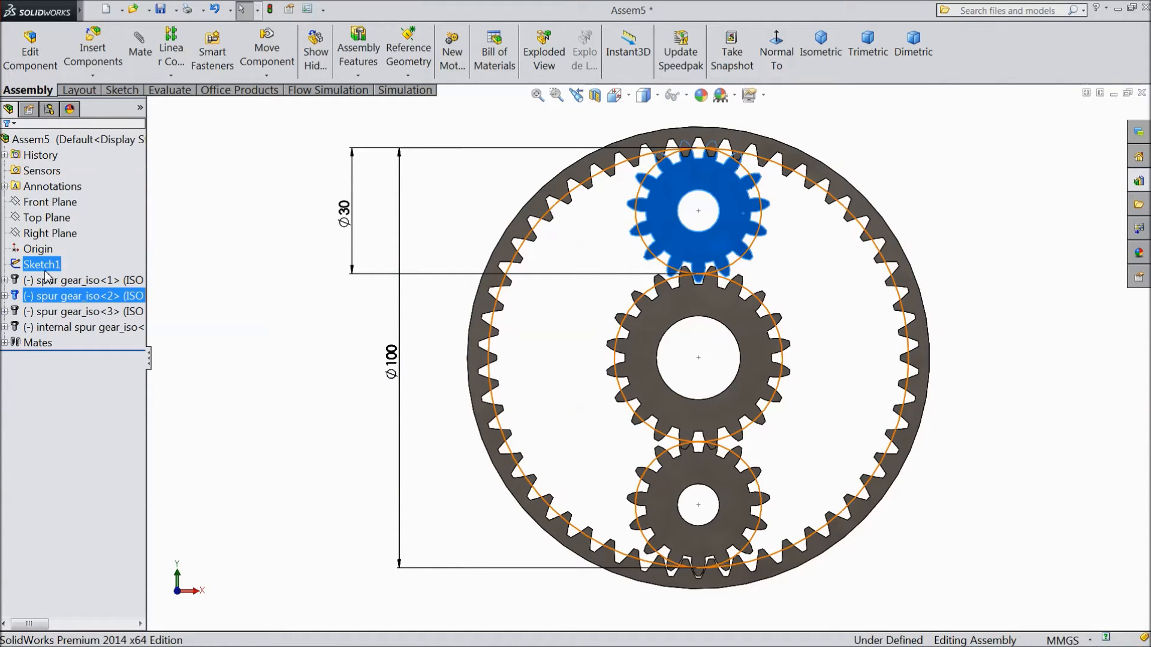
click(37, 248)
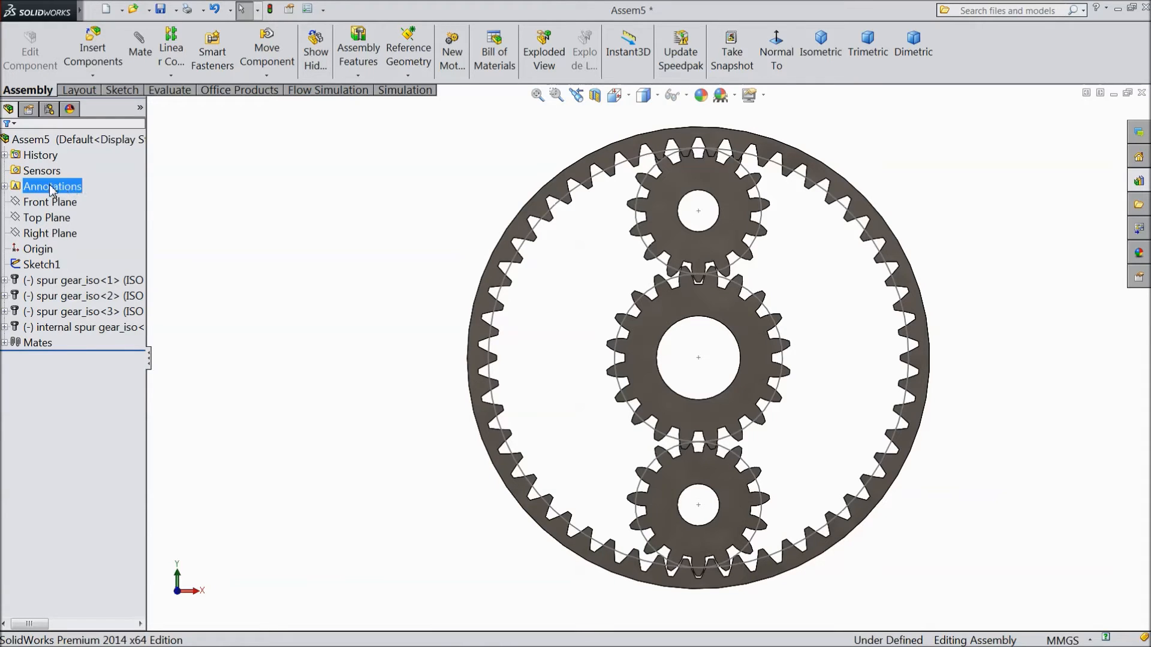
right_click(41, 264)
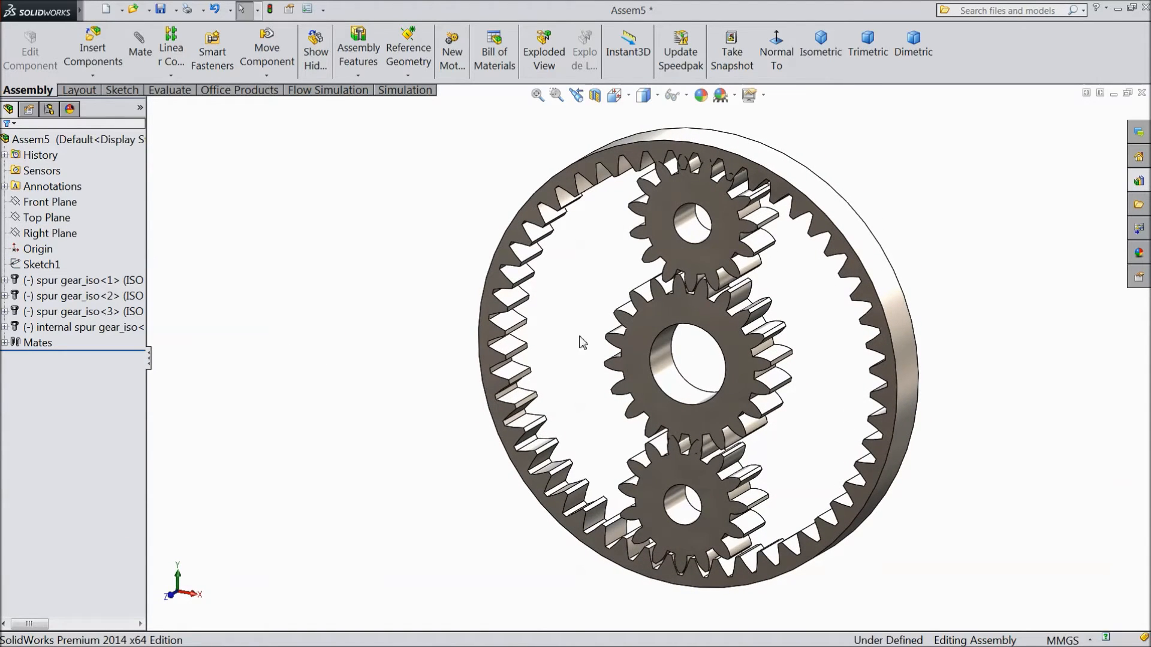
click(690, 359)
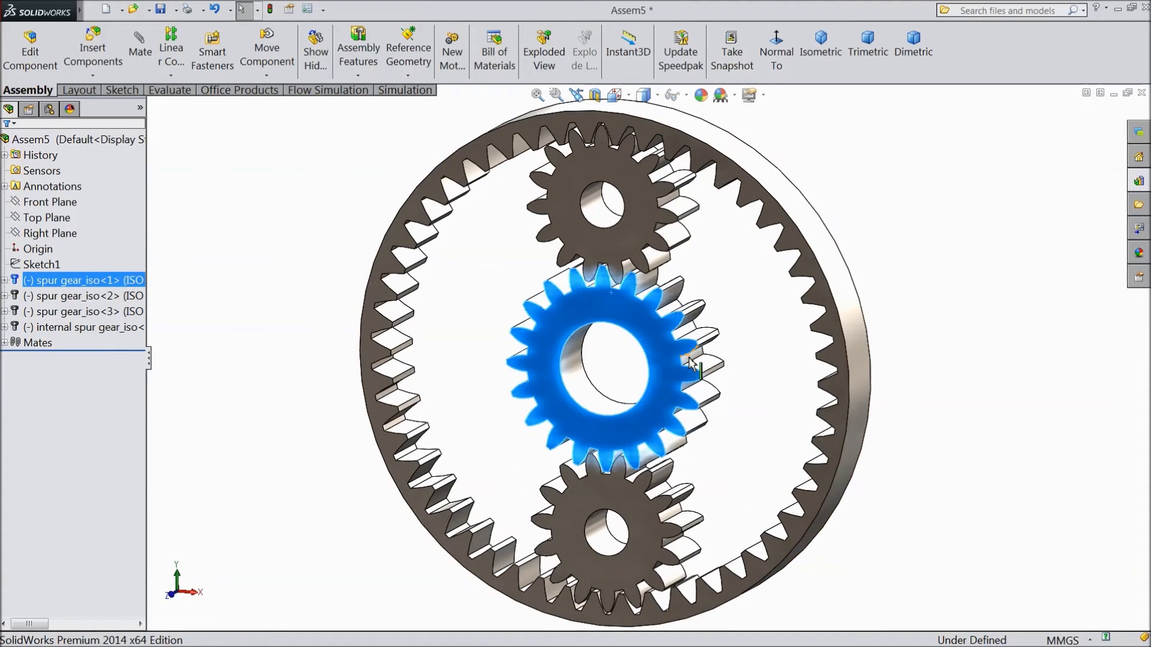
click(286, 336)
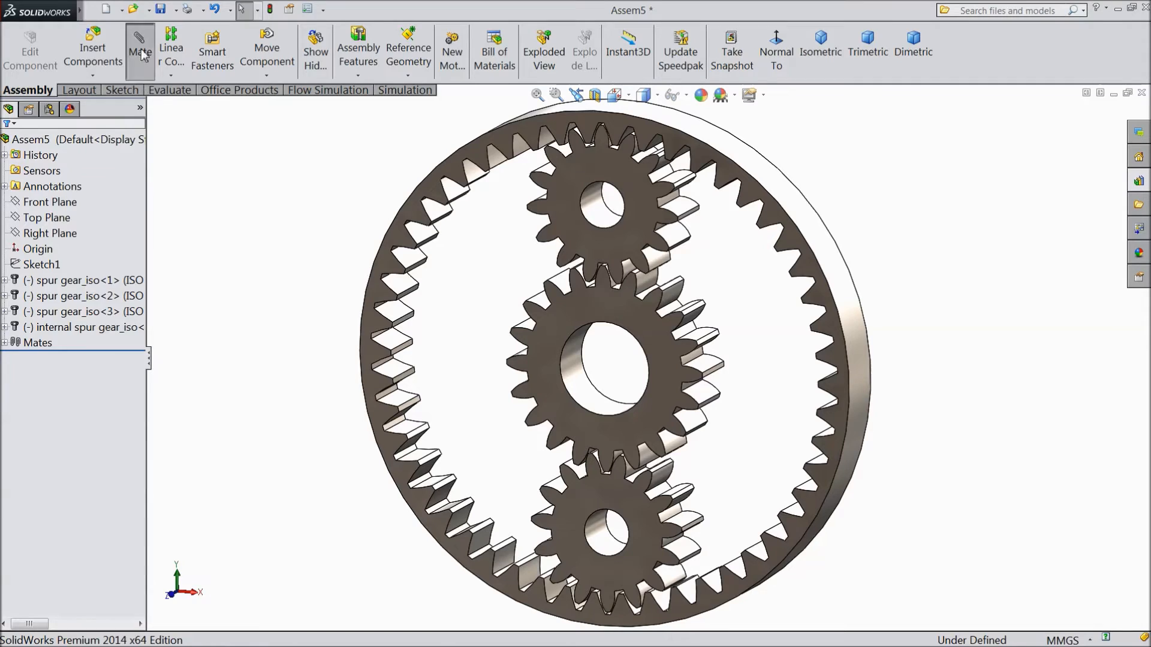
Step: Add a Gear mate between the top and middle gear bores with ratio 30mm : 40mm
click(139, 50)
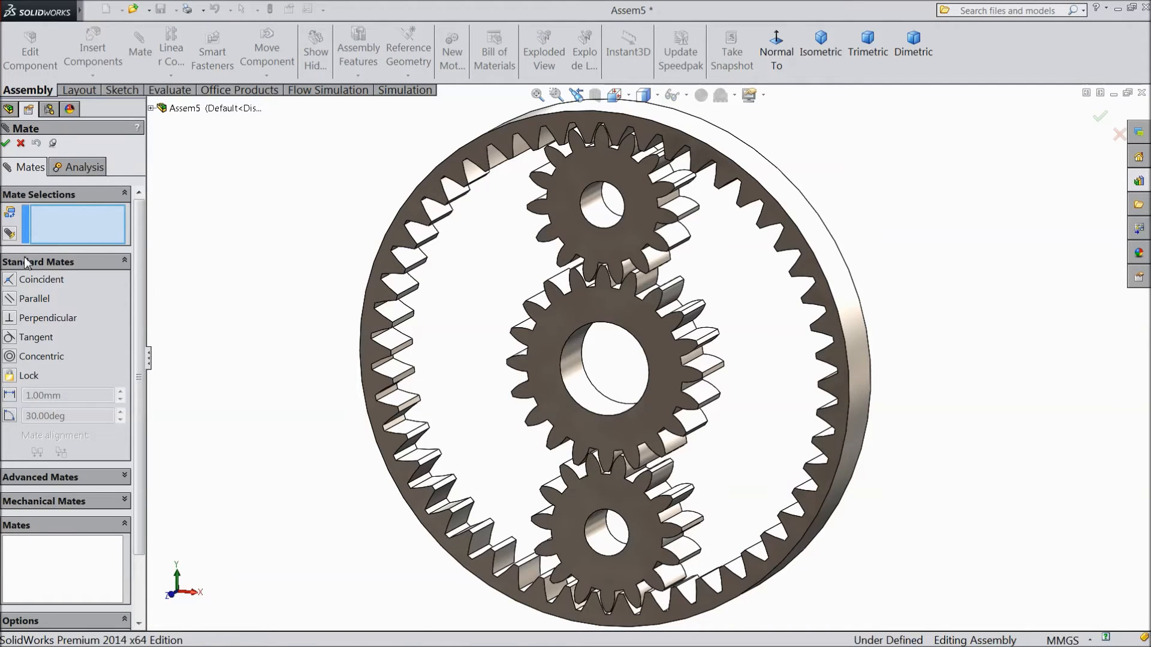
mouse_move(18, 544)
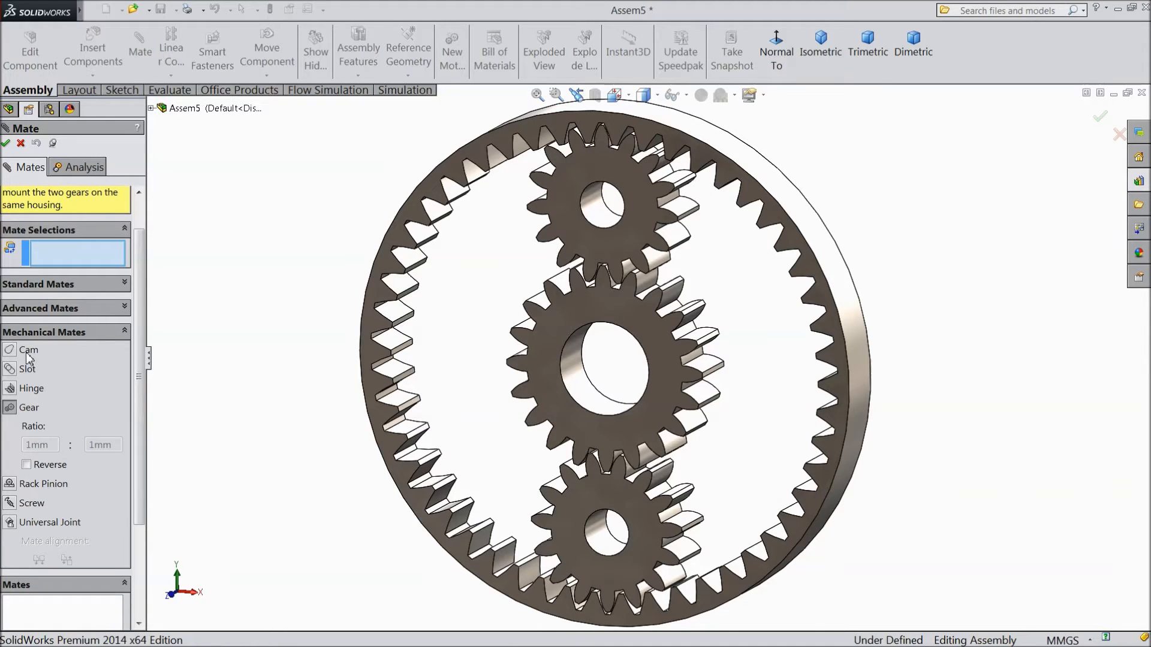
click(607, 235)
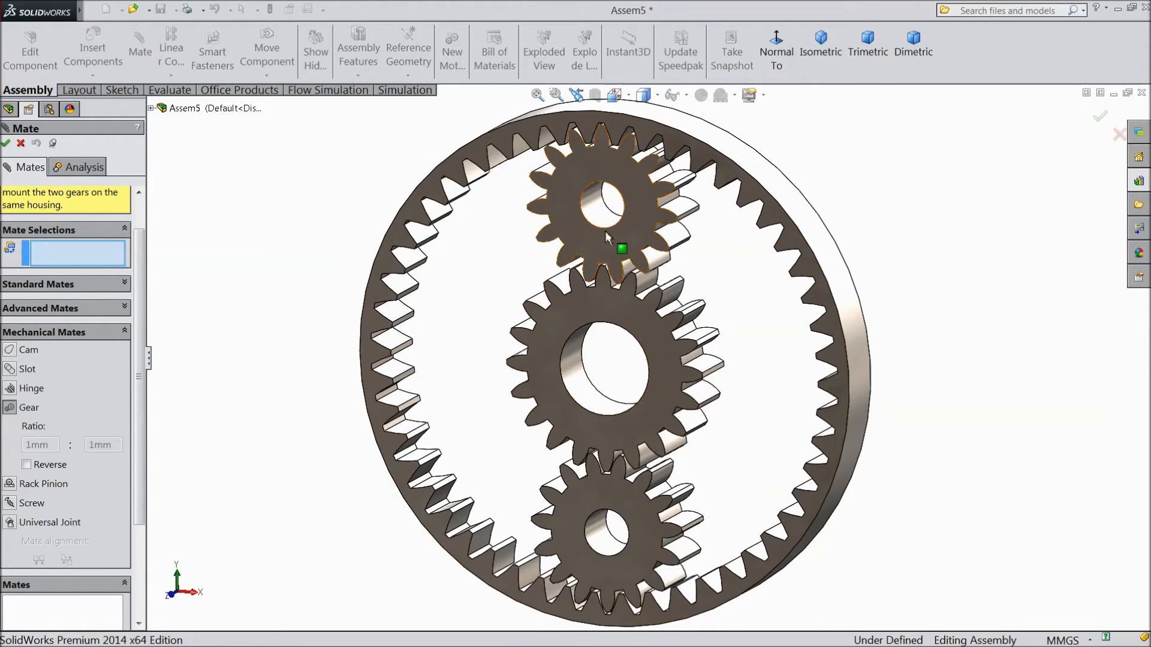
click(602, 199)
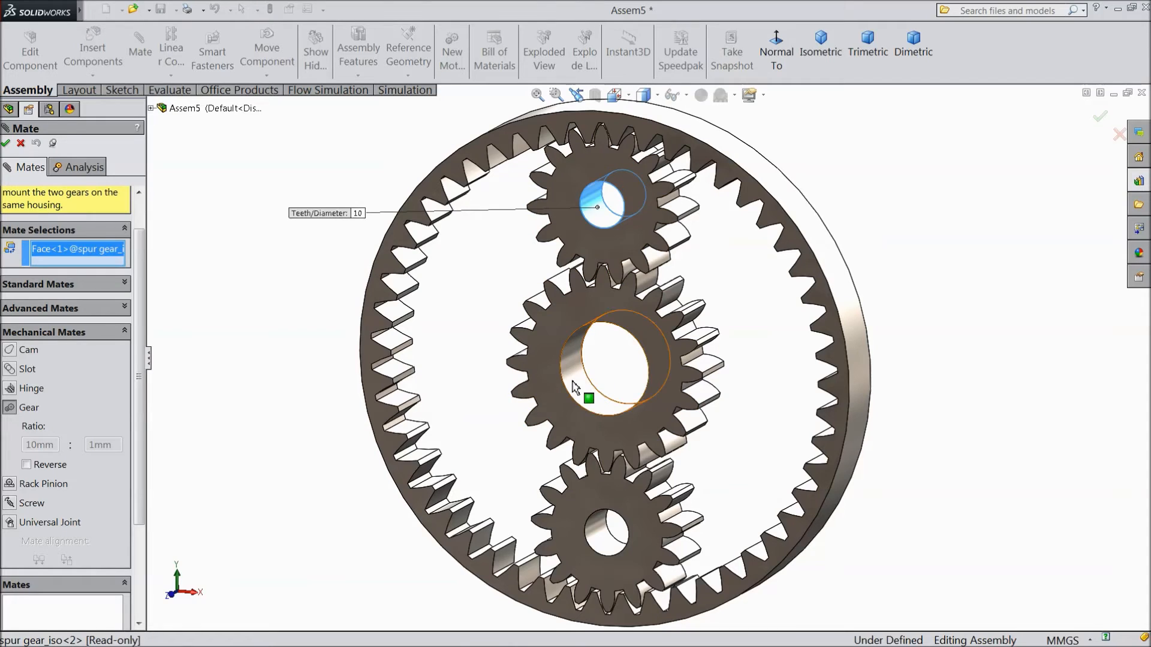
click(594, 360)
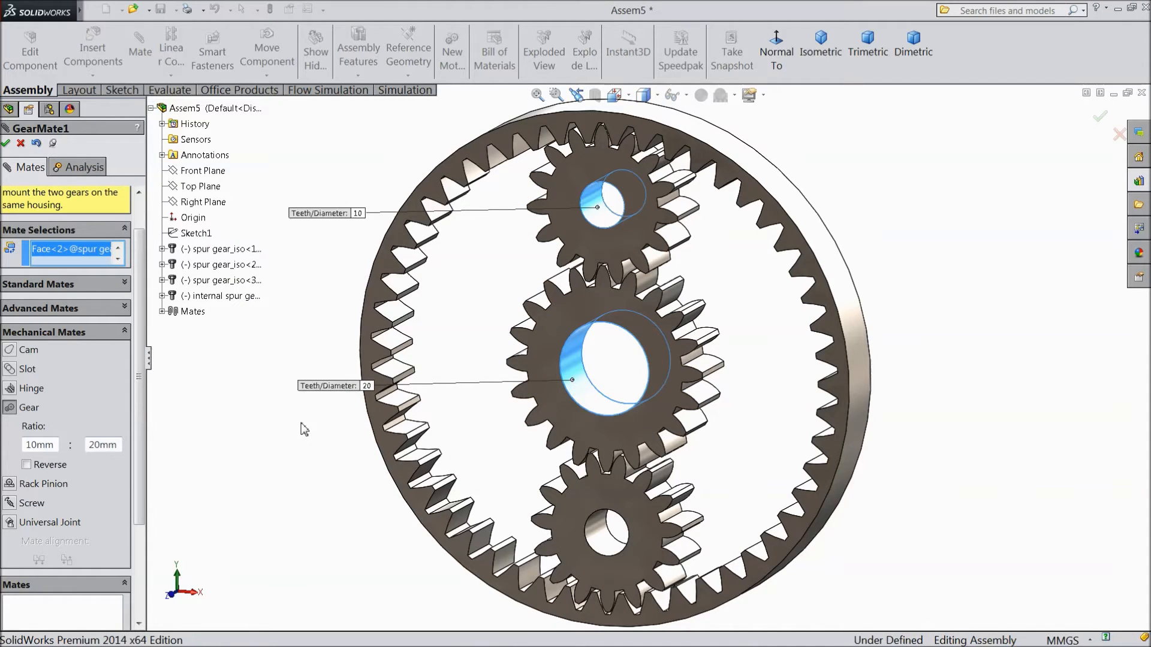
click(40, 444)
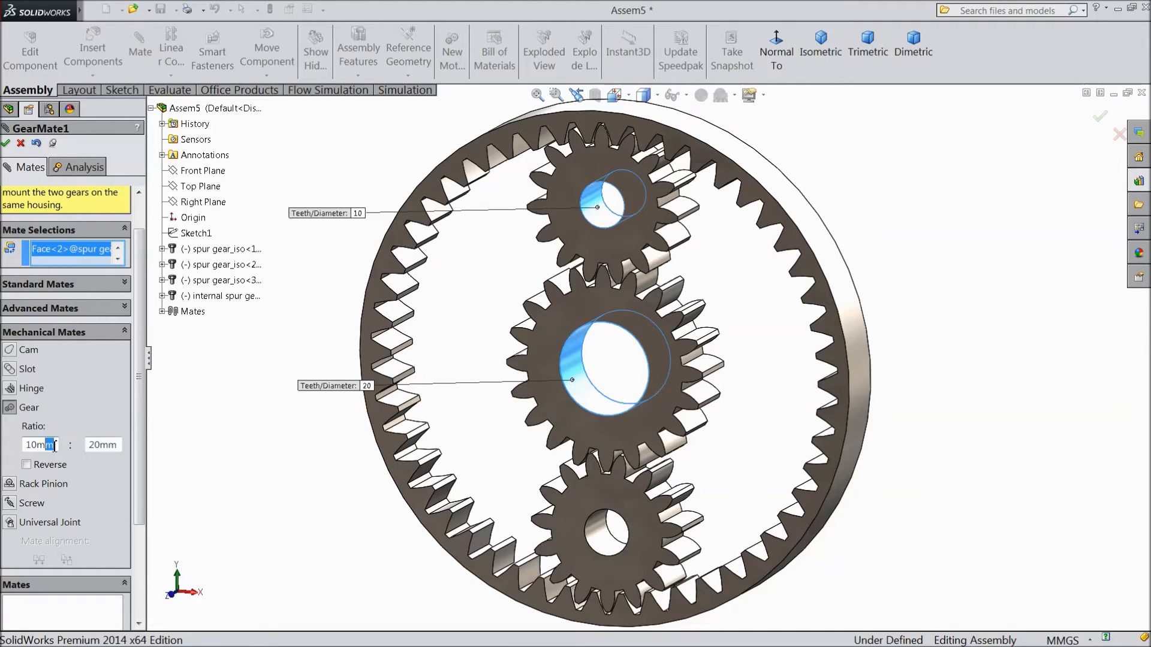
text(30)
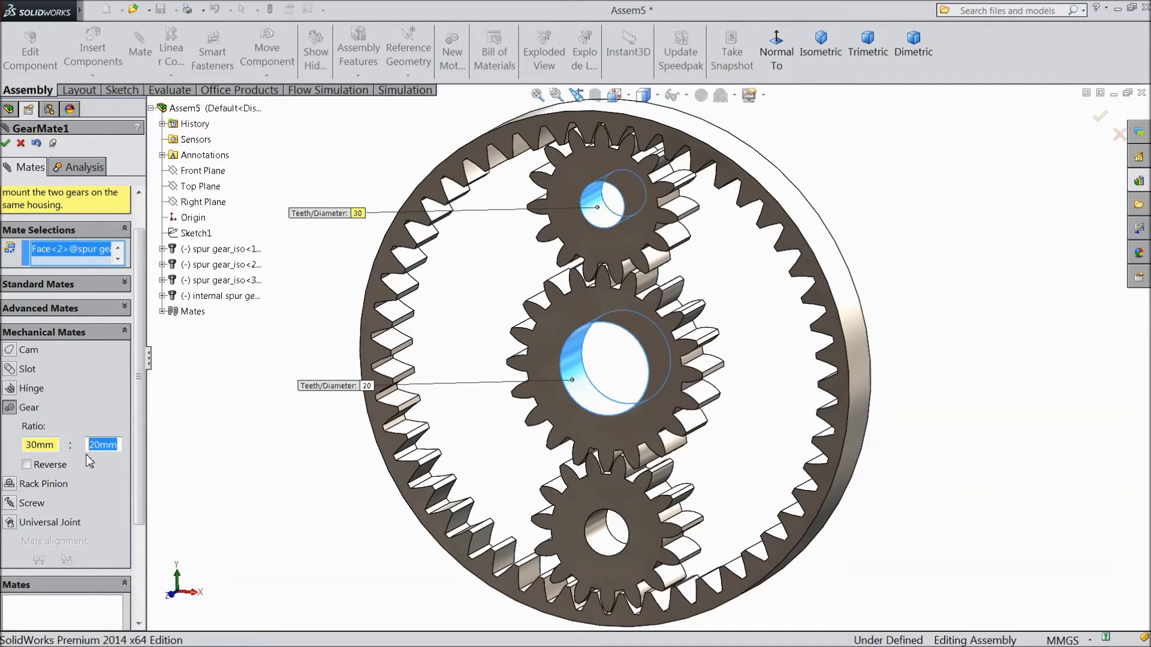
text(40)
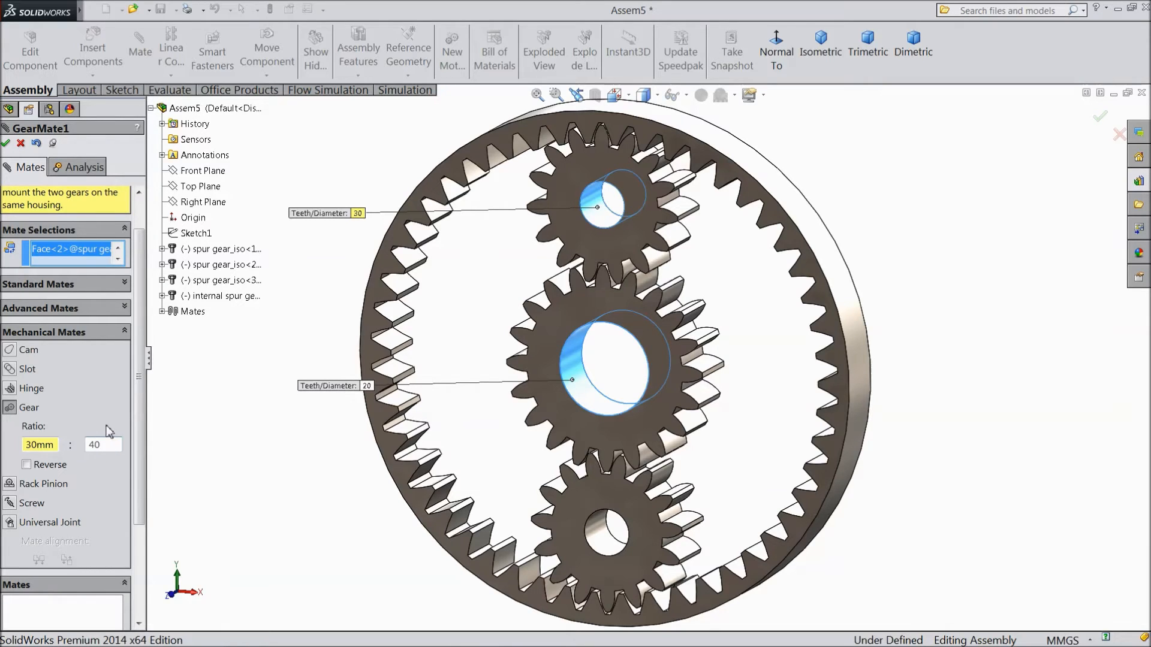
text(40mm)
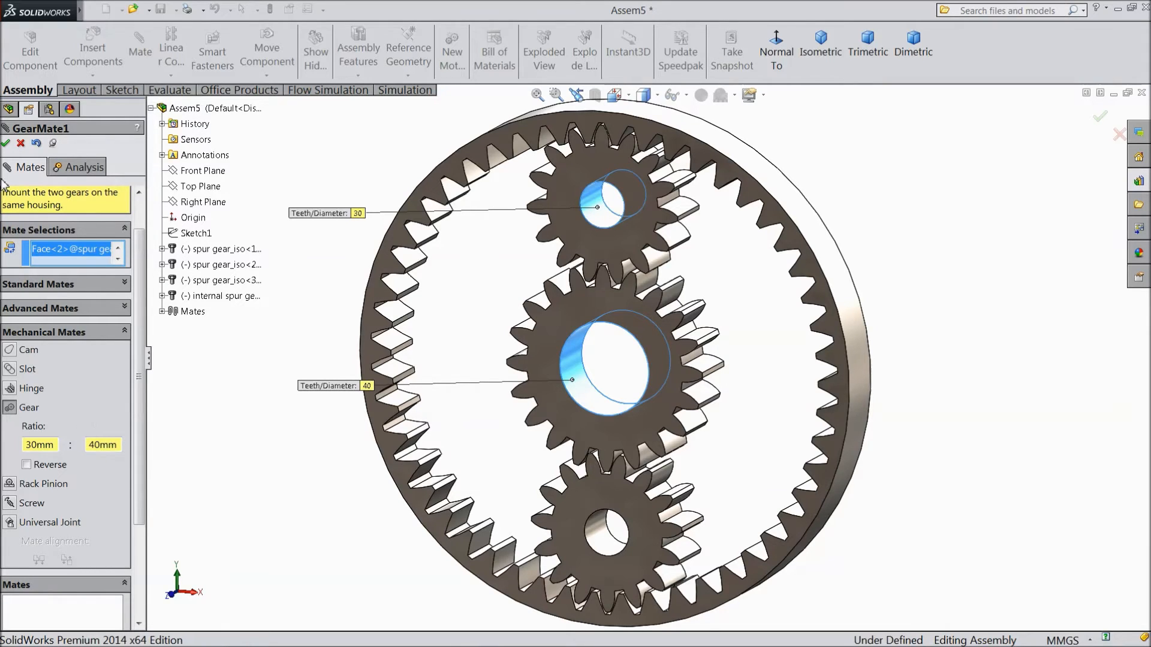
click(6, 143)
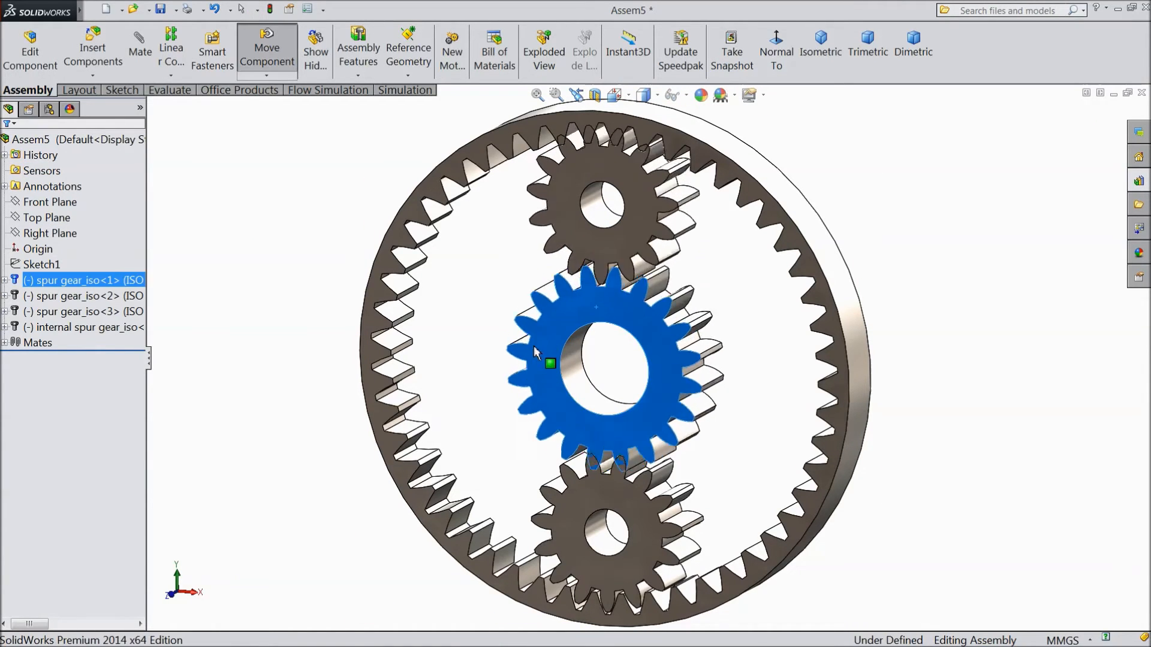
Step: Drag the middle gear to check that the 30:40 gear mate turns the top gear
drag(550, 365, 569, 388)
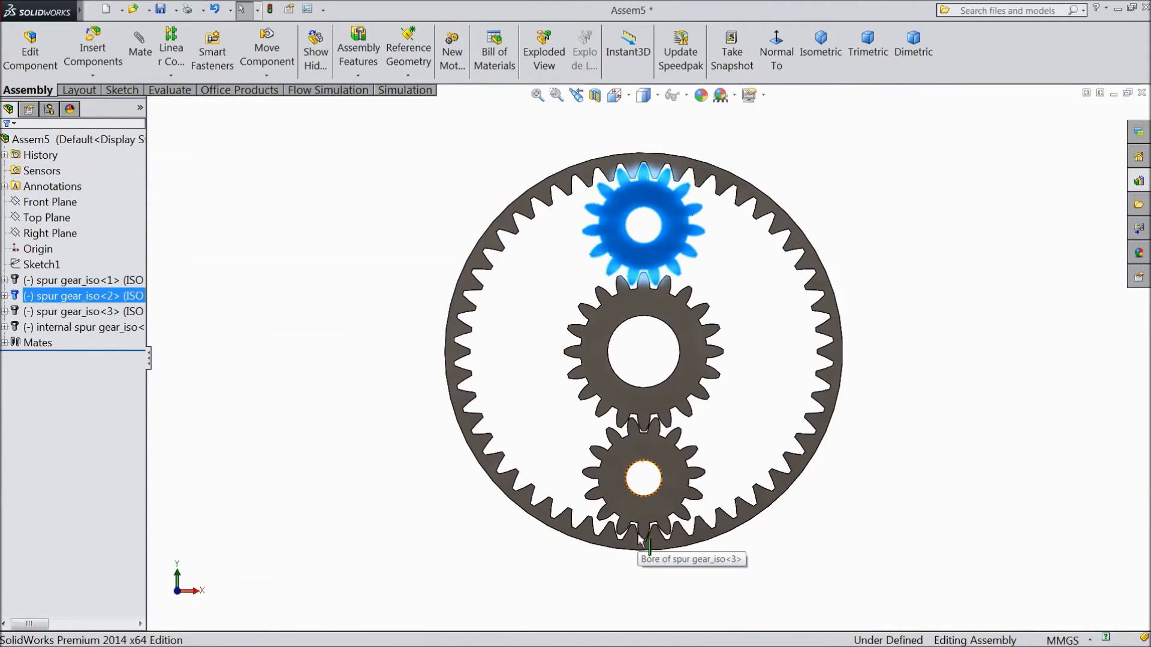
scroll(up, 3)
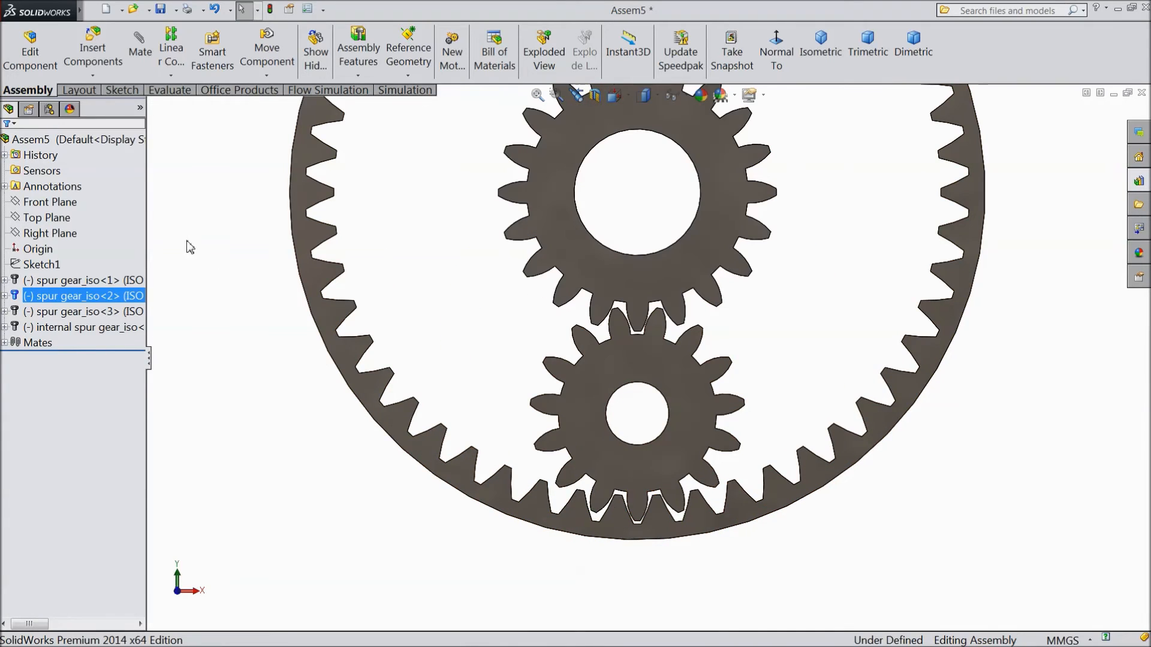
click(139, 49)
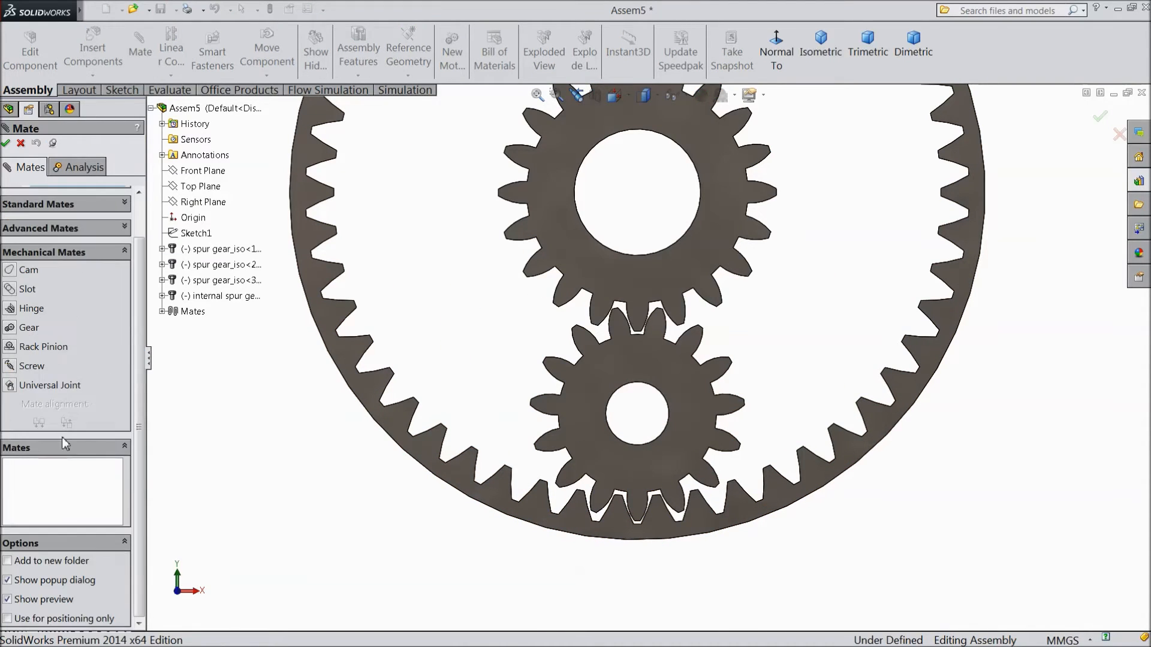
Step: Add GearMate2 linking the middle and bottom gear bores at a 40mm : 30mm ratio
click(29, 327)
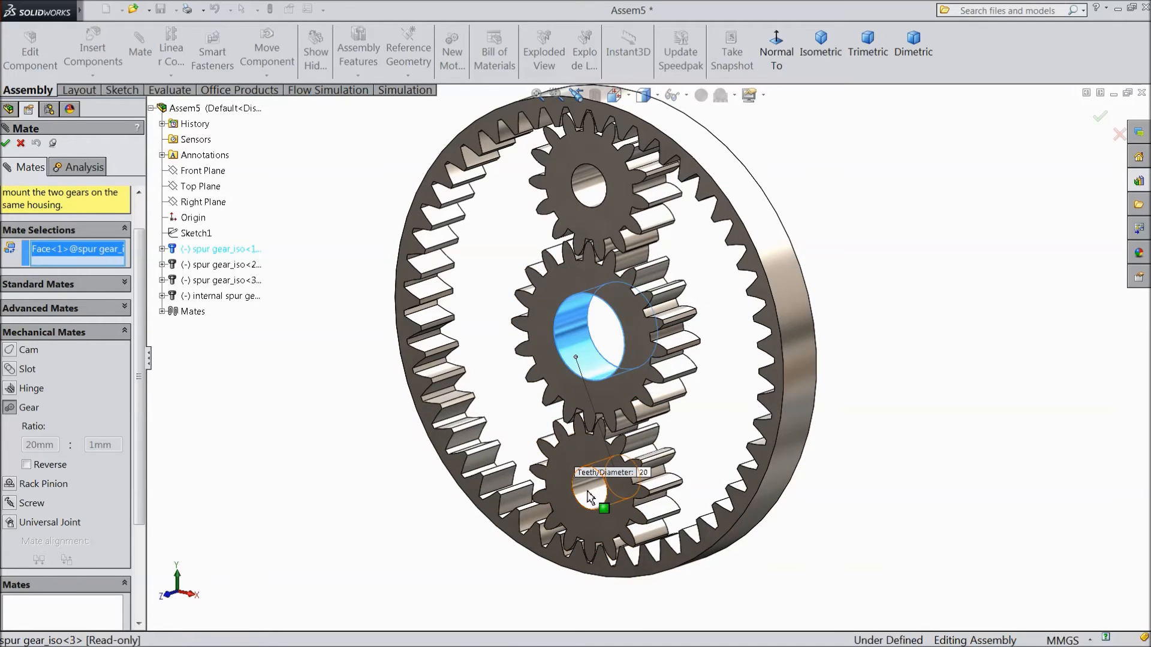
click(588, 499)
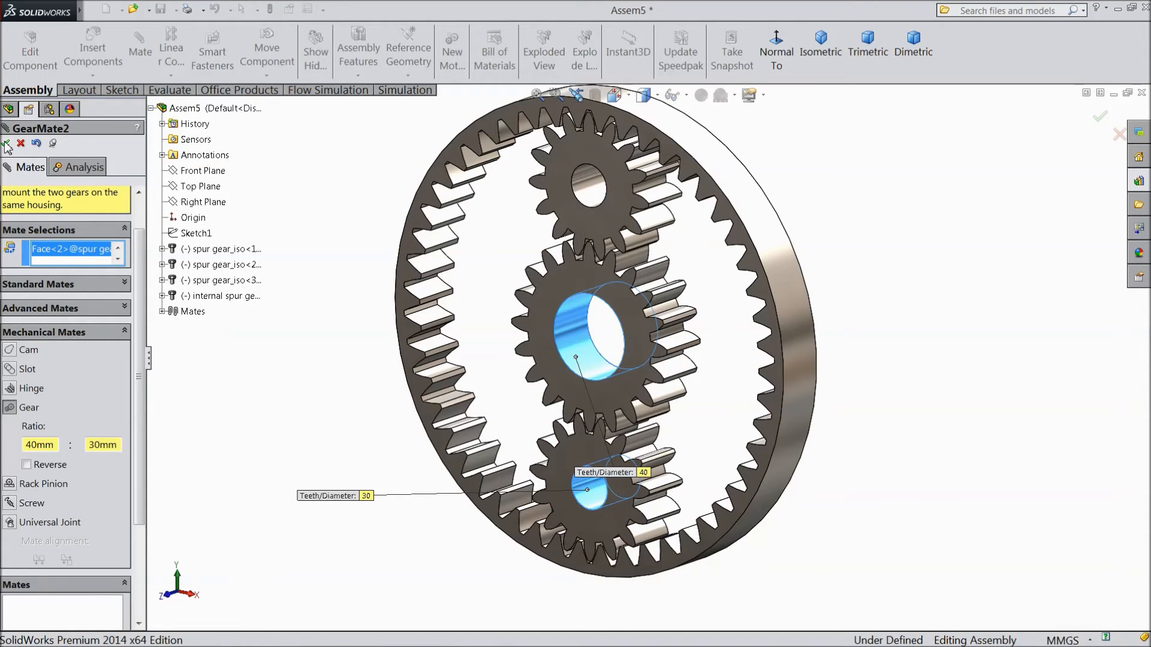
click(7, 143)
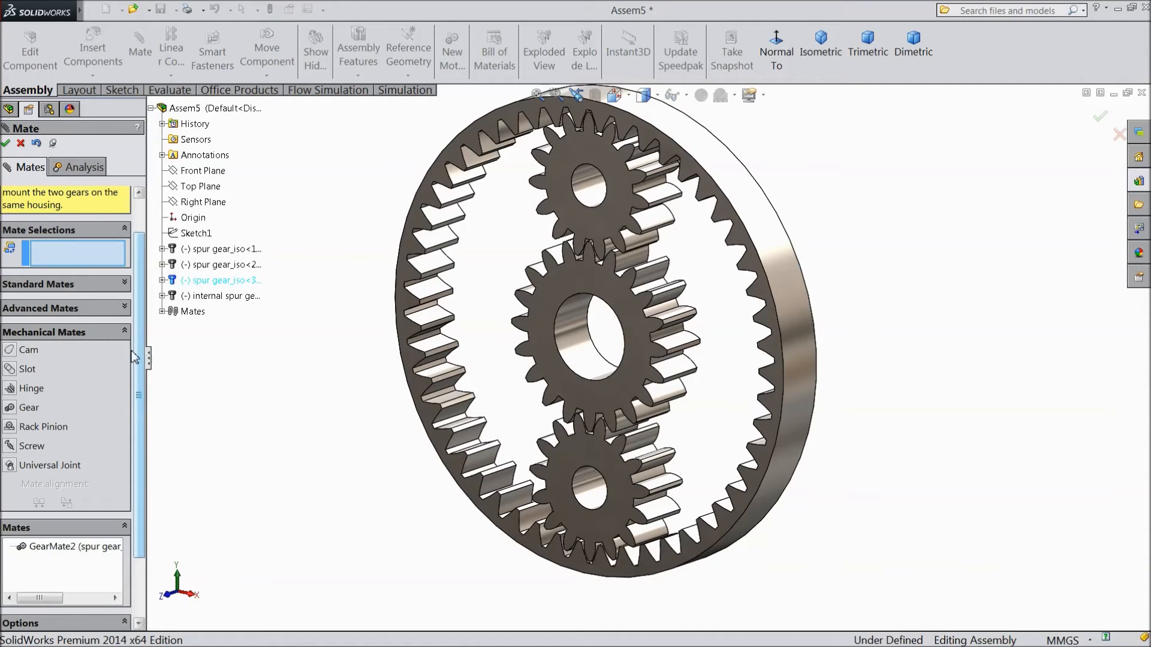
mouse_move(452, 402)
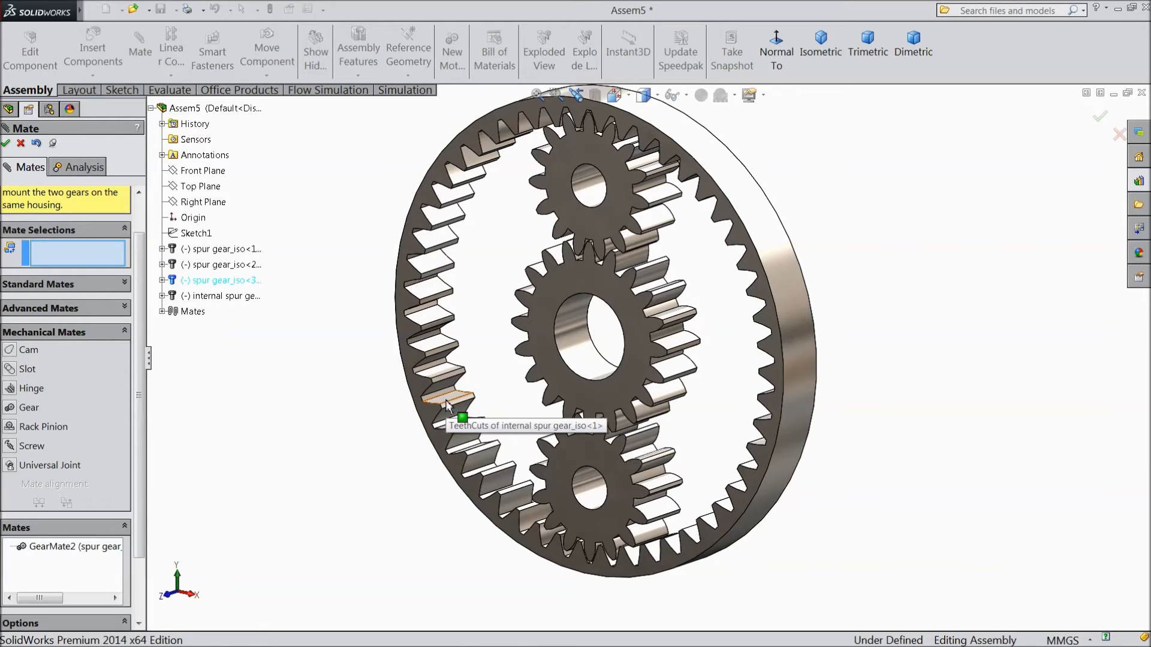
Step: Gear-mate the top planet gear to the ring gear at 30:100 with Reverse enabled
drag(462, 403, 646, 228)
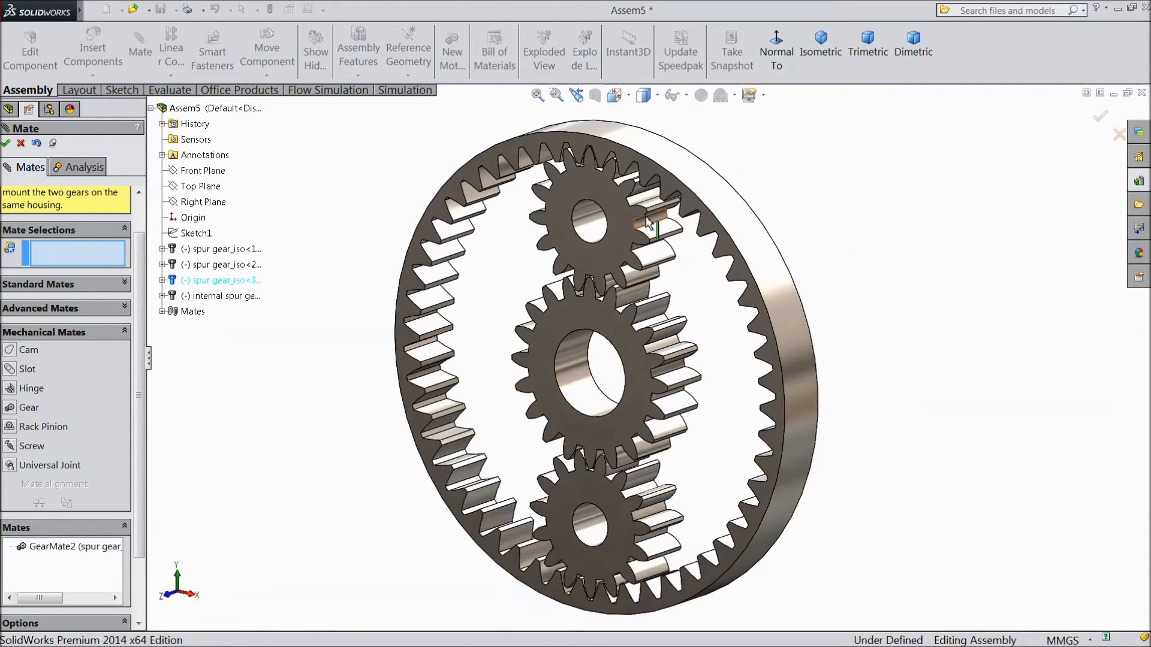
click(579, 228)
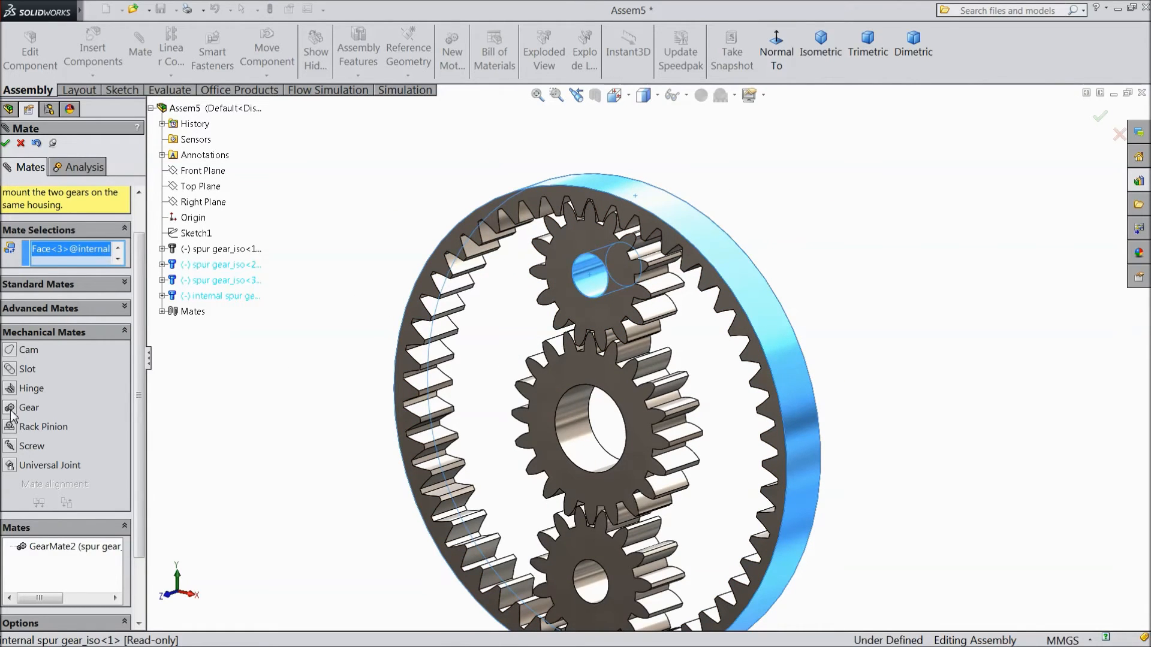
click(29, 408)
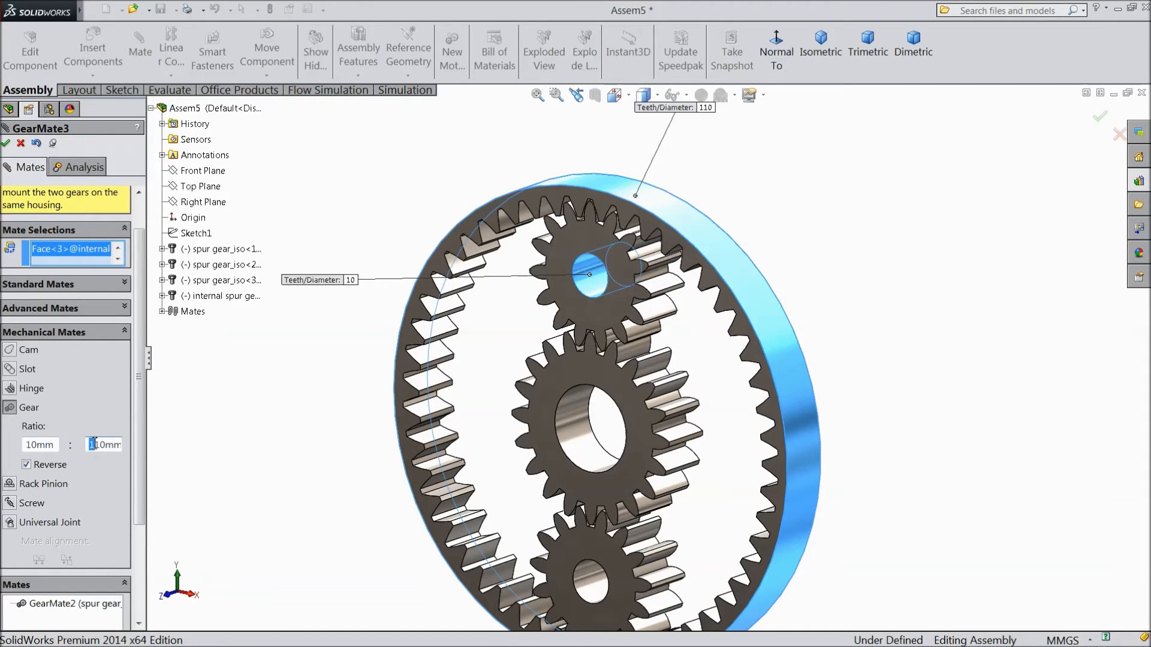
text(100)
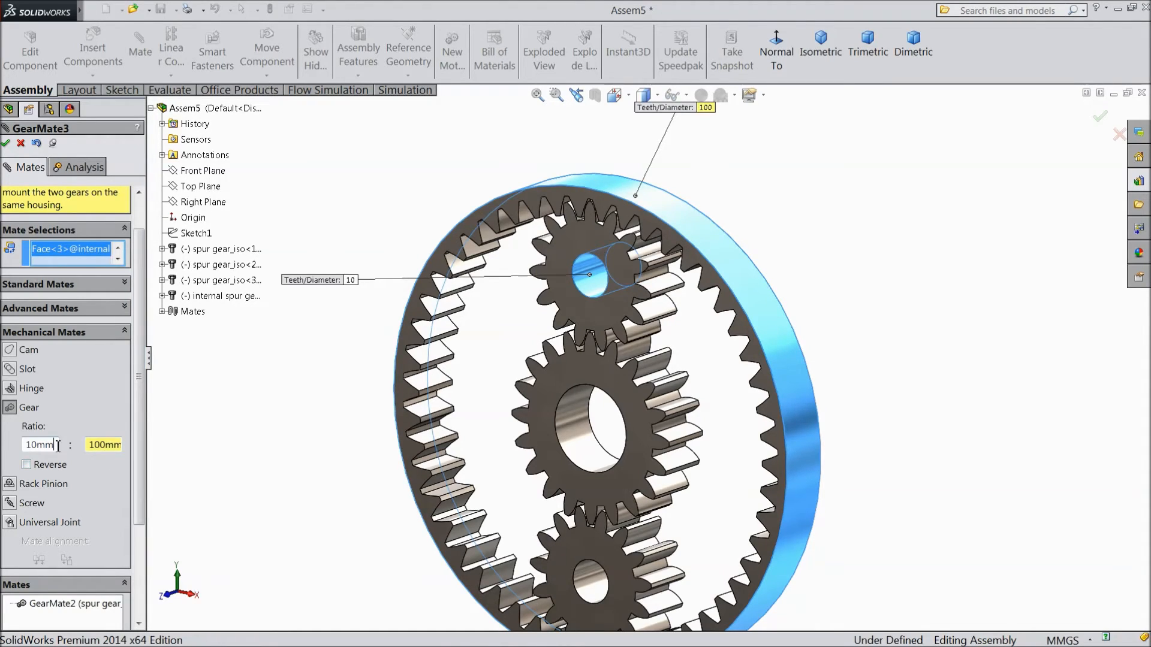
triple_click(39, 445)
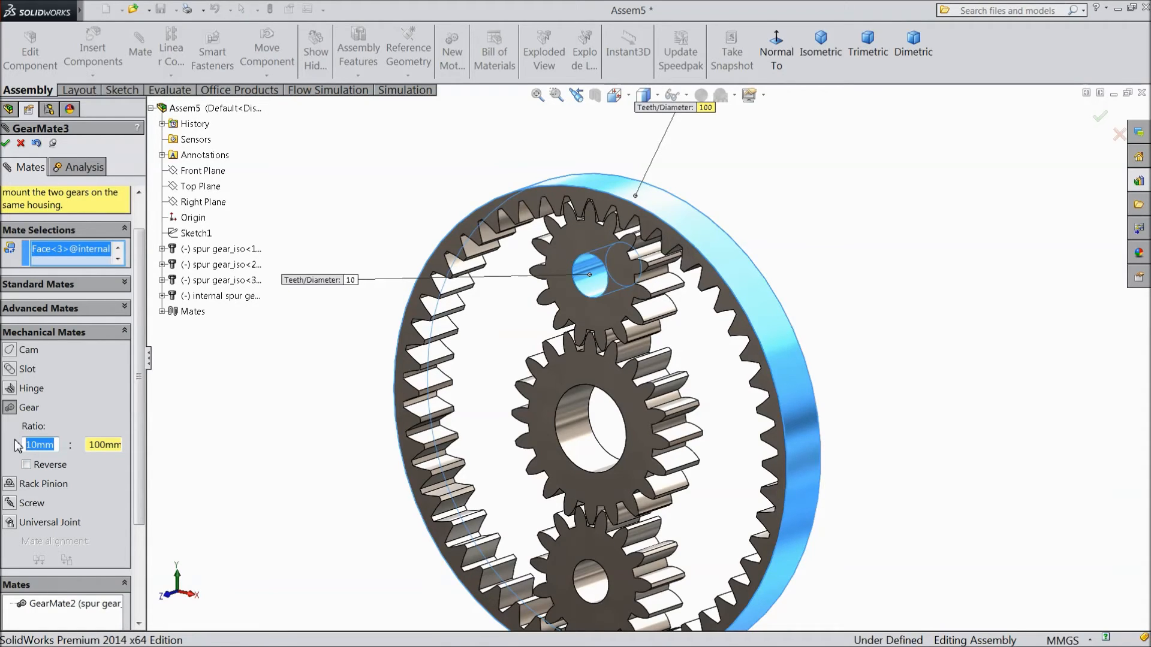
text(30)
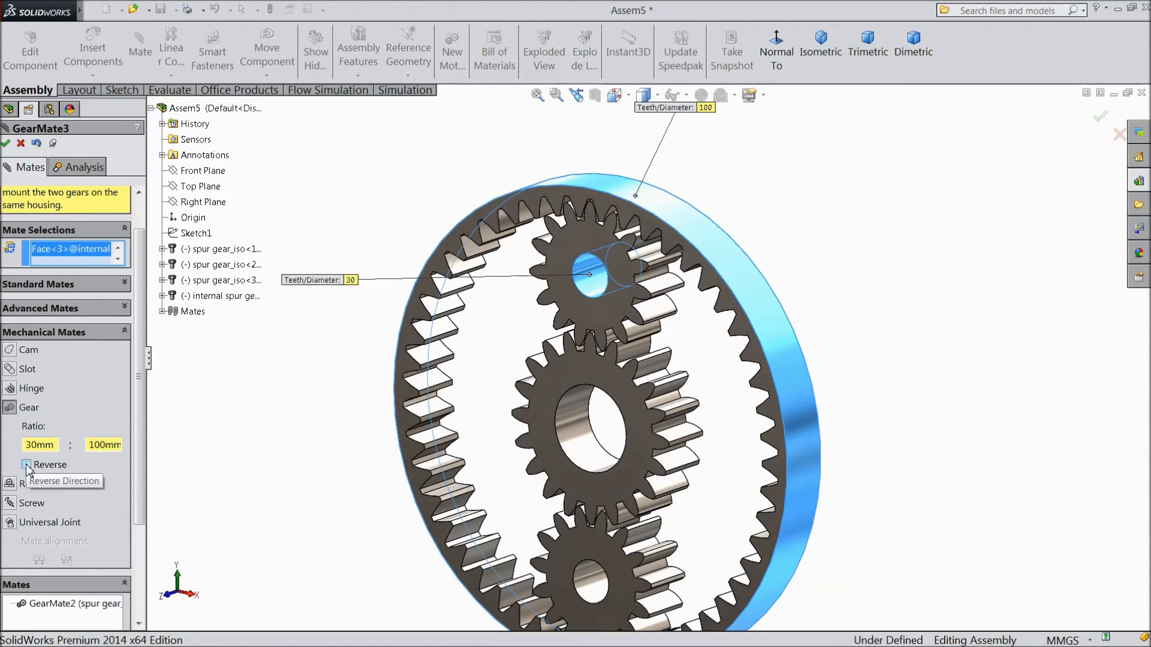
click(27, 465)
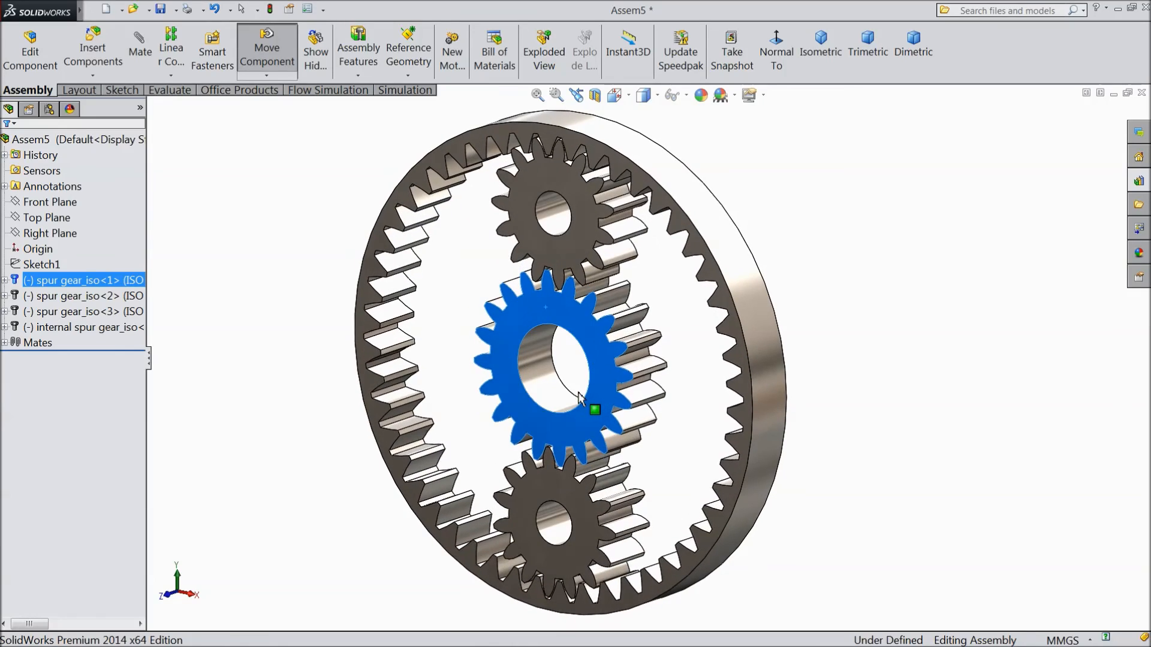
Step: Drag the sun gear around in Front view, watching the planets roll inside the ring
drag(594, 410, 532, 350)
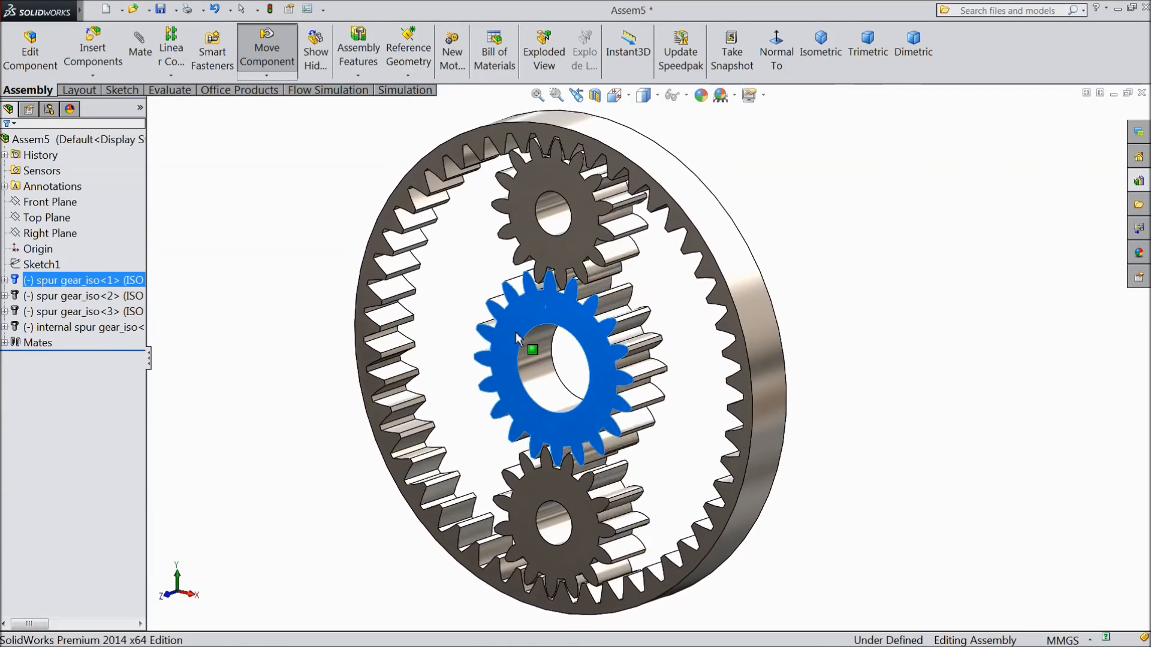
drag(532, 348, 570, 419)
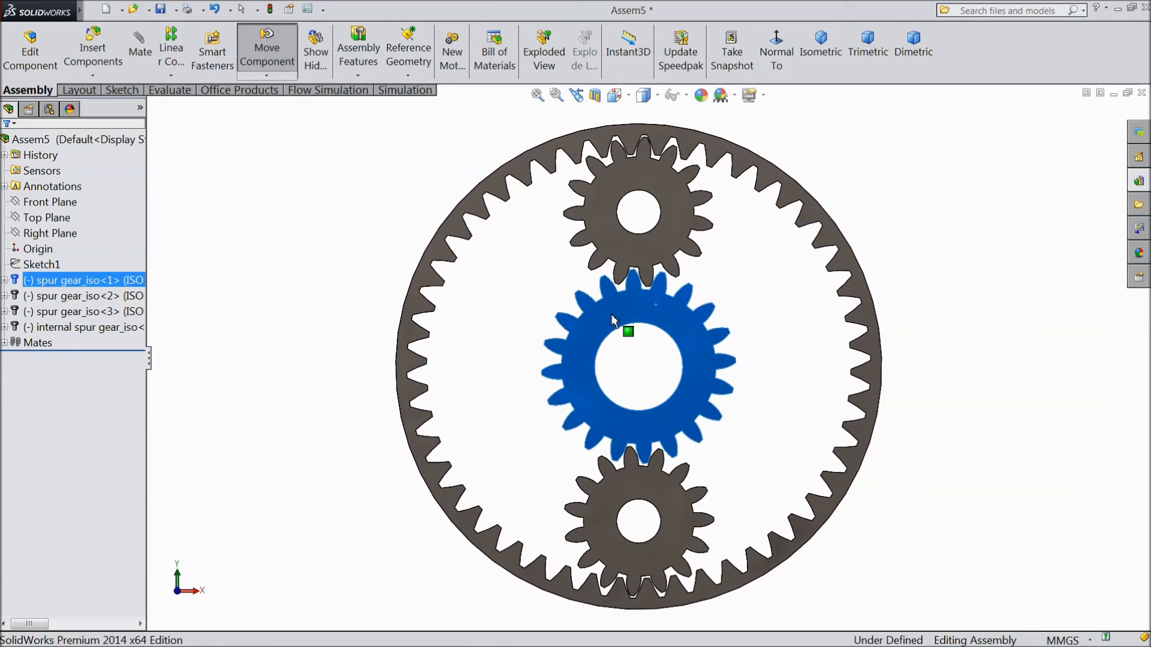
drag(628, 332, 686, 421)
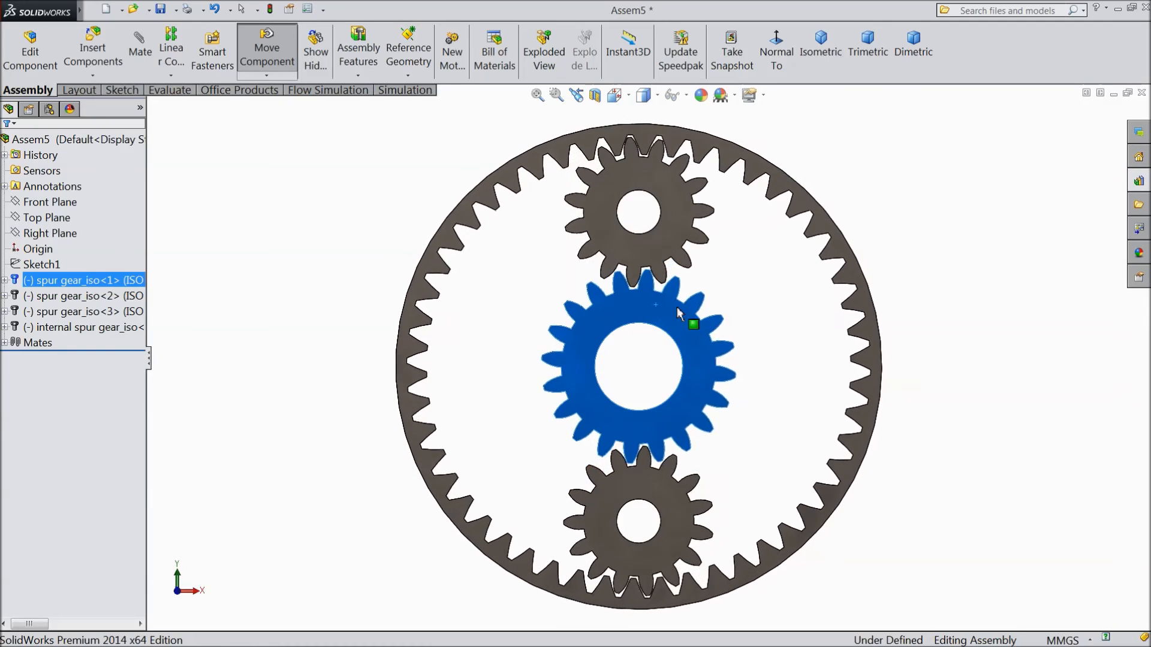
drag(655, 305, 664, 432)
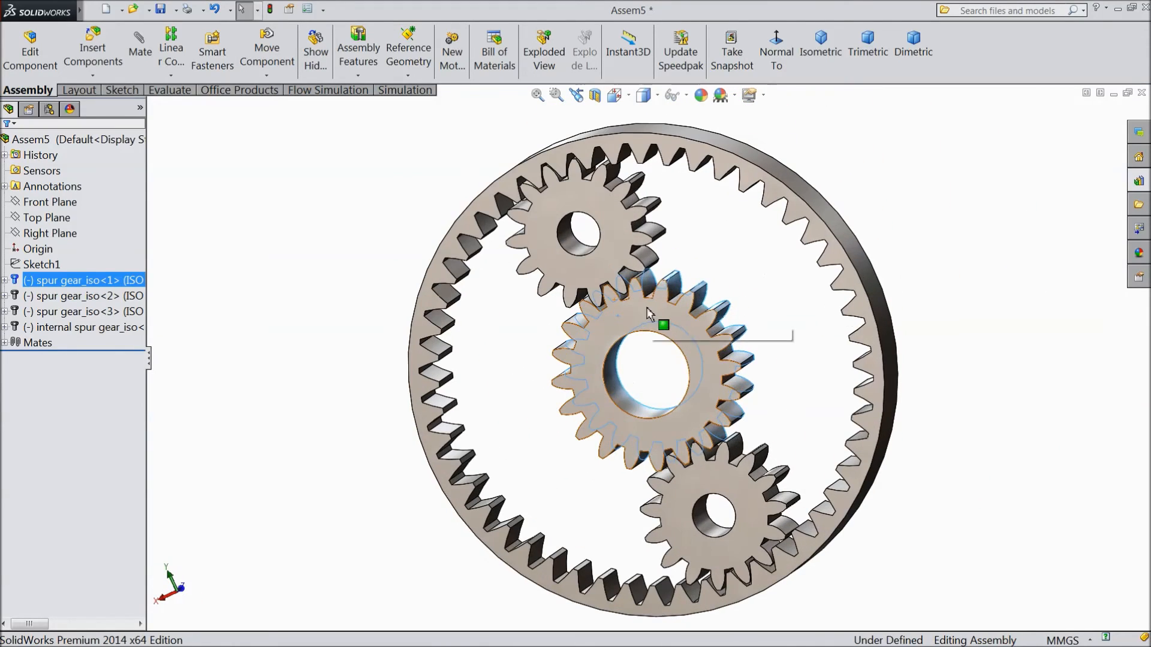
click(266, 49)
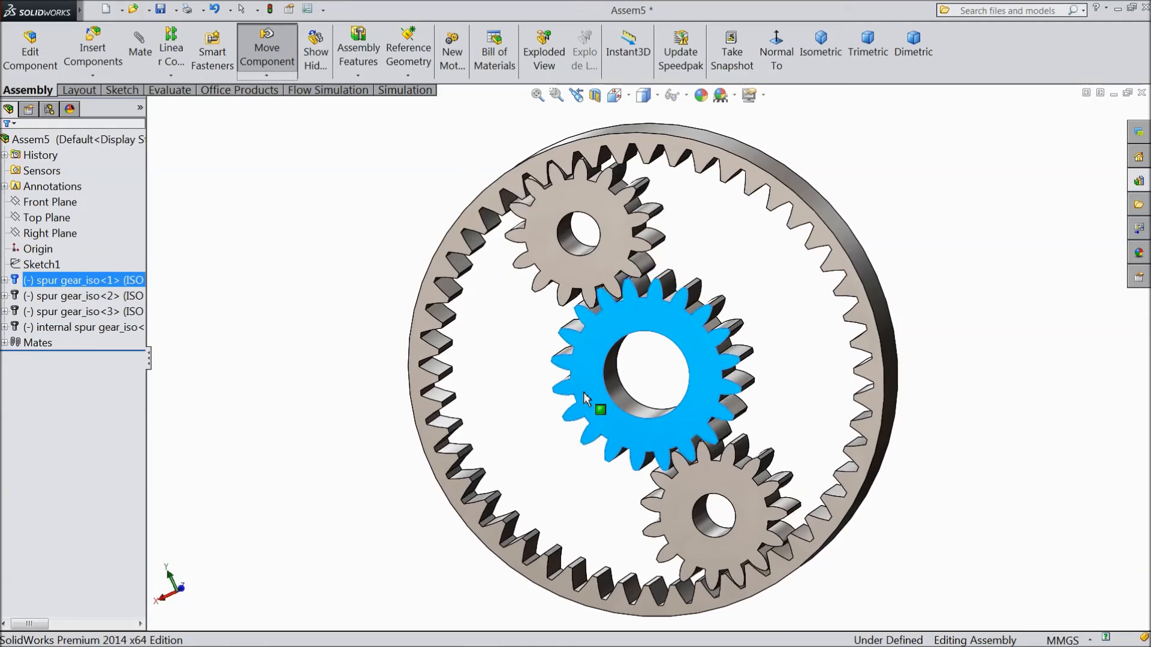
drag(601, 408, 696, 442)
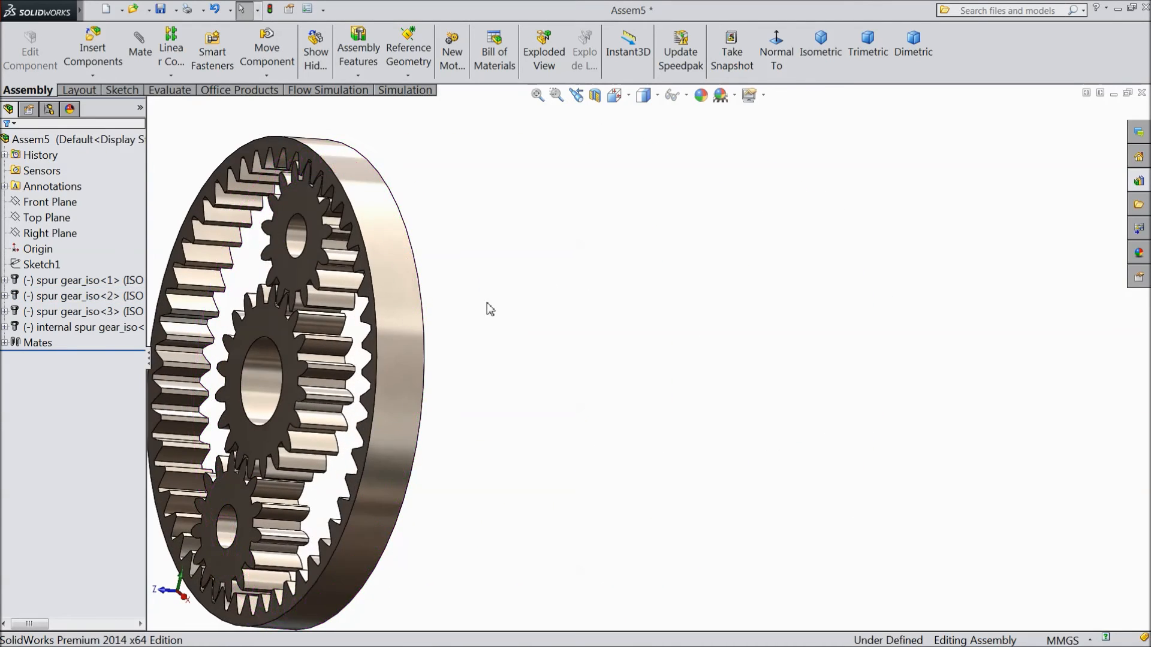
Step: View the assembly isometrically and open the Motion Study 1 timeline
click(819, 50)
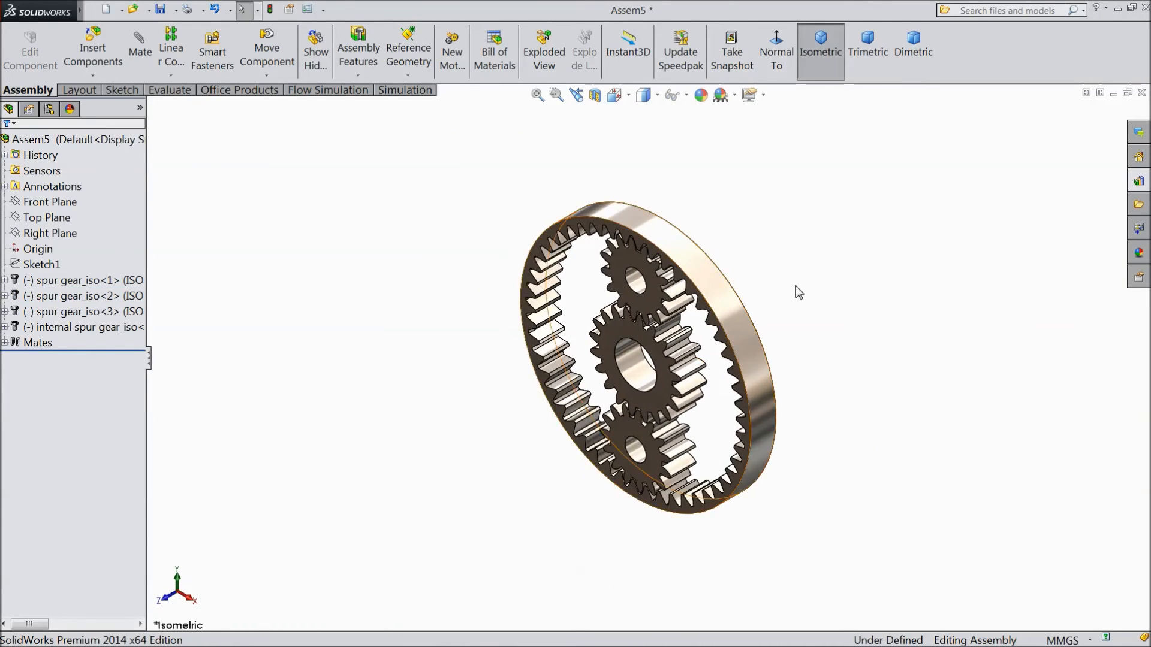
click(866, 50)
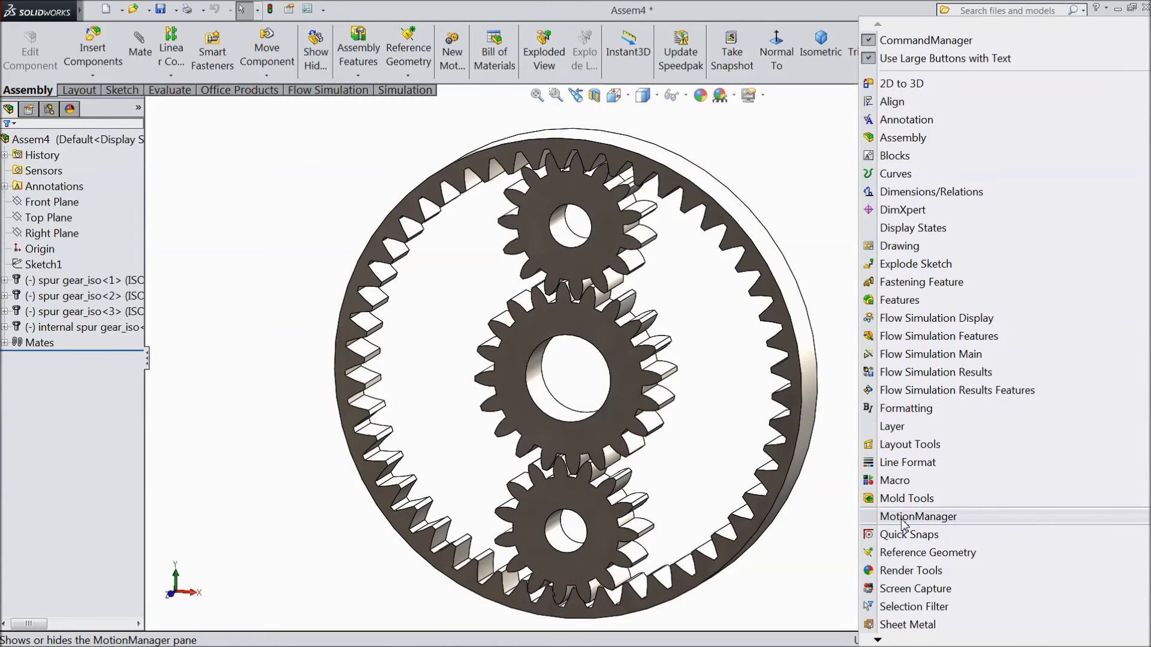
click(918, 516)
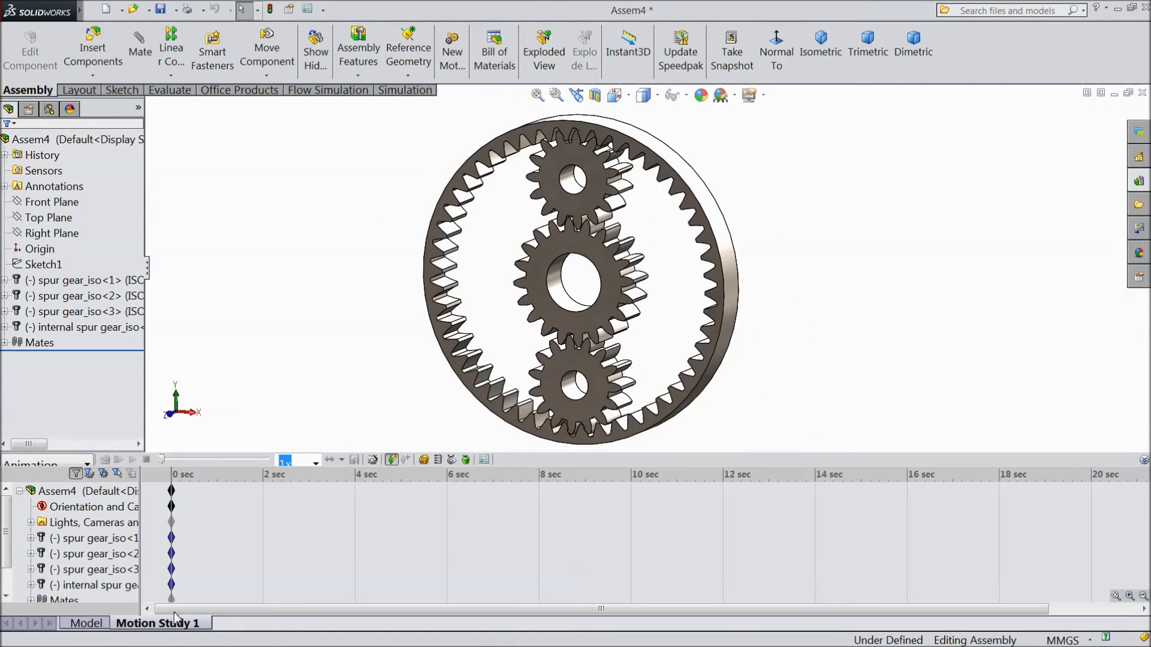
click(58, 491)
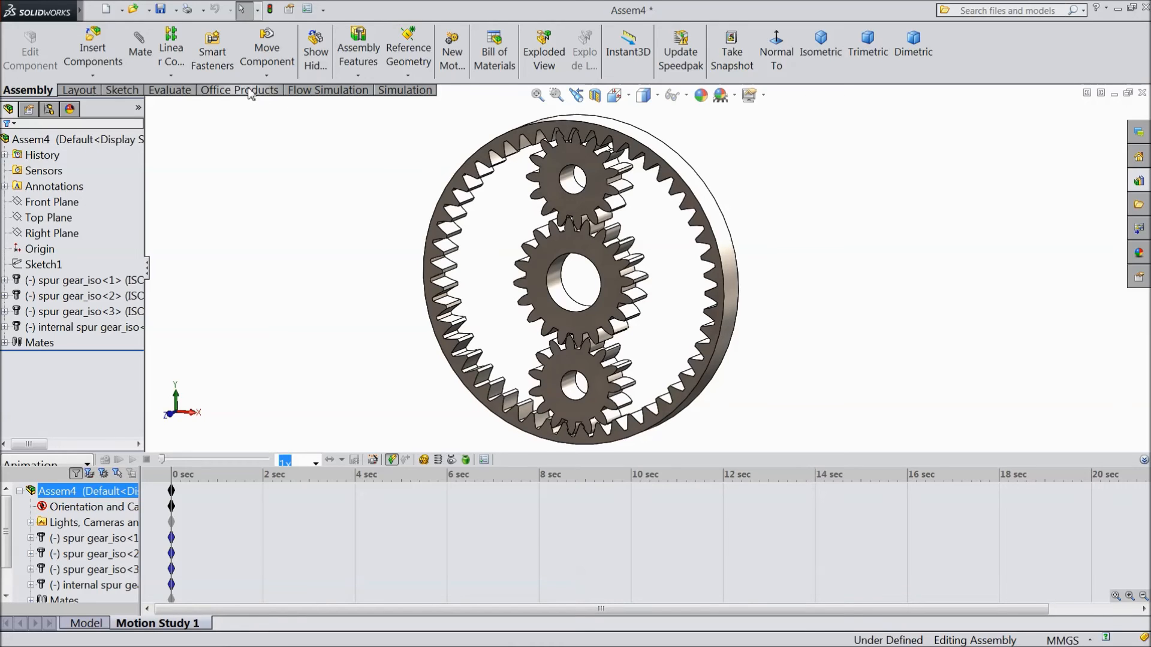
Step: Enable the SolidWorks Motion add-in and set the study type to Motion Analysis
click(240, 90)
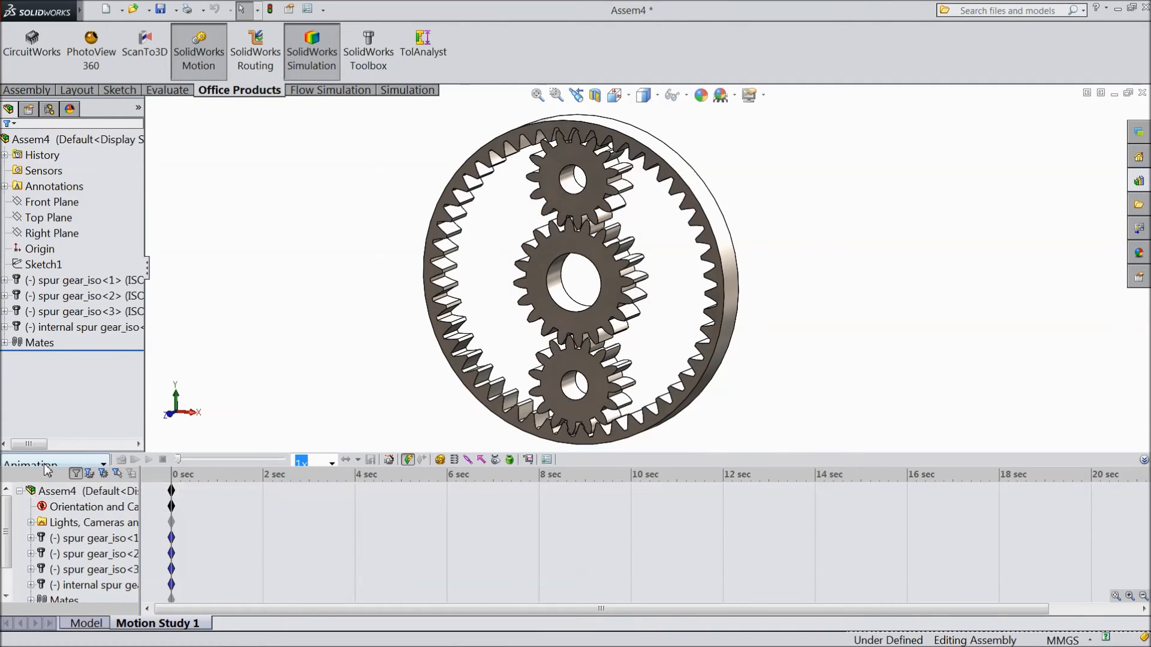
click(51, 464)
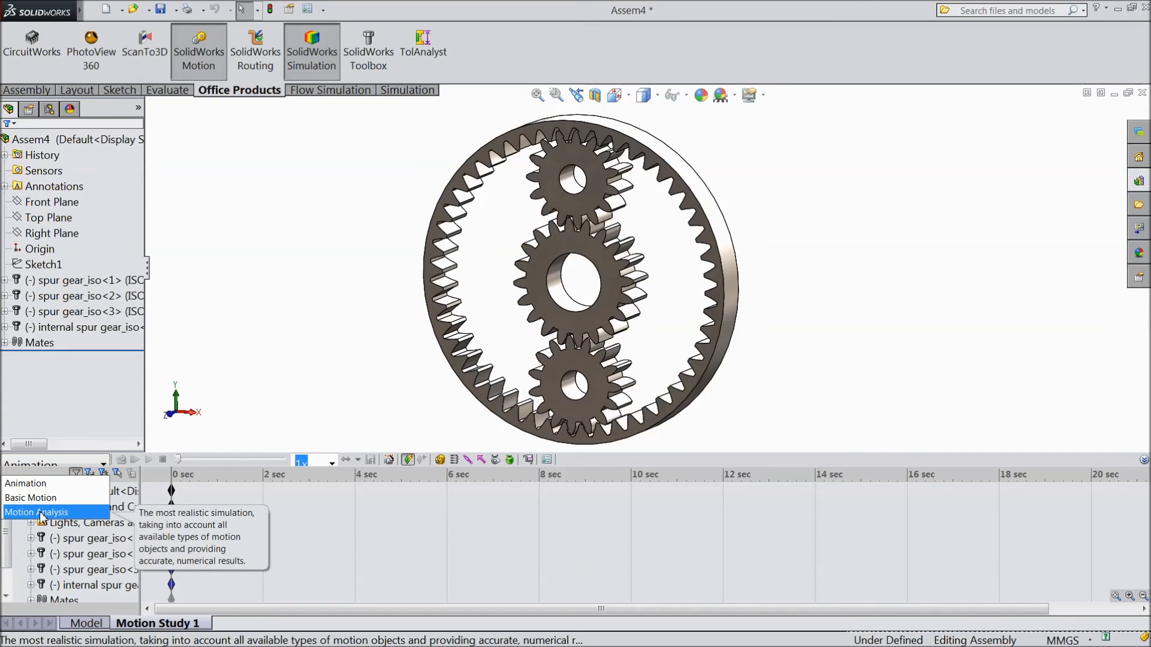
click(37, 512)
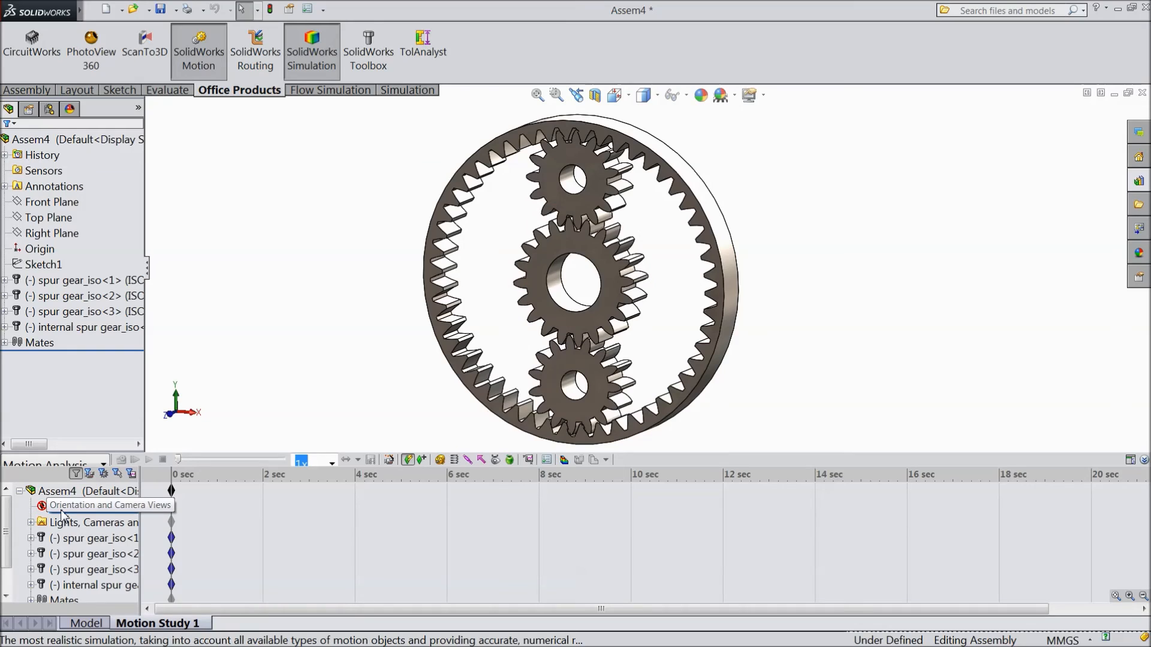
right_click(96, 505)
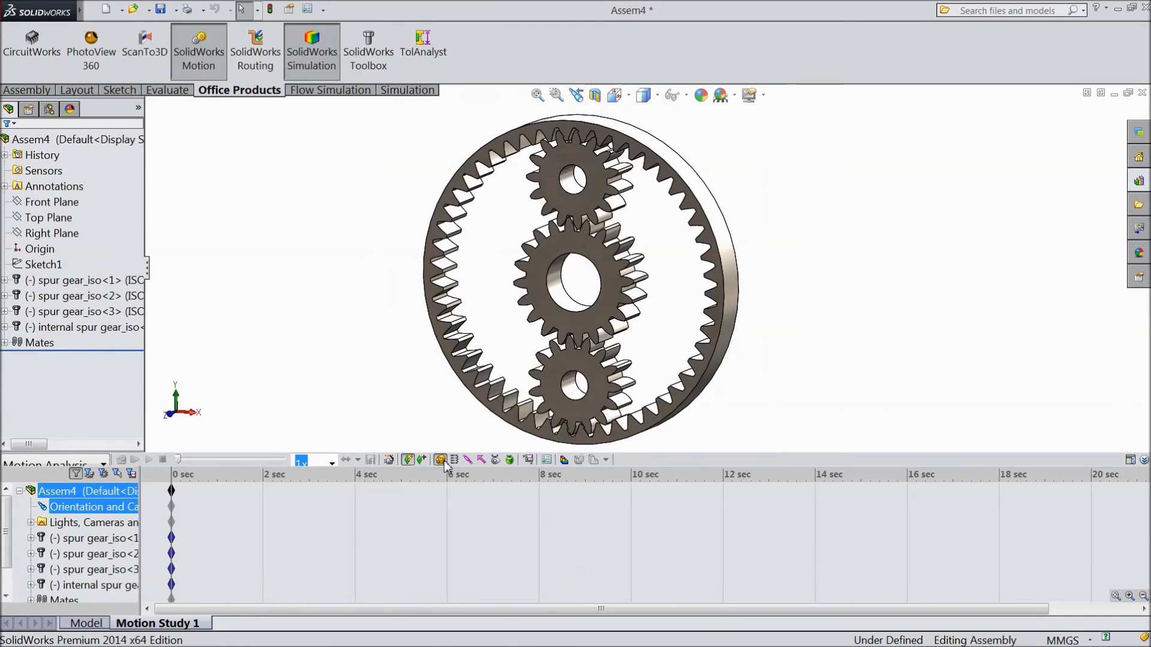
Step: Add a rotary motor on the sun gear bore at a constant speed of 8 RPM
click(440, 460)
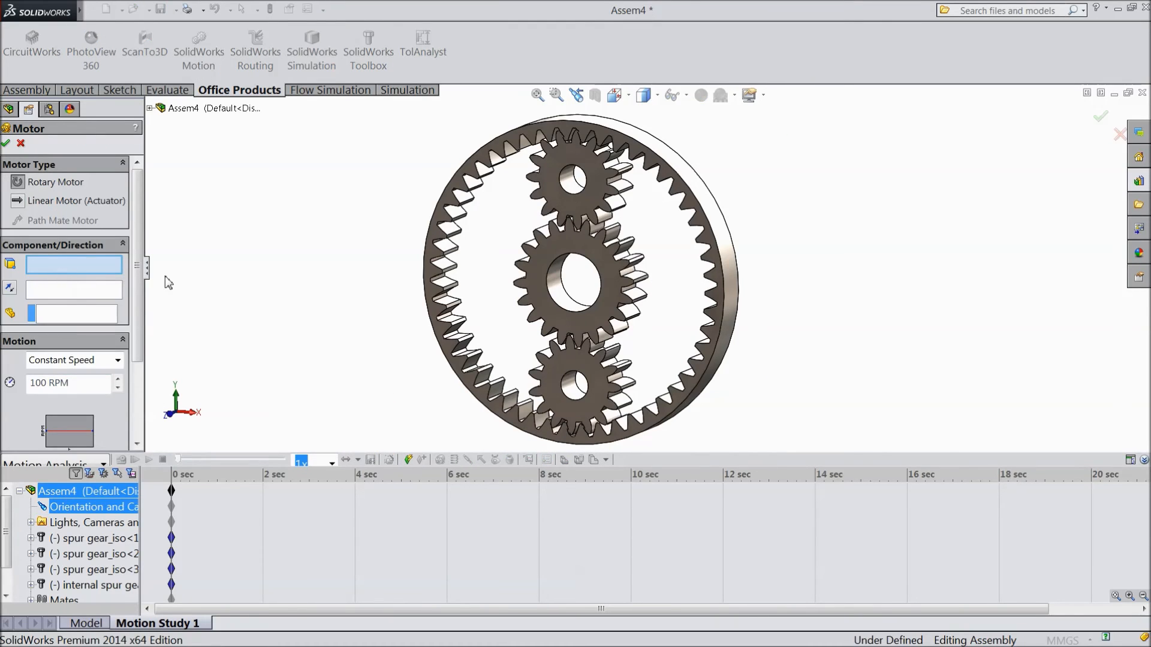
click(573, 283)
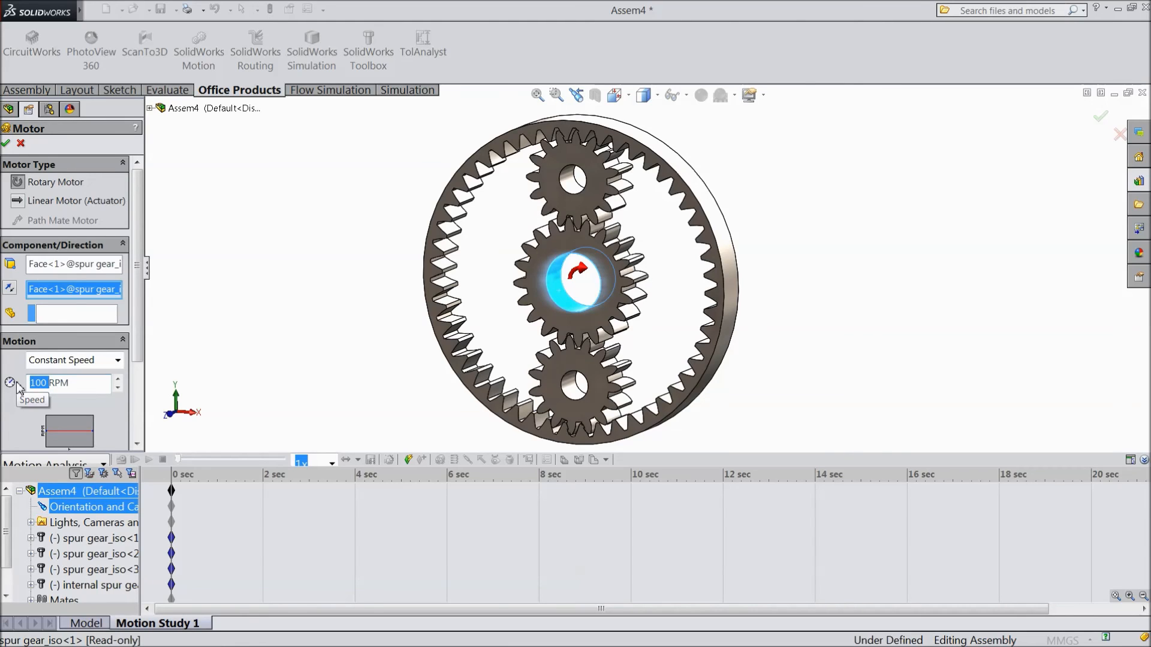
text(8)
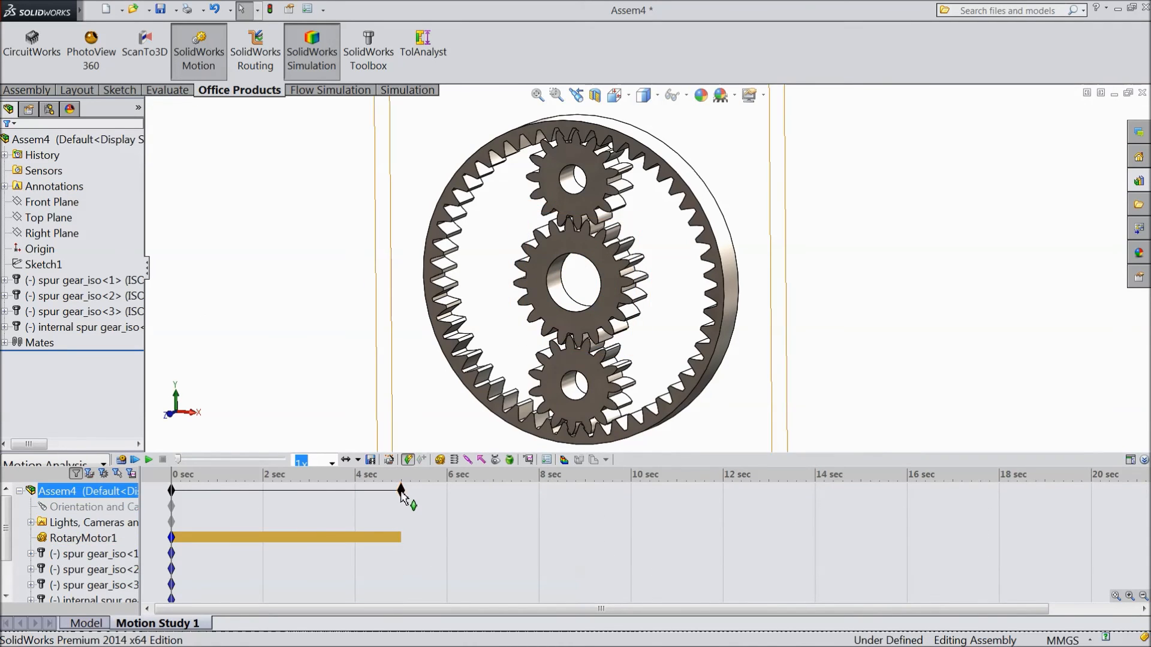
Step: Extend the study end time, calculate the motion analysis, and play back the gear motion
drag(400, 490, 631, 490)
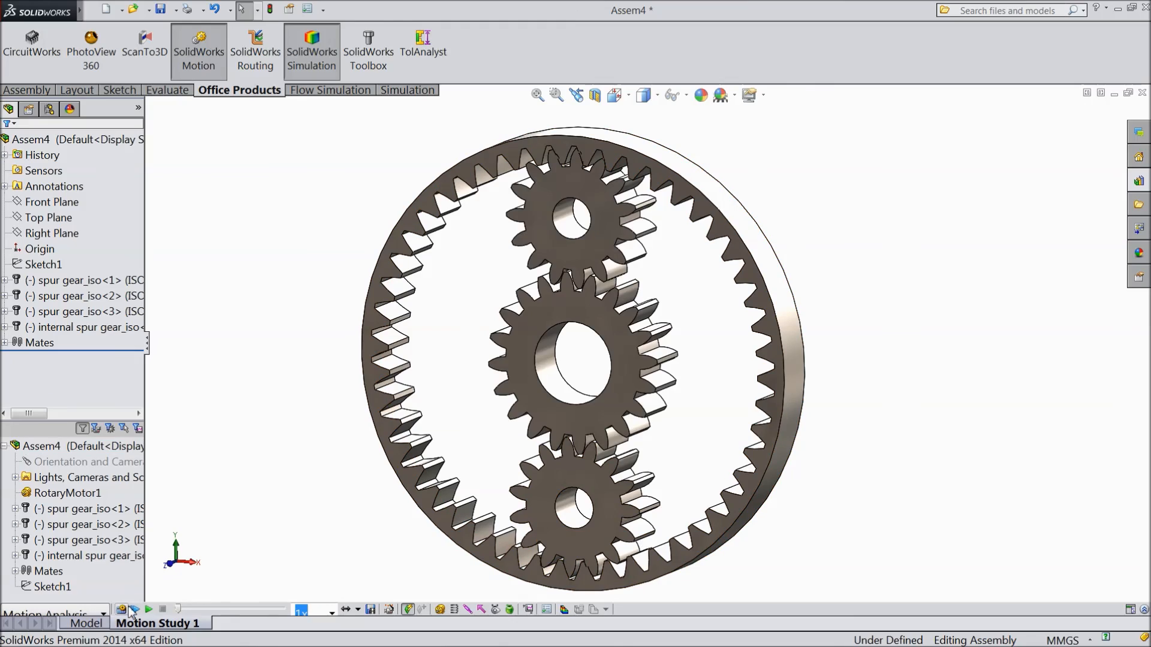
click(148, 610)
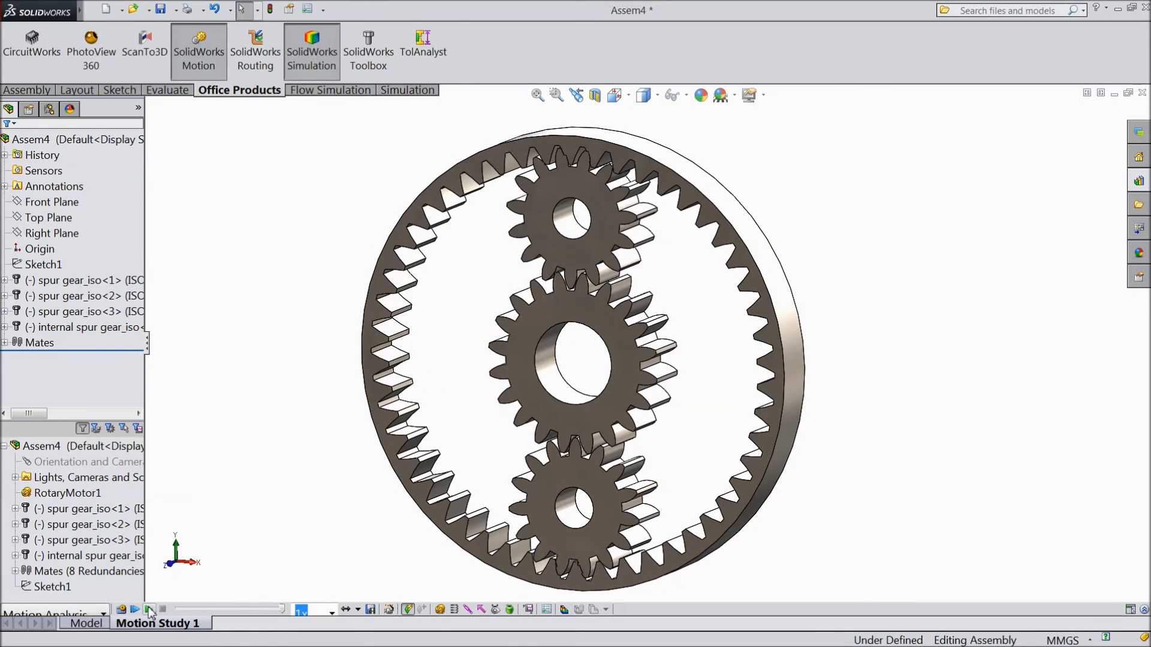
click(135, 609)
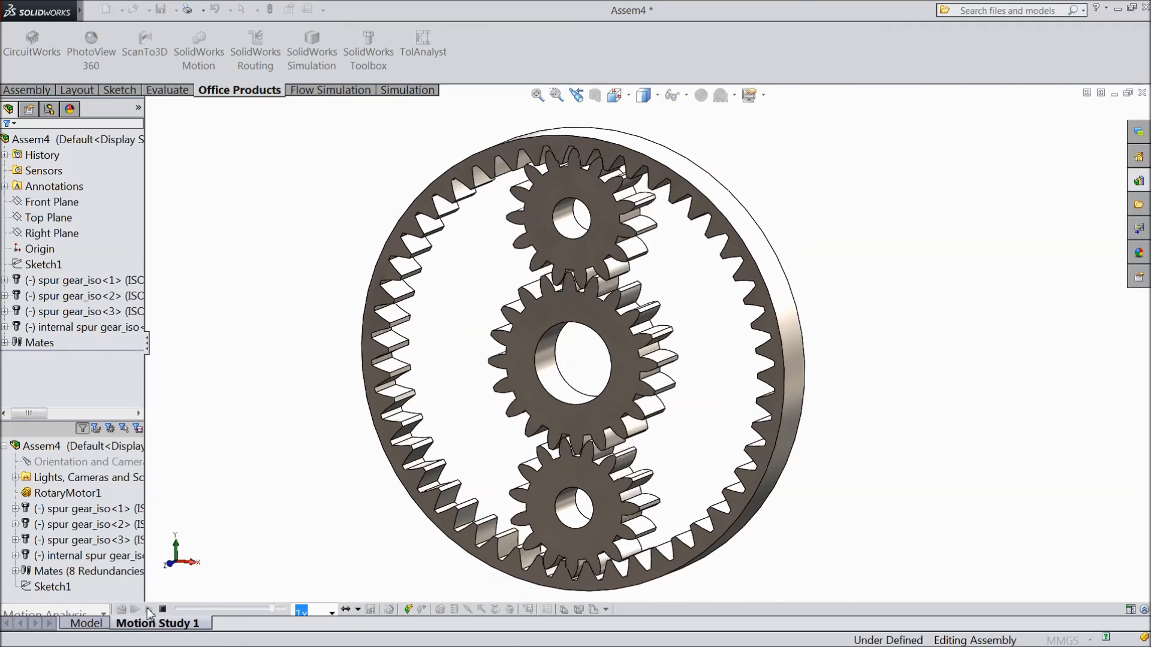
click(148, 610)
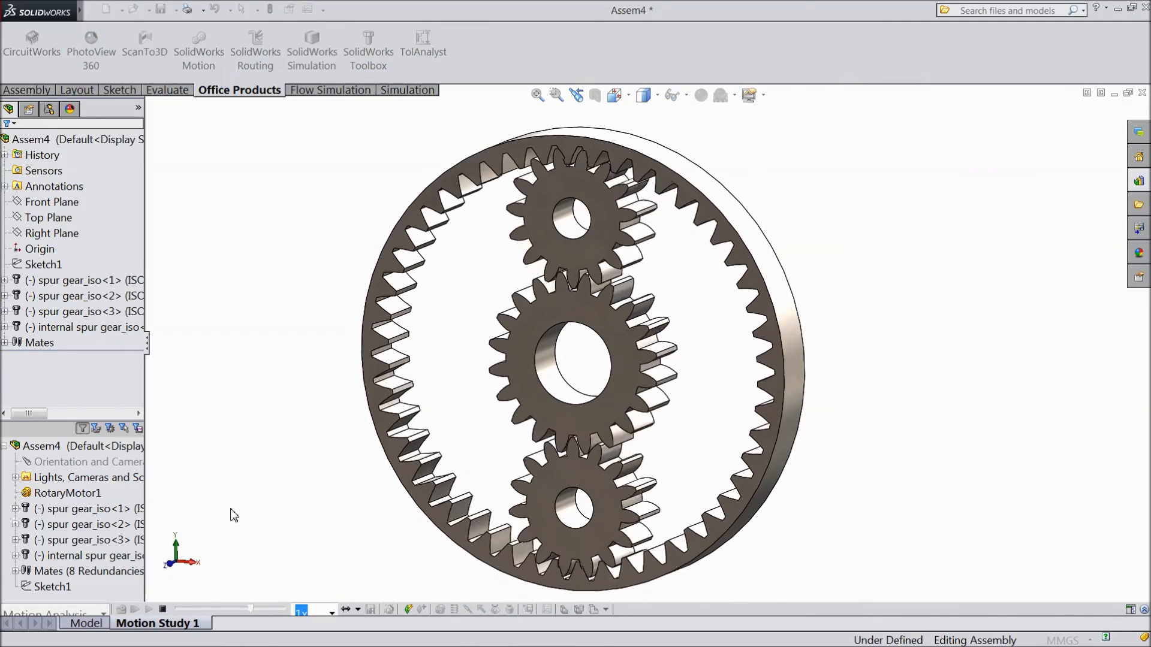